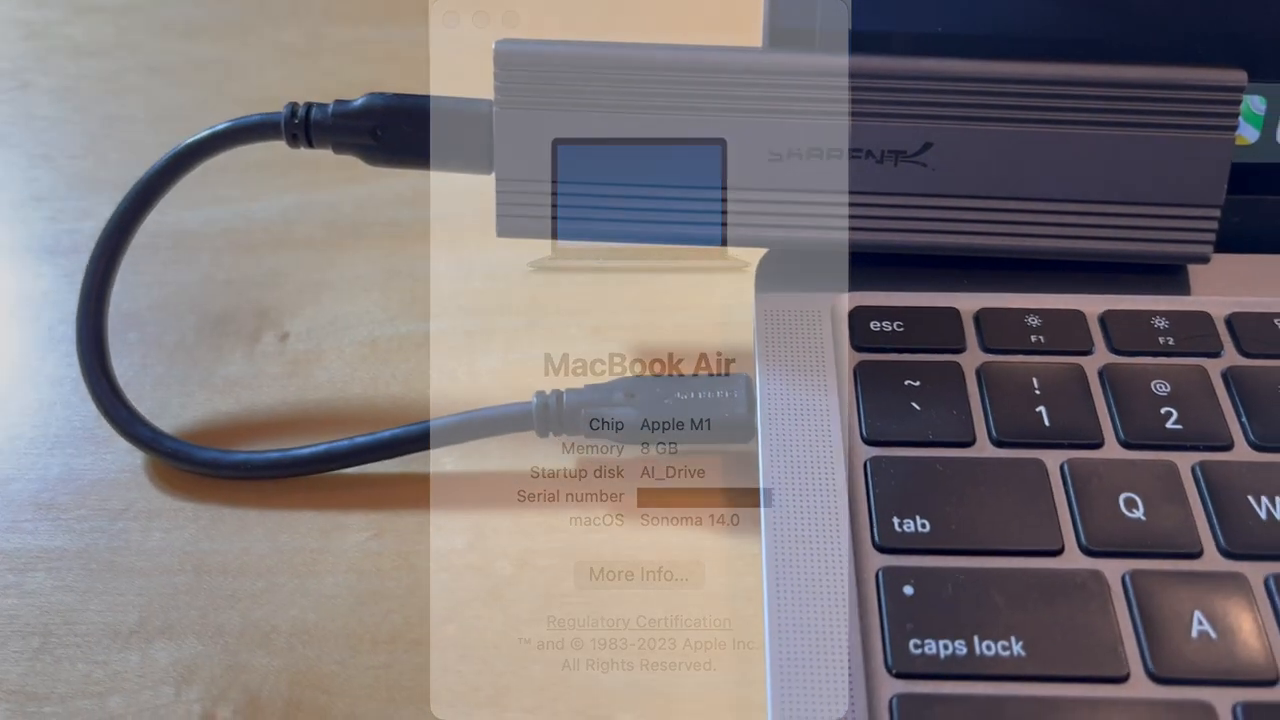
- Start a Google search by typing 'down'
type("download")
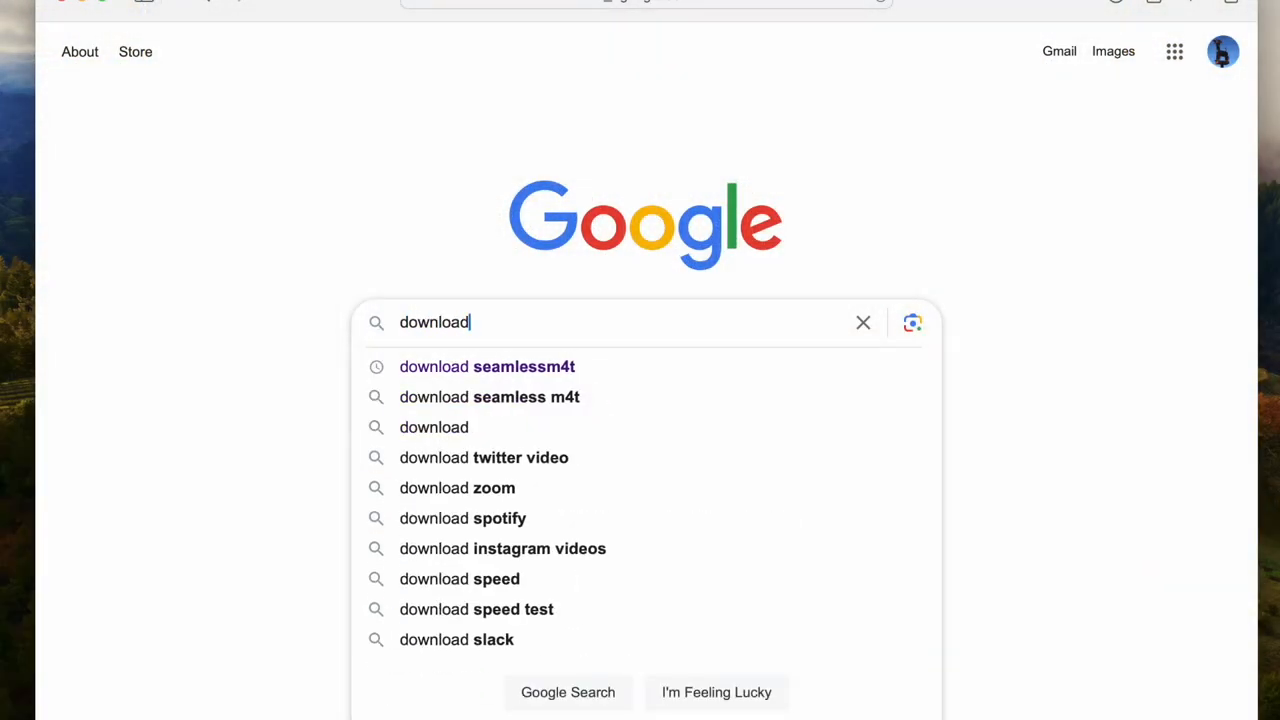
- Search Google for 'download seamlessm4t' via the matching suggestion
type("seamlessm4t")
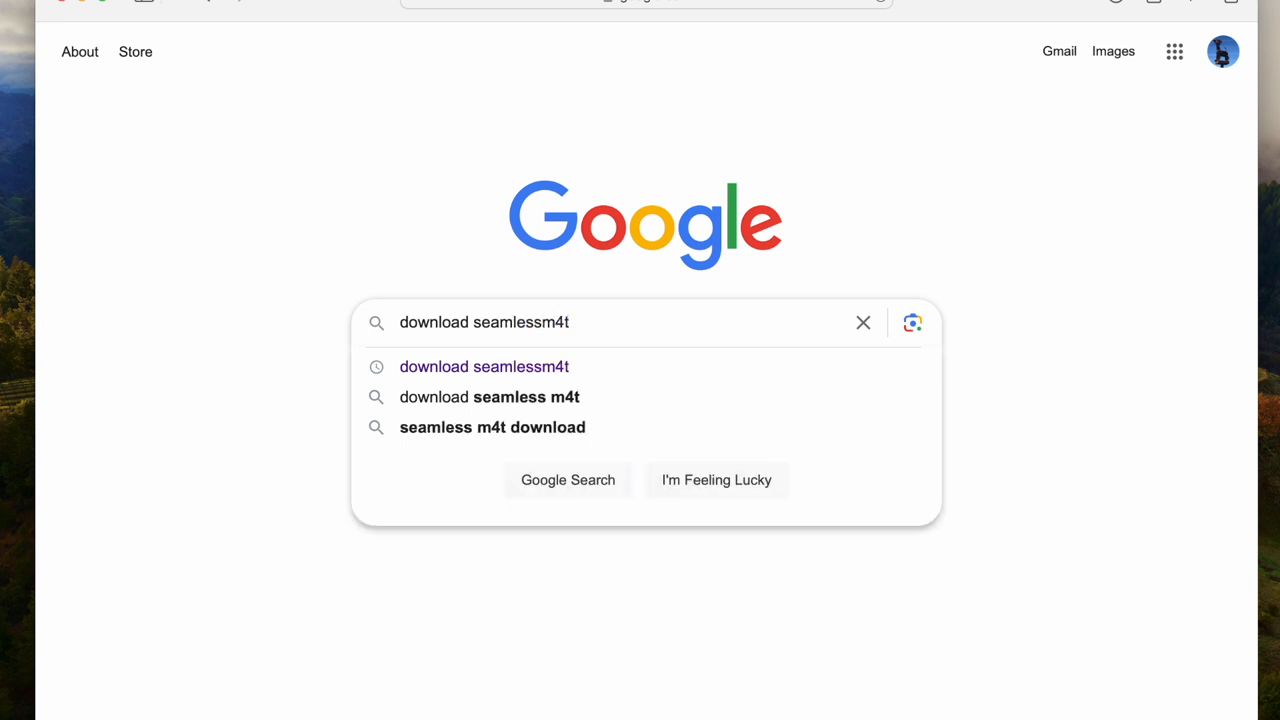
left_click(567, 479)
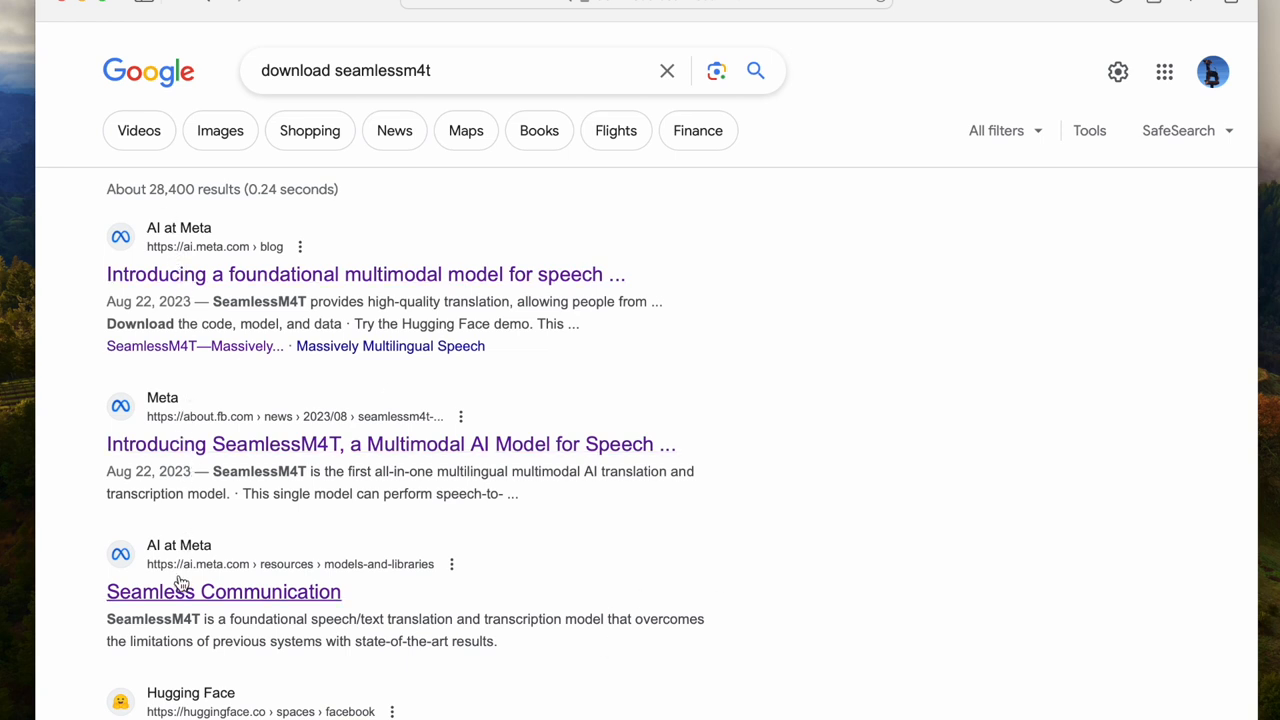
- Open Meta's Seamless Communication result and scroll through the SeamlessM4T overview
left_click(223, 591)
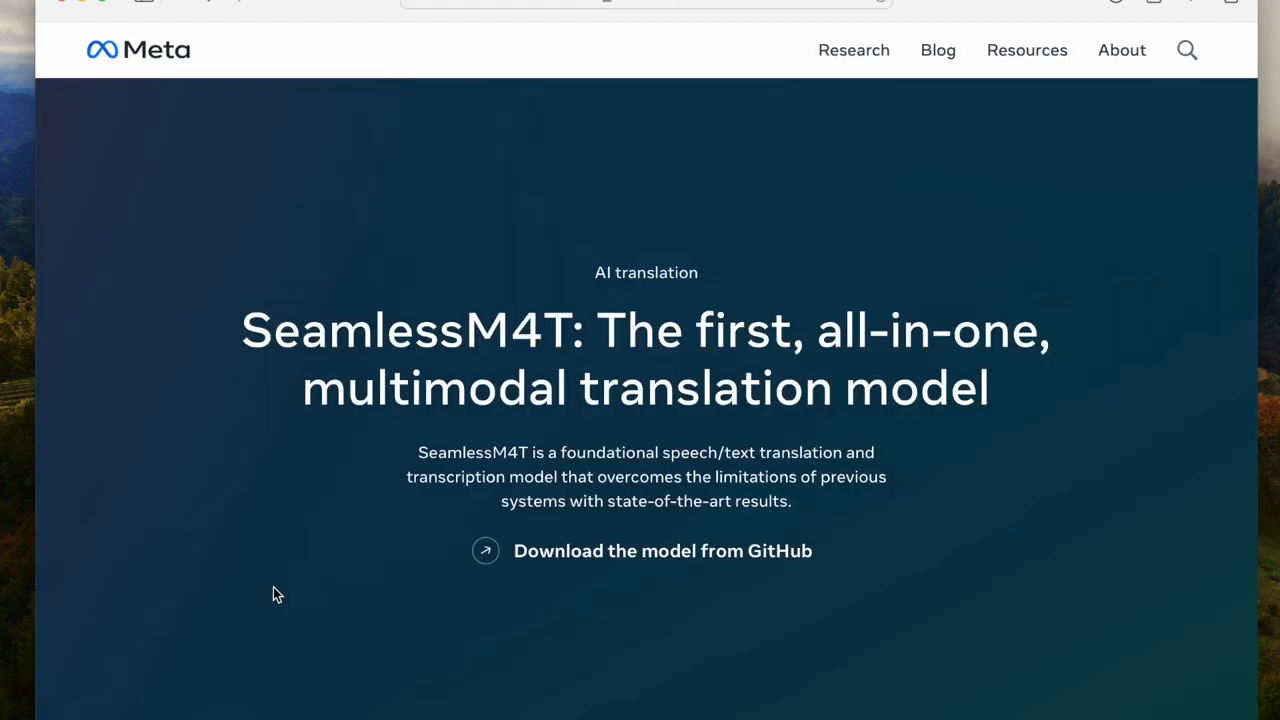
mouse_move(413, 540)
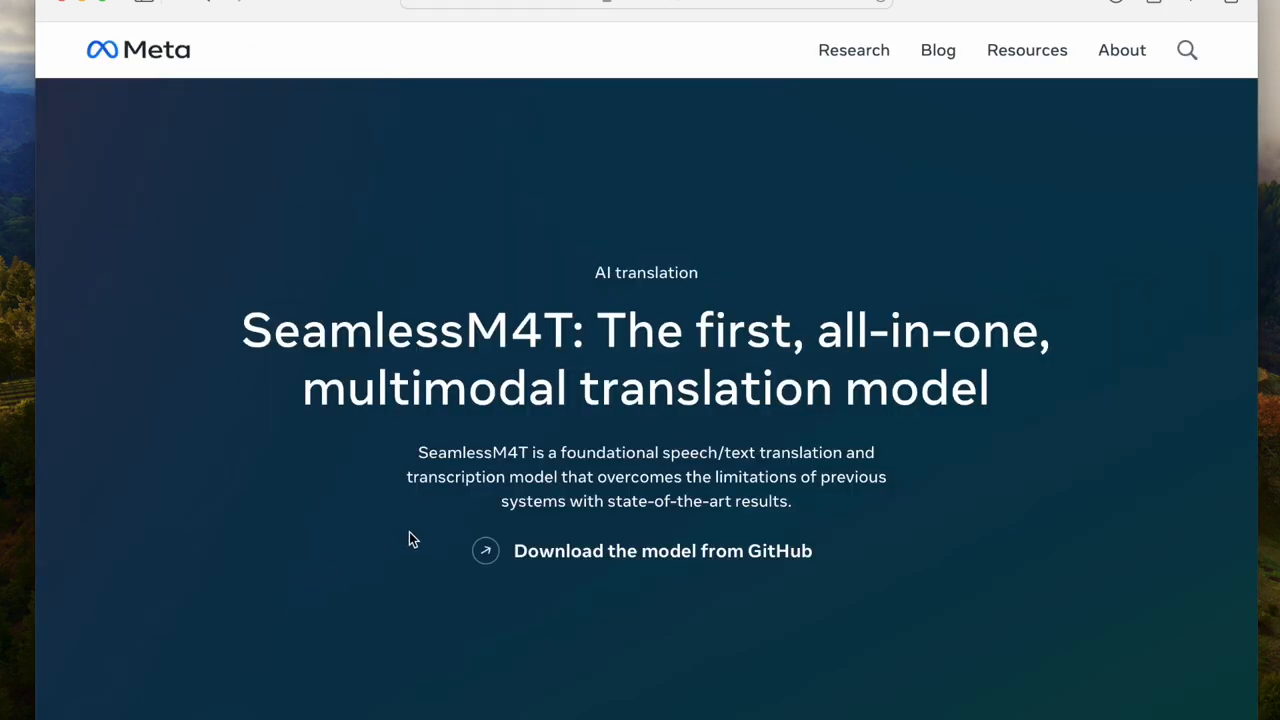
scroll("down", 3)
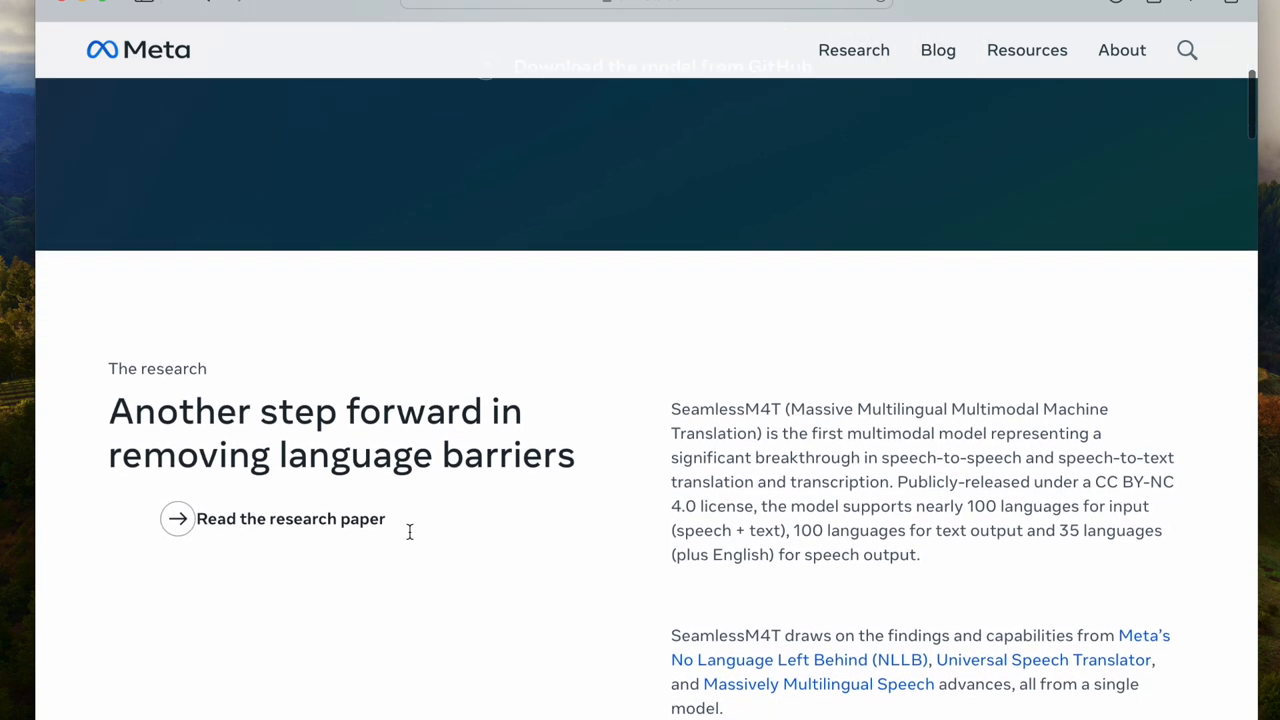
scroll("down", 3)
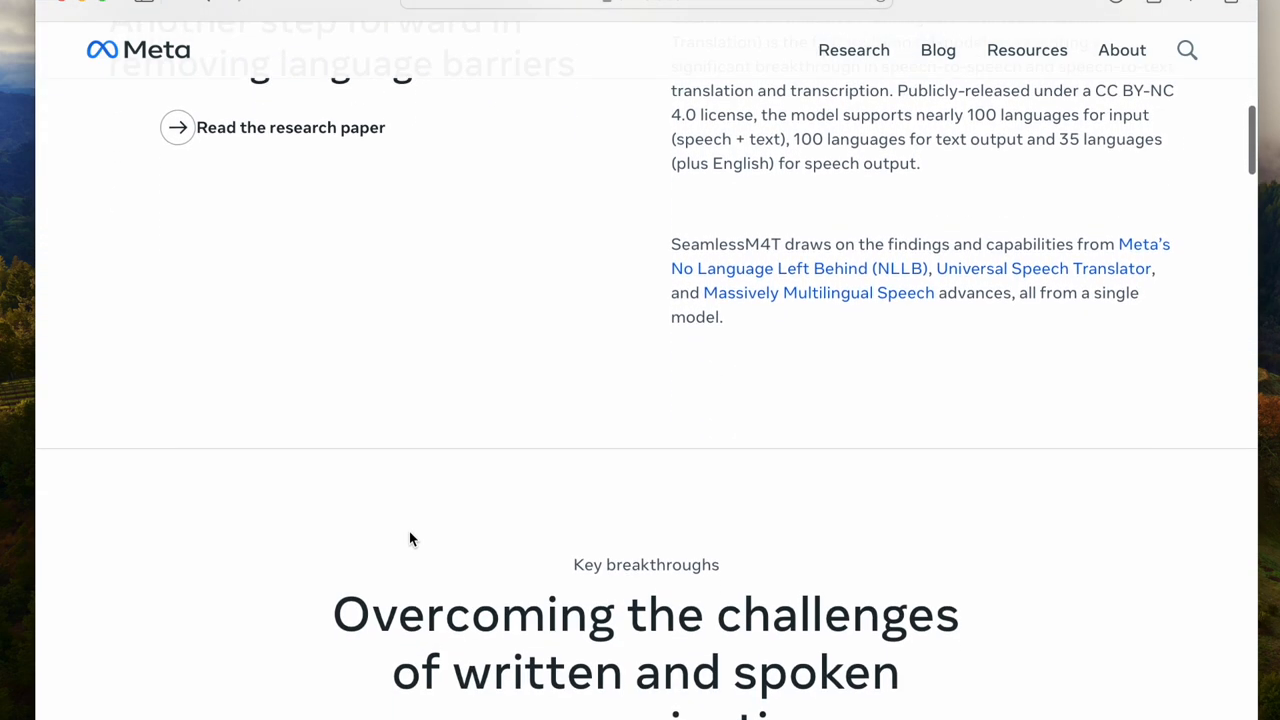
scroll("down", 3)
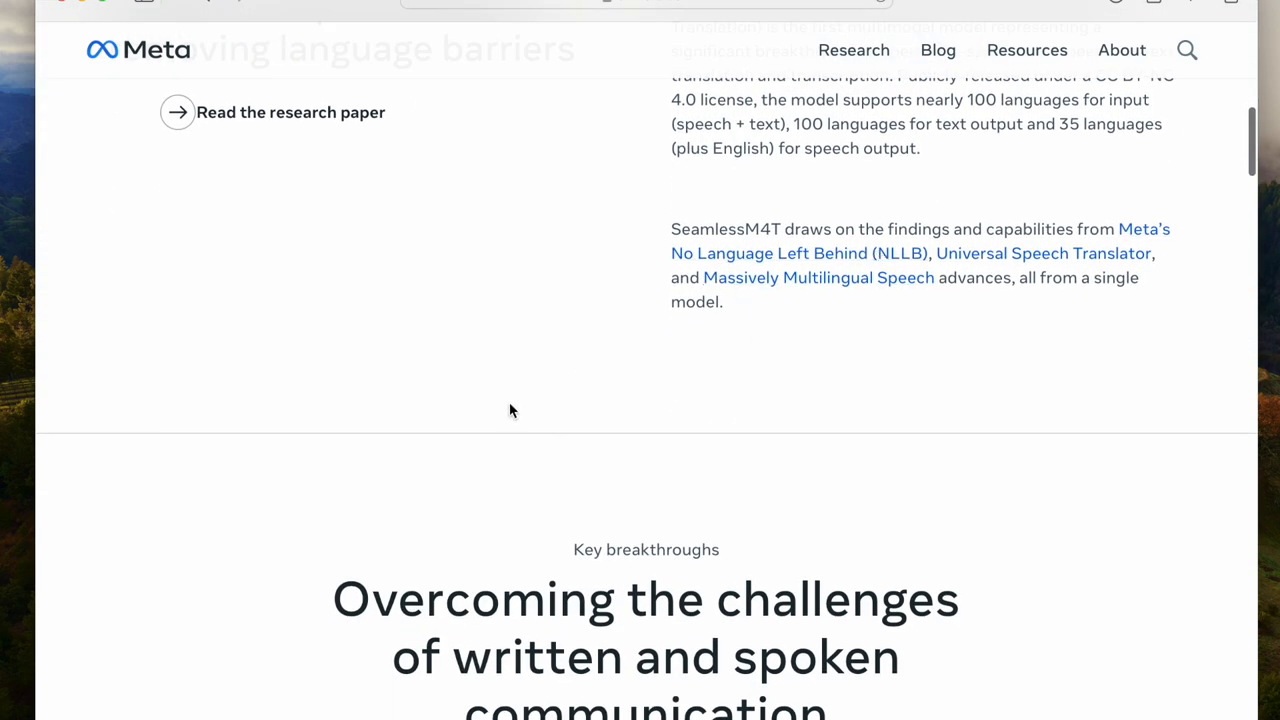
scroll("down", 3)
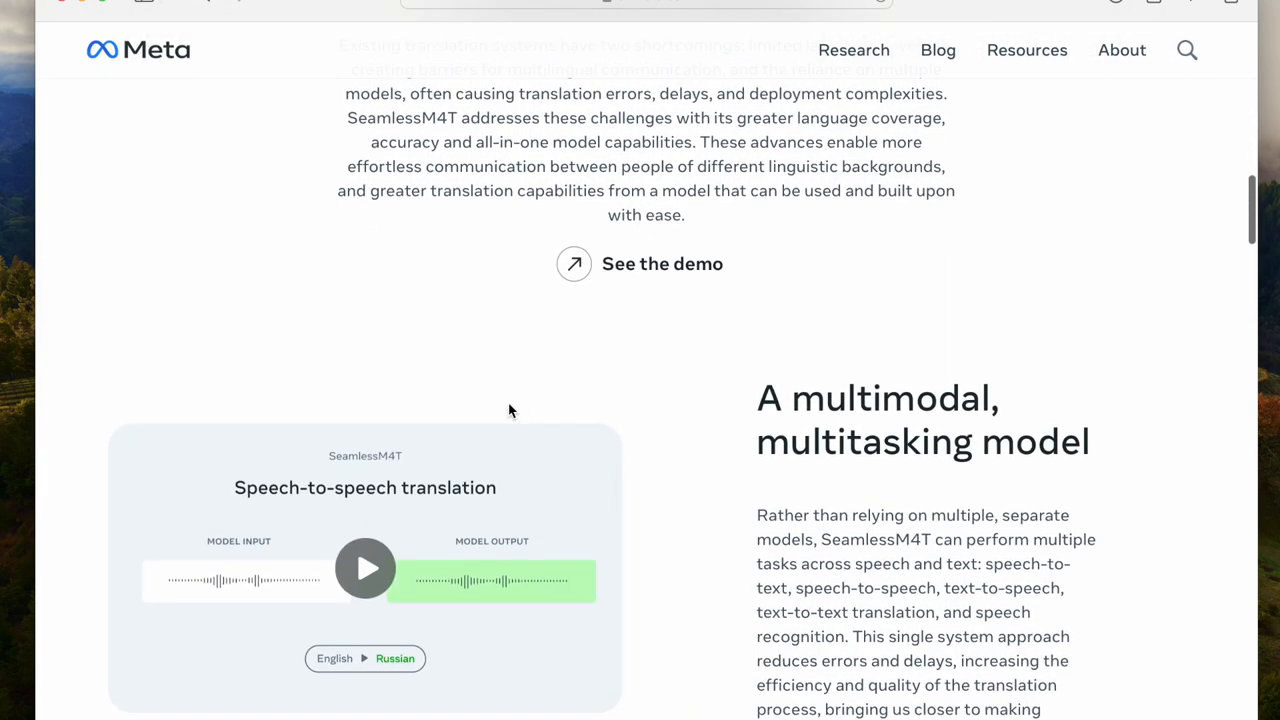
scroll("down", 3)
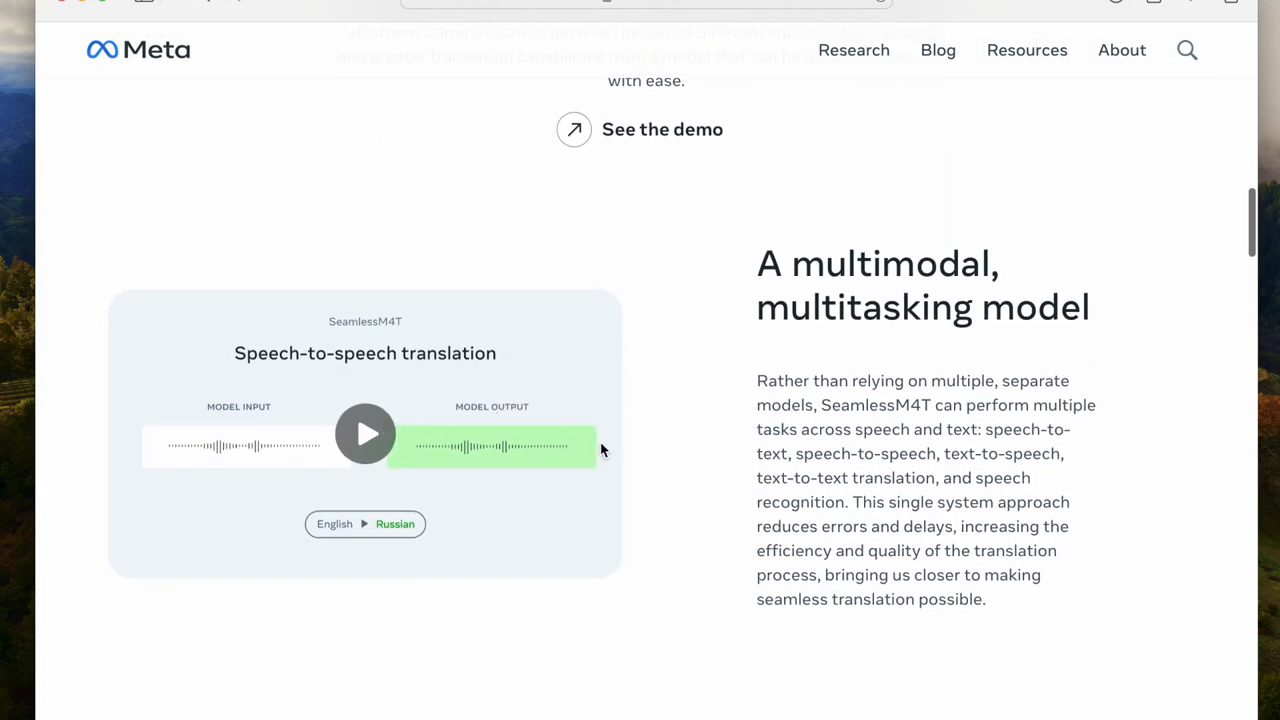
scroll("down", 3)
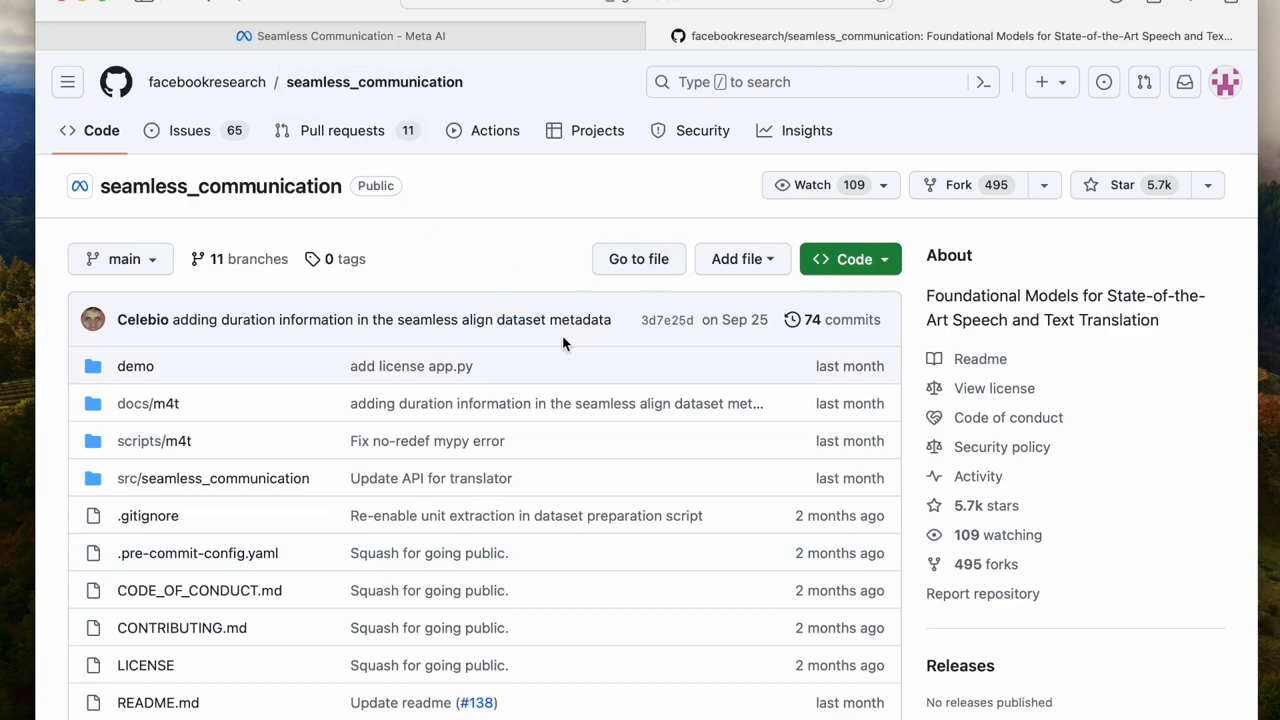
- Scroll the seamless_communication README down to the Quick Start installation and inference instructions
scroll("down", 3)
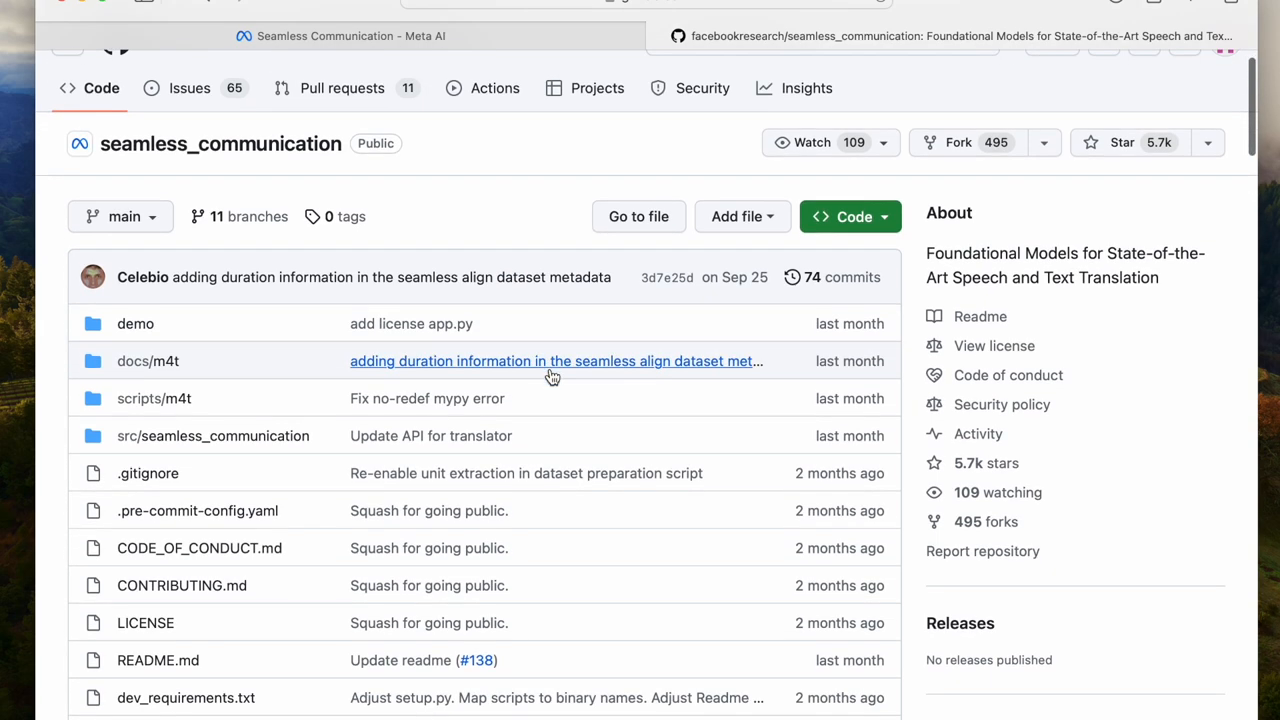
scroll("down", 3)
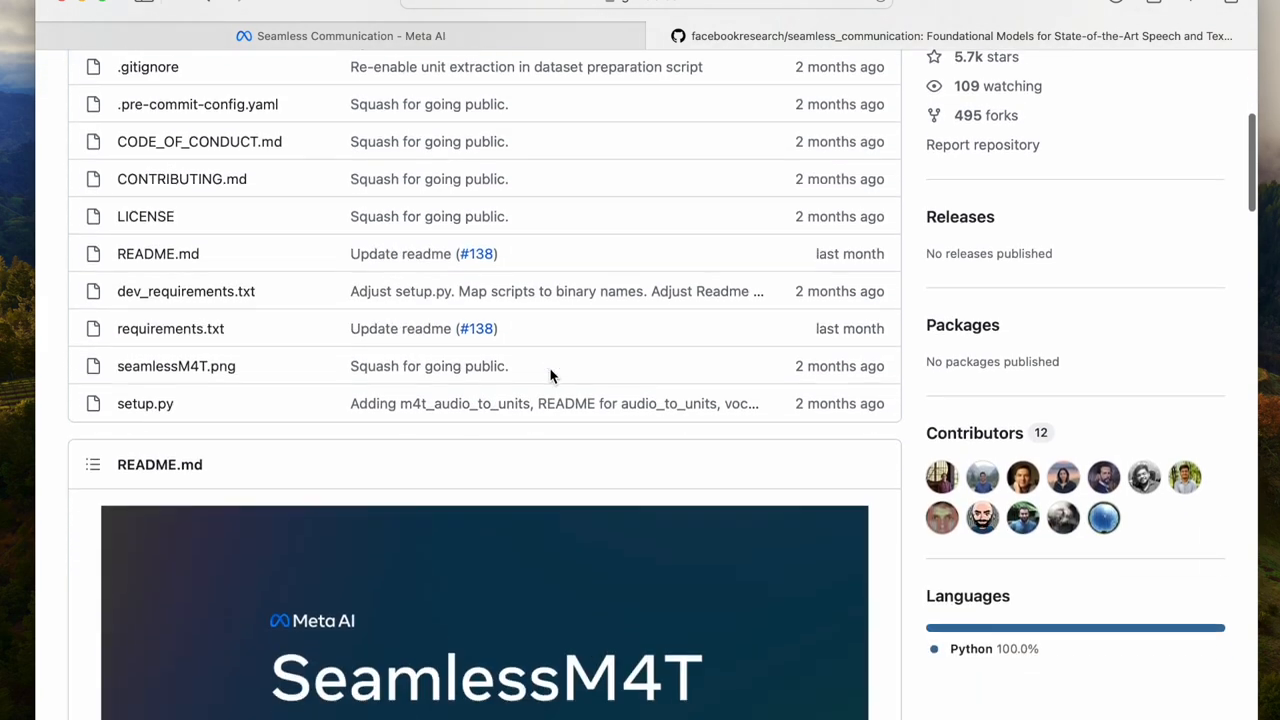
scroll("down", 3)
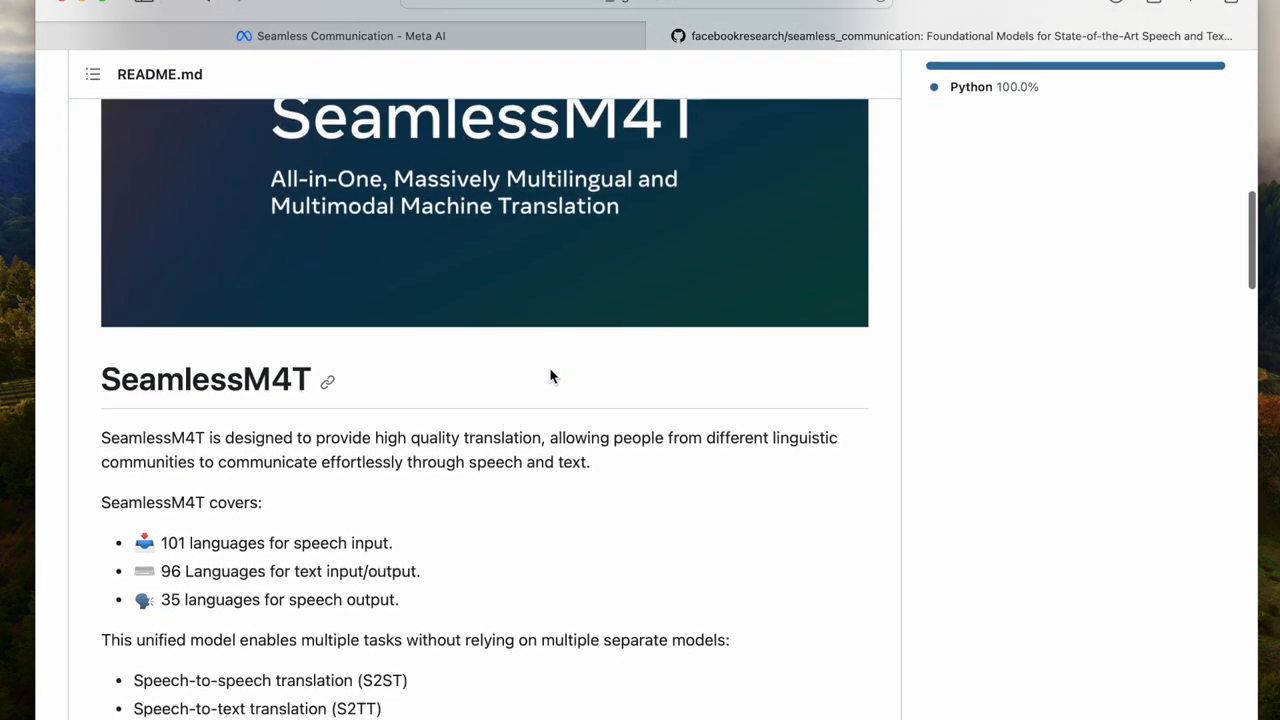
scroll("down", 3)
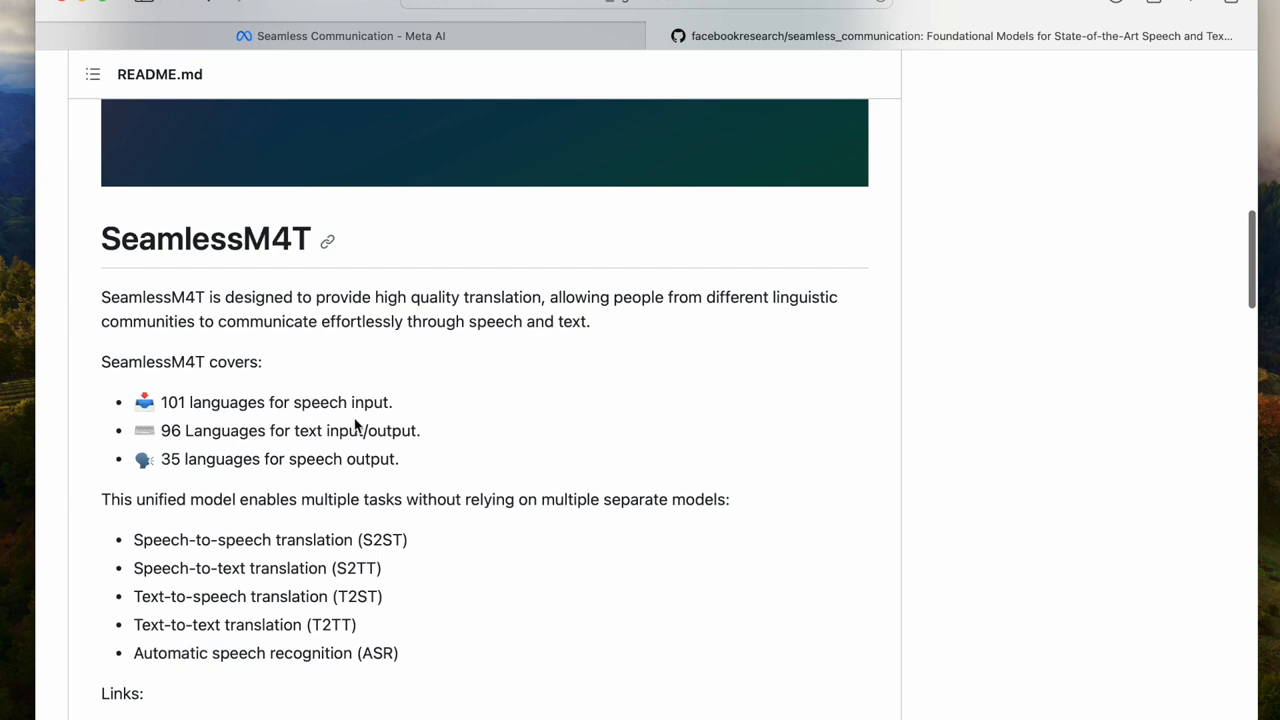
scroll("down", 3)
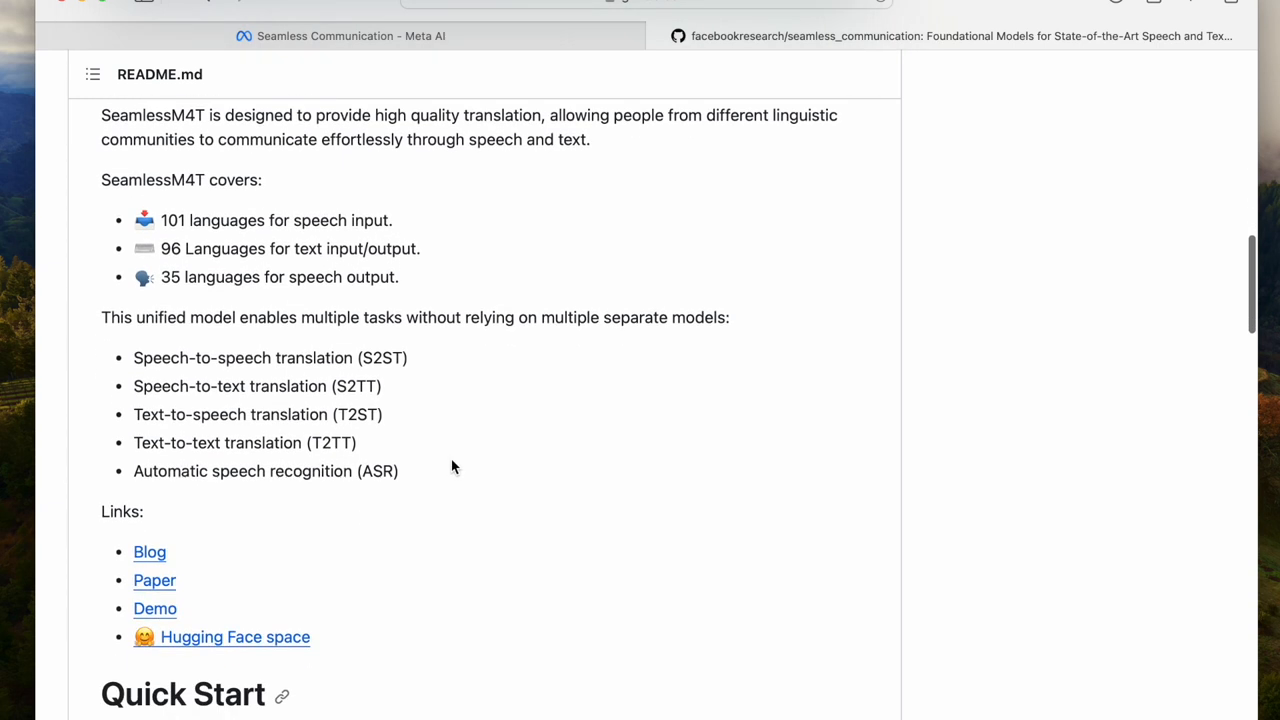
scroll("down", 3)
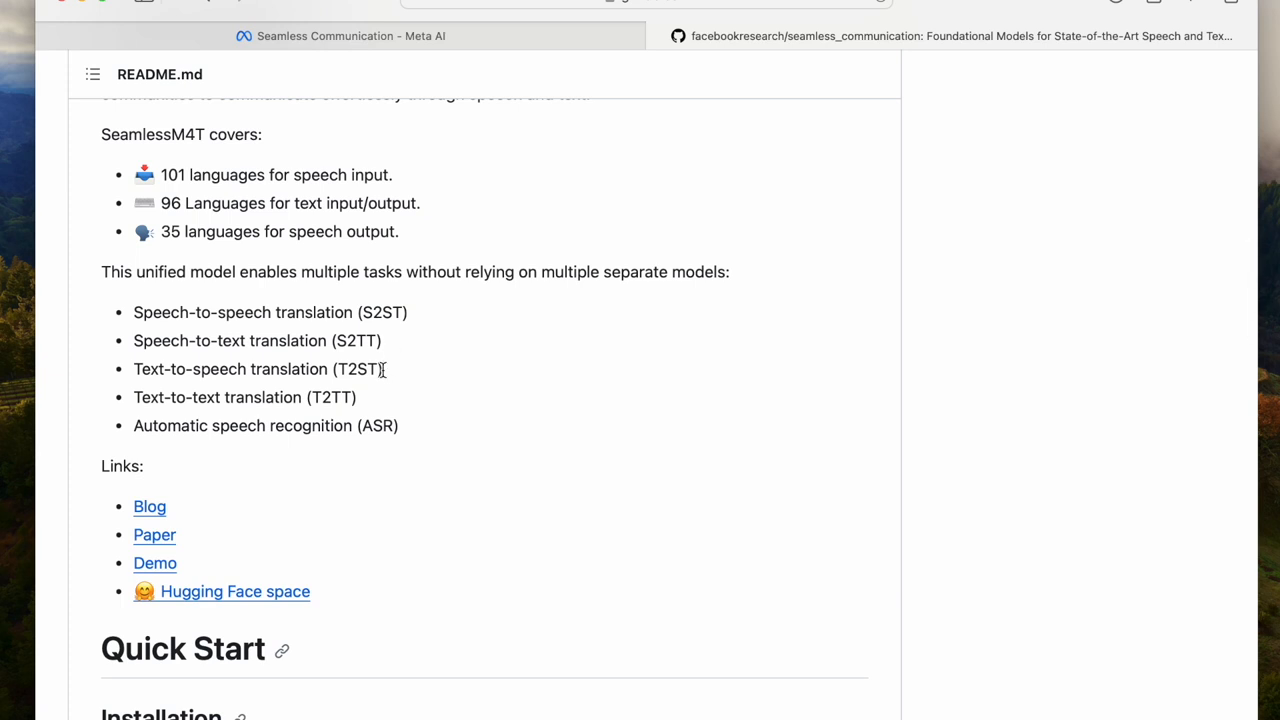
mouse_move(414, 430)
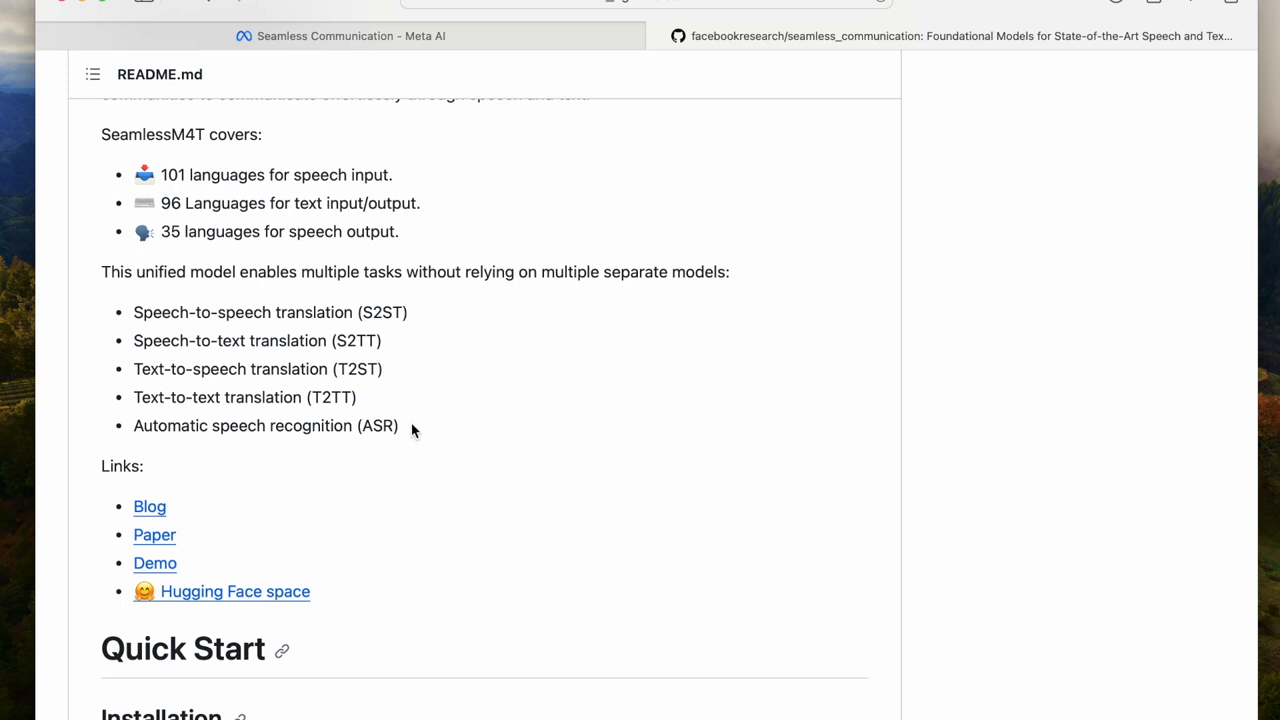
scroll("down", 3)
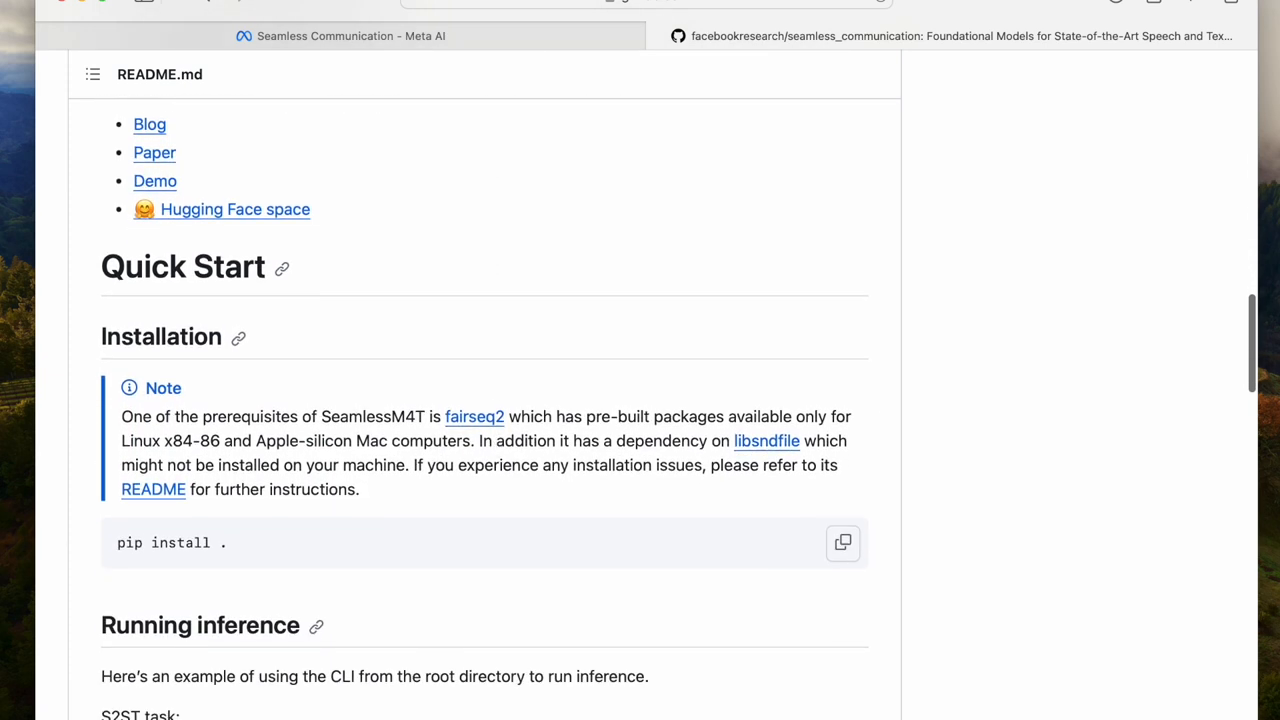
scroll("down", 3)
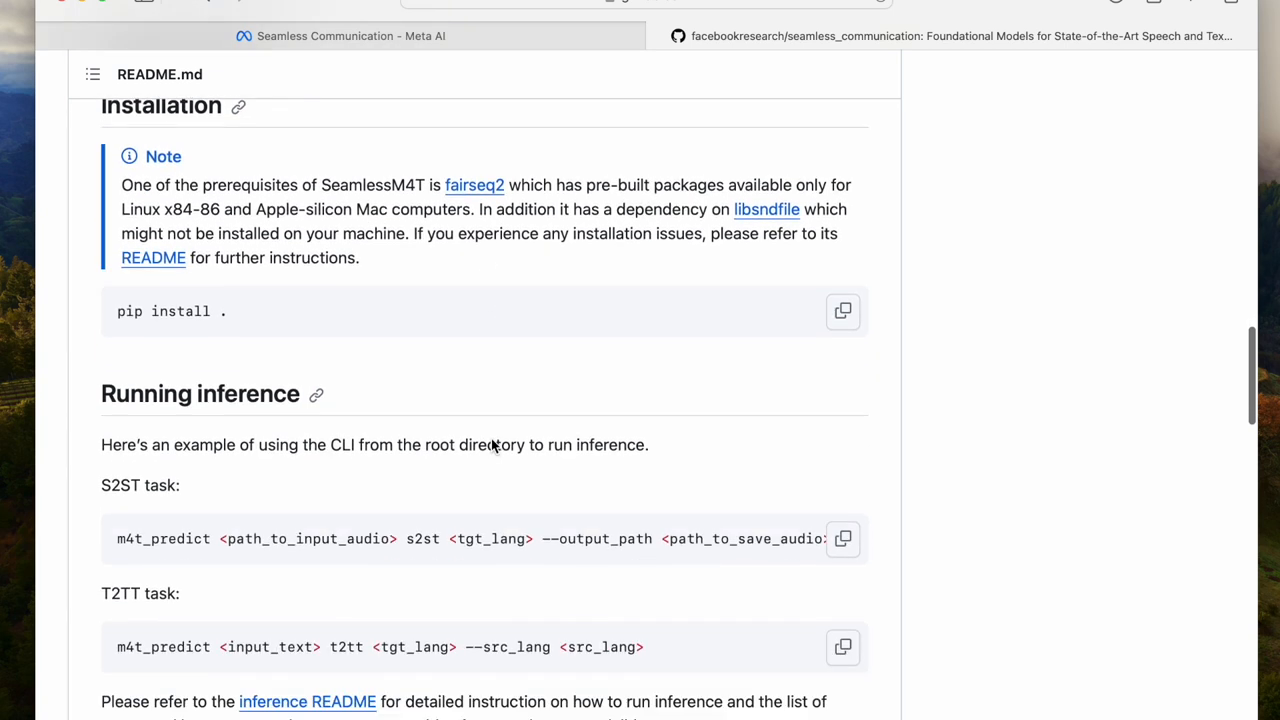
scroll("down", 3)
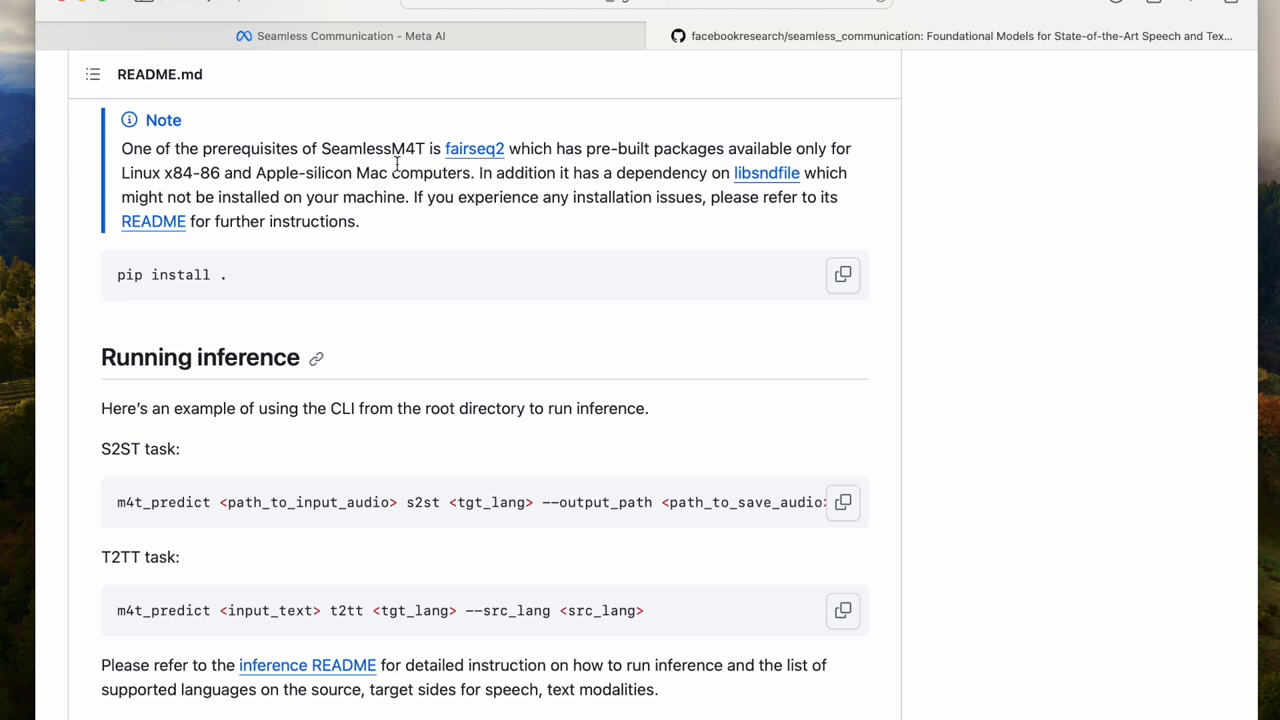
double_click(293, 172)
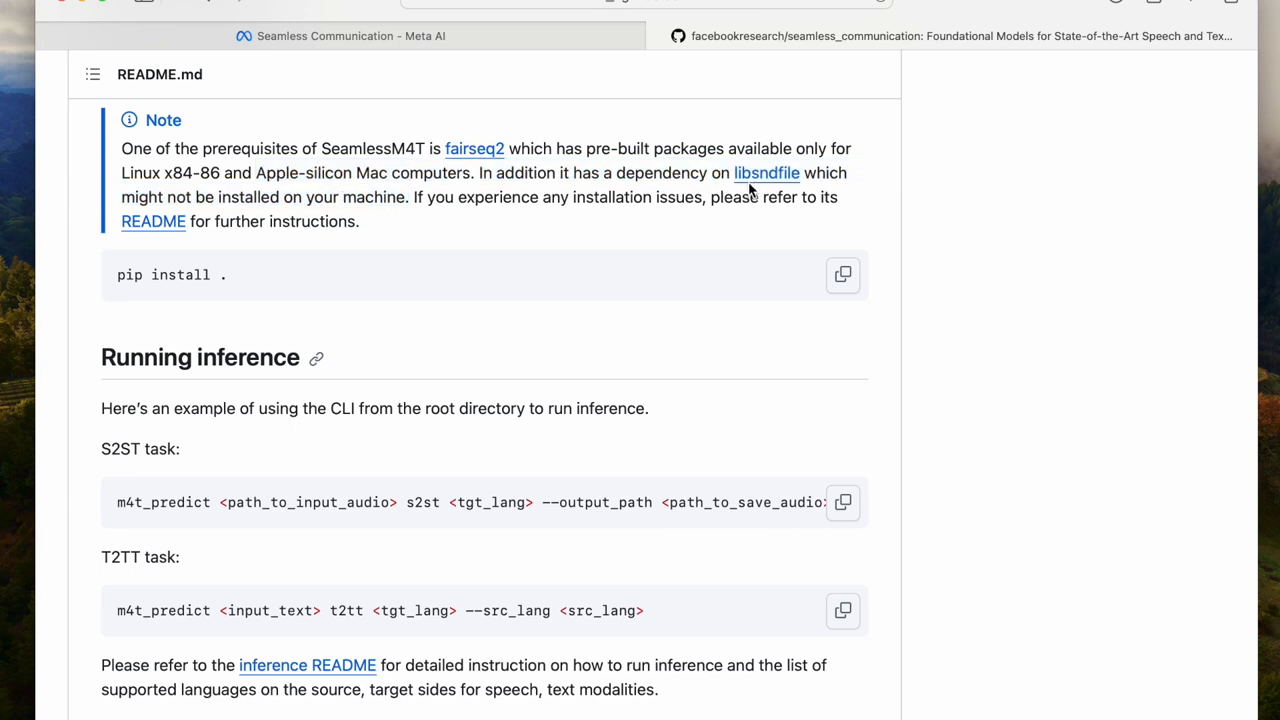
mouse_move(487, 160)
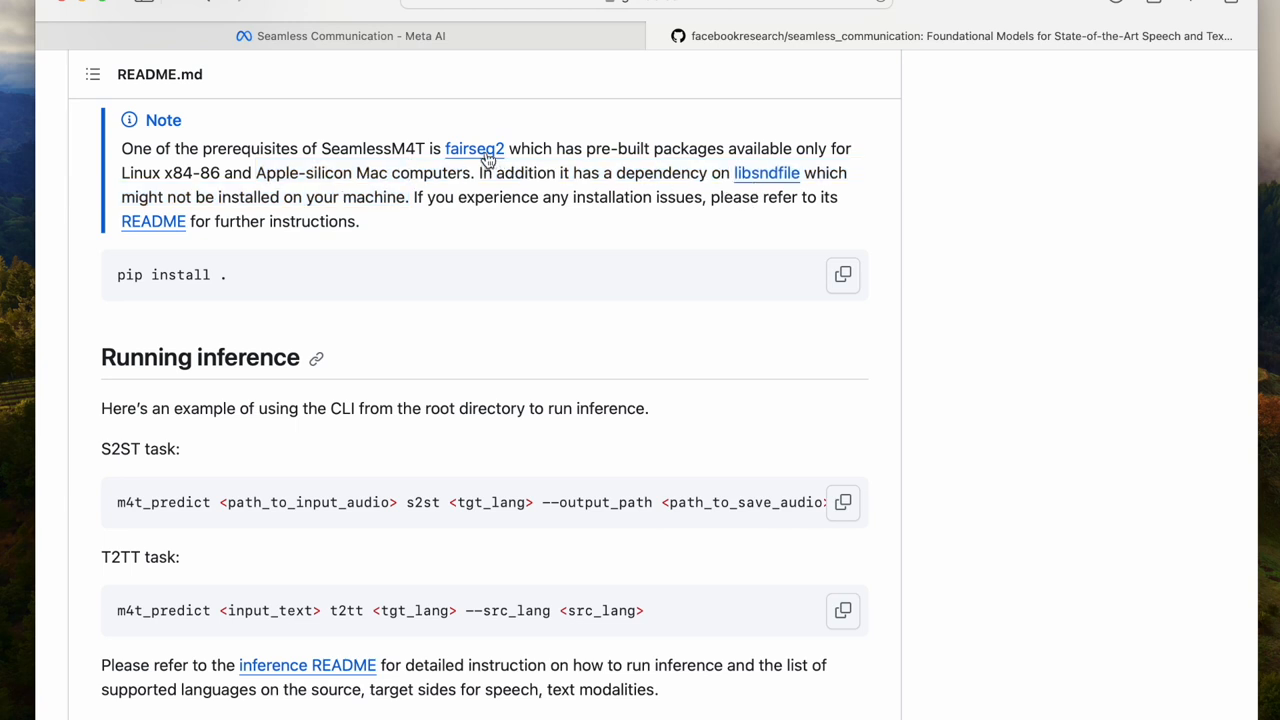
- In the fairseq2 README, reach 'Installing on macOS' and select 'brew install libsndfile'
left_click(474, 148)
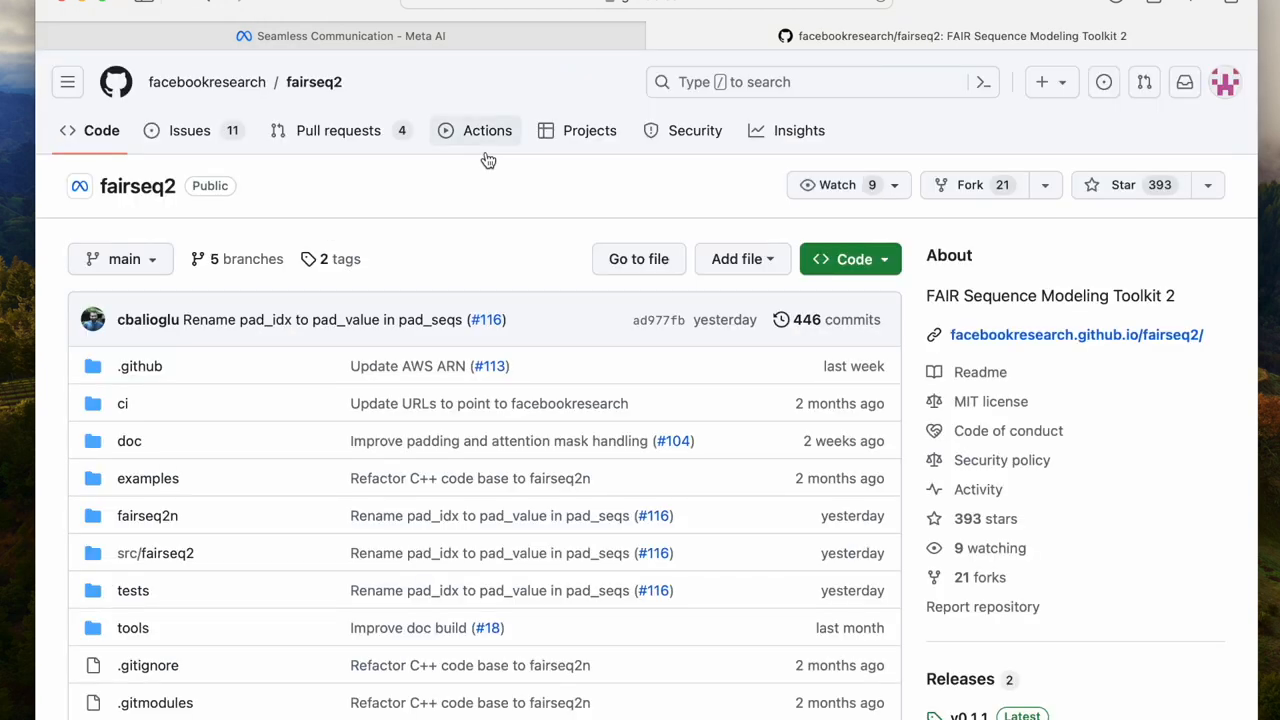
mouse_move(390, 320)
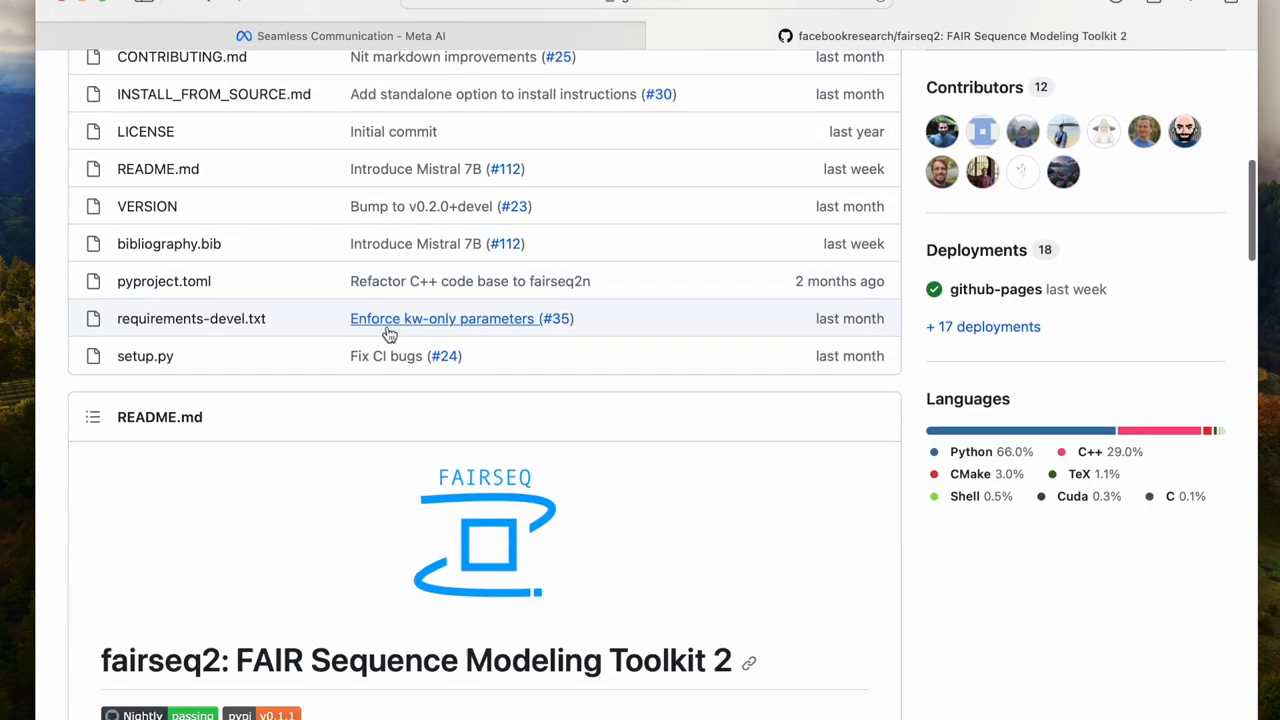
scroll("down", 3)
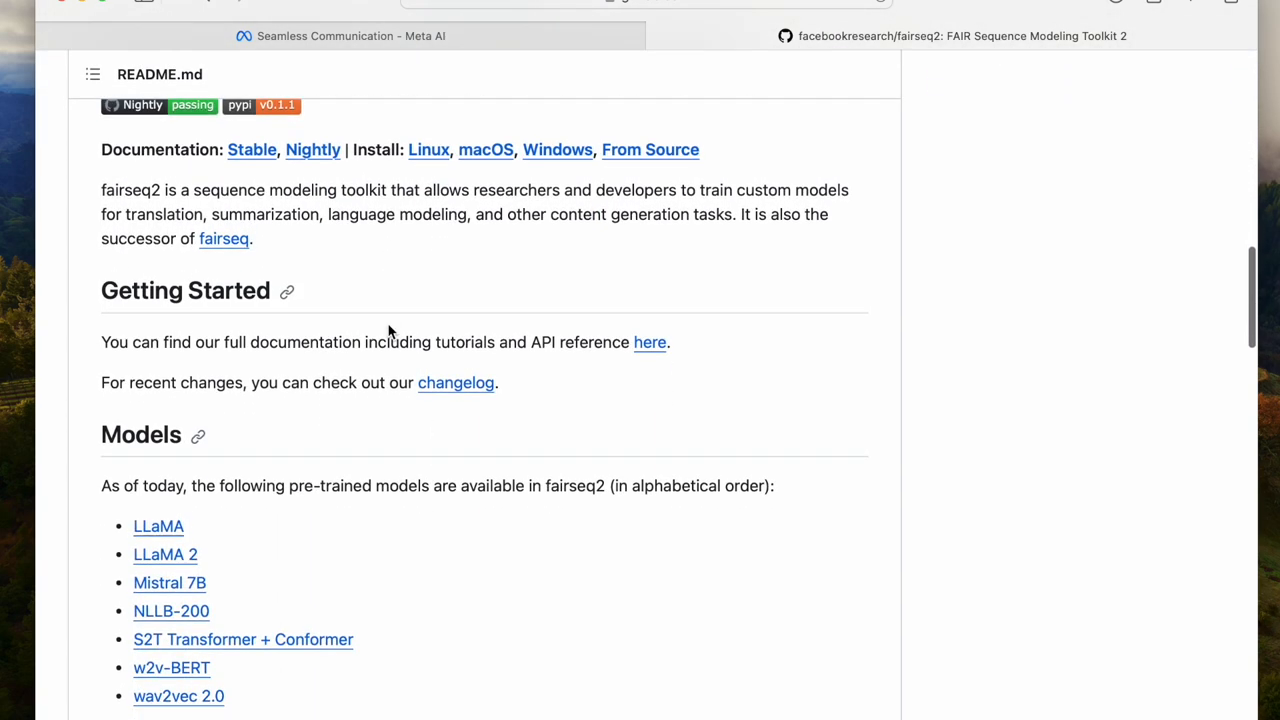
scroll("down", 3)
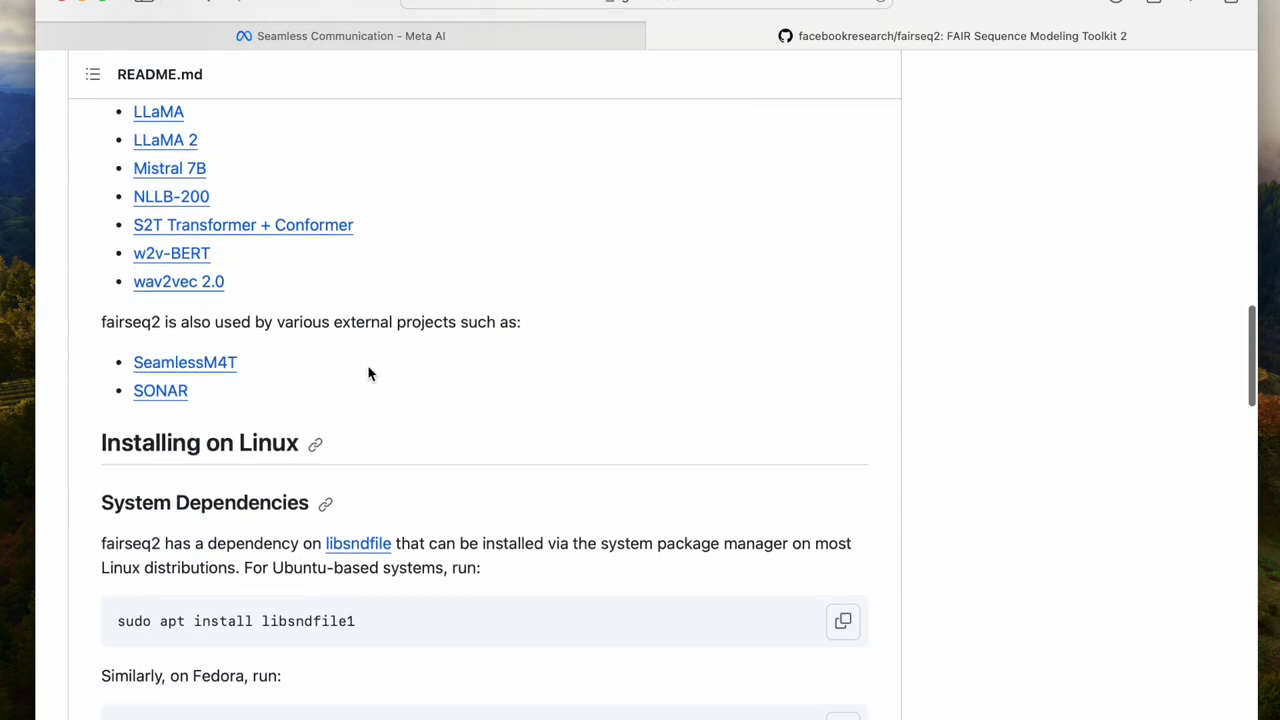
scroll("down", 3)
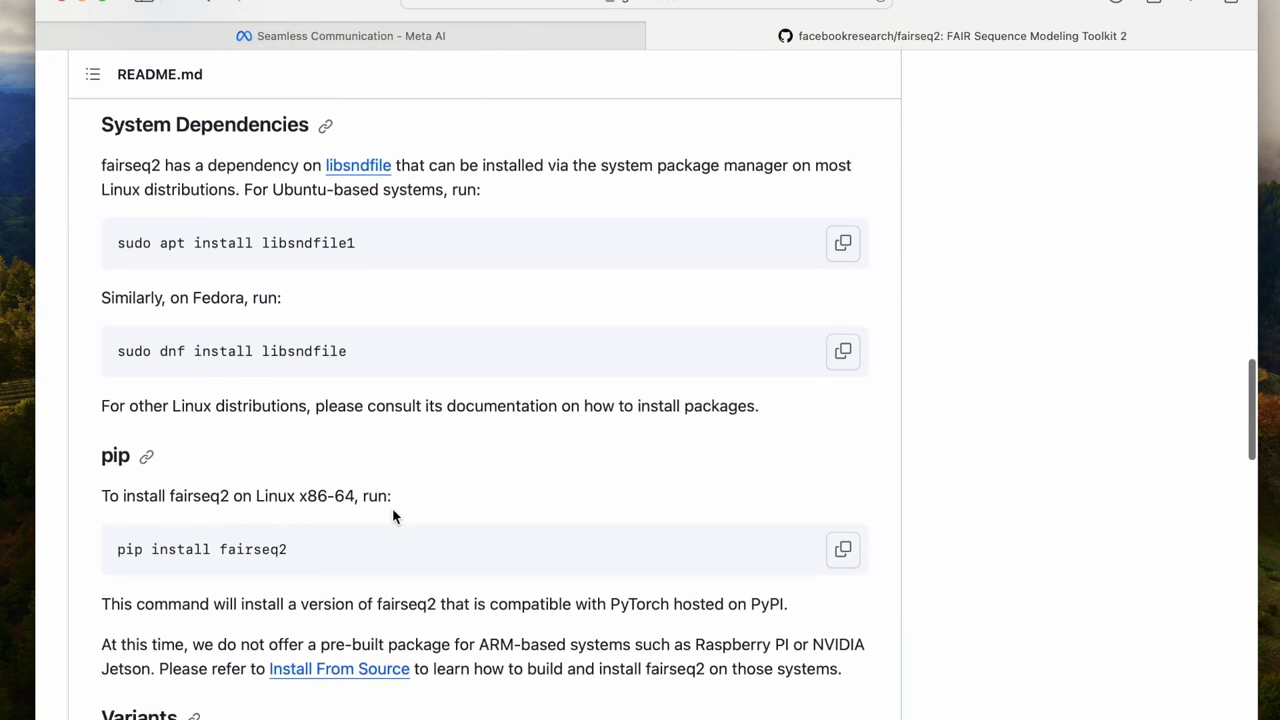
scroll("down", 3)
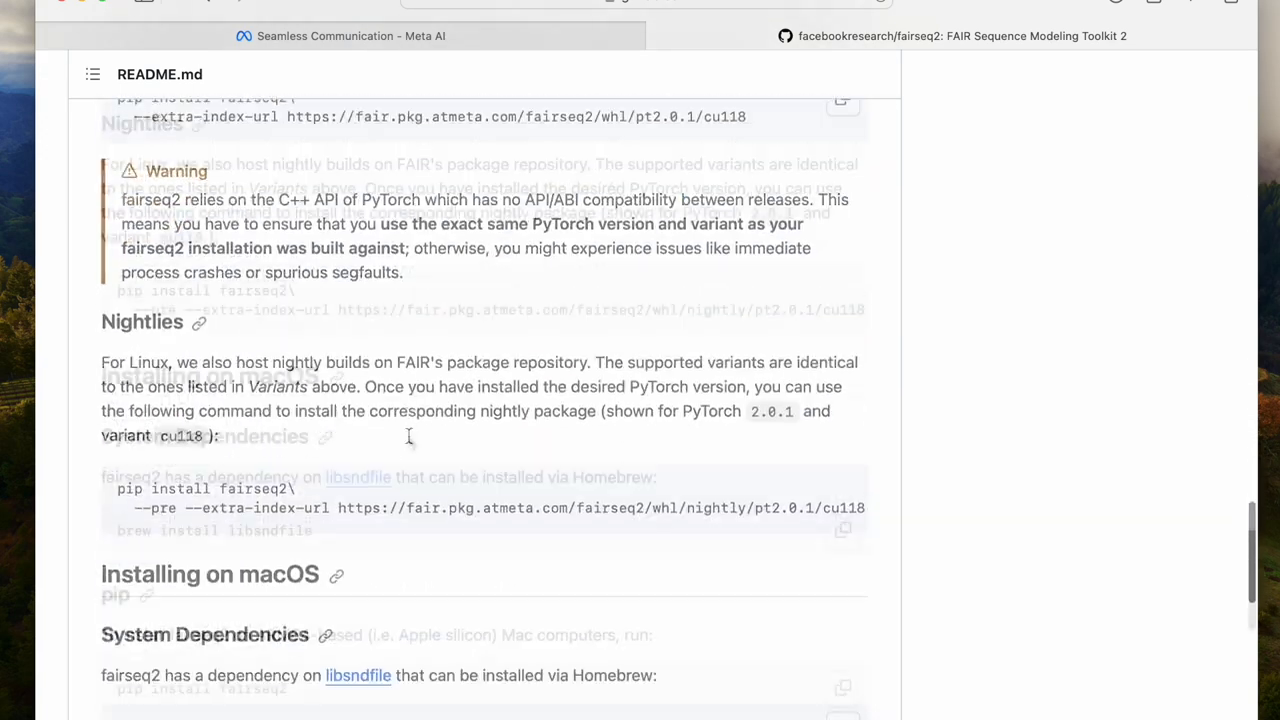
scroll("down", 3)
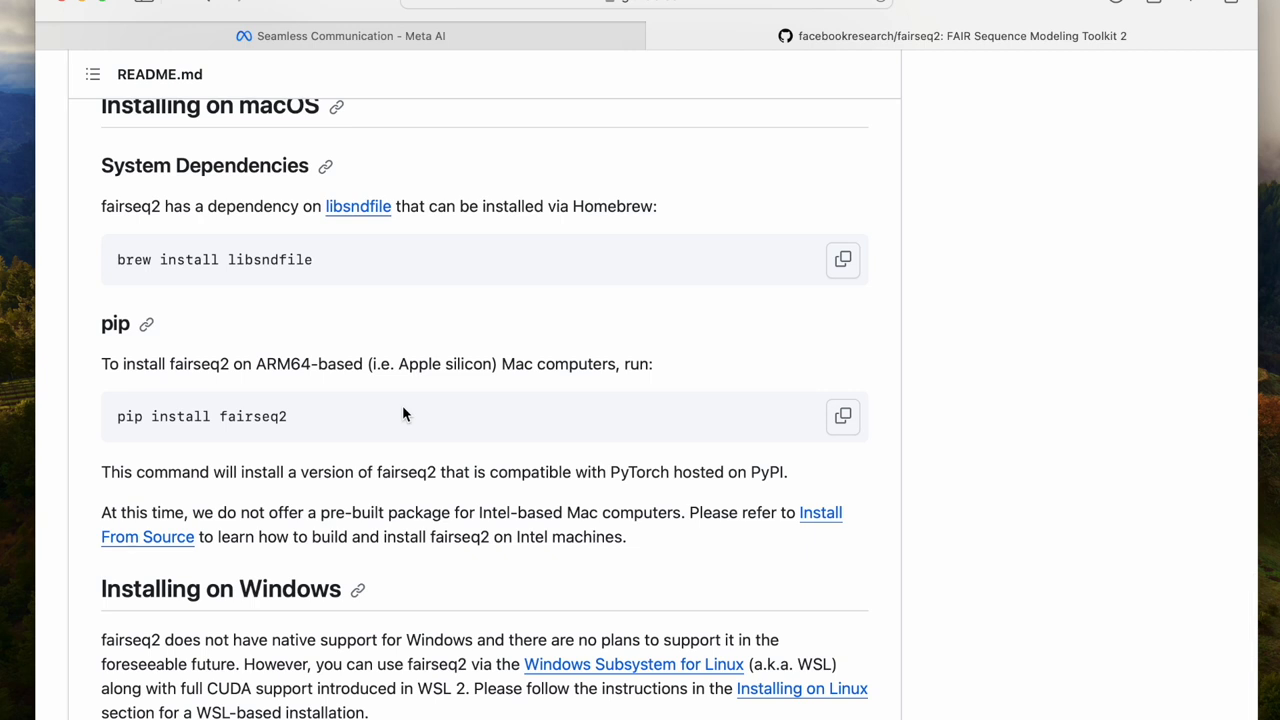
mouse_move(357, 206)
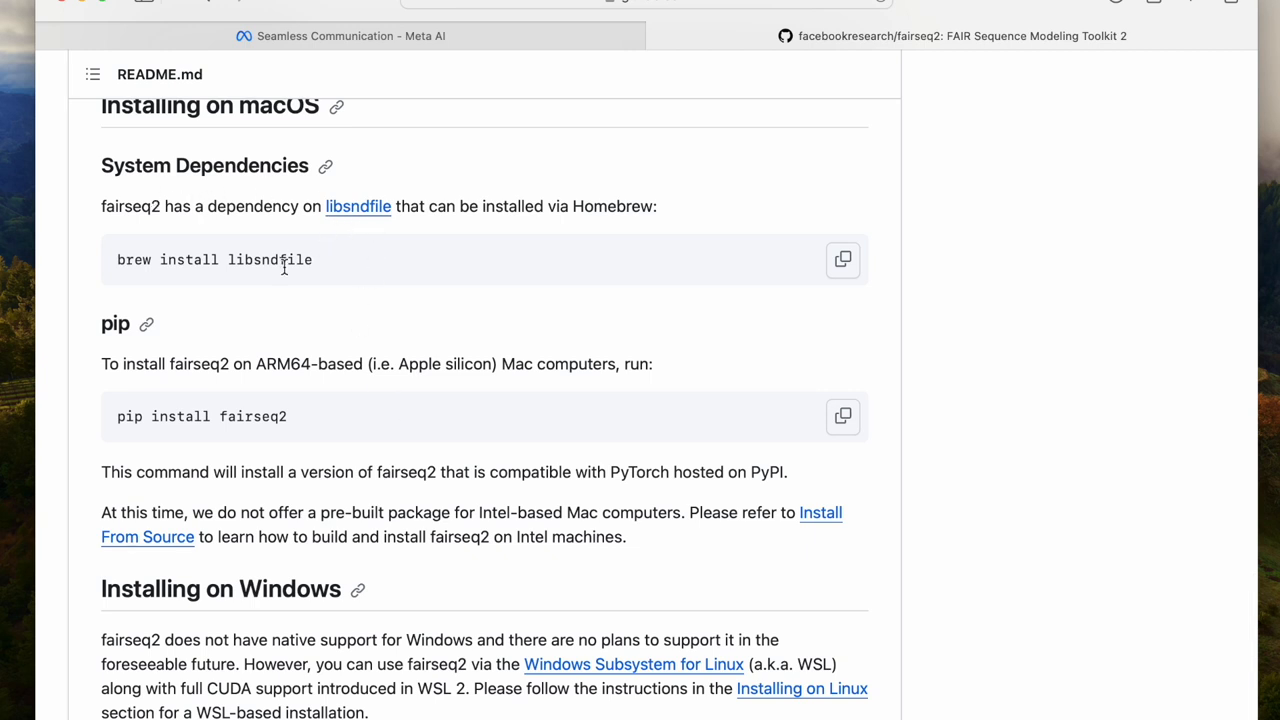
mouse_move(320, 272)
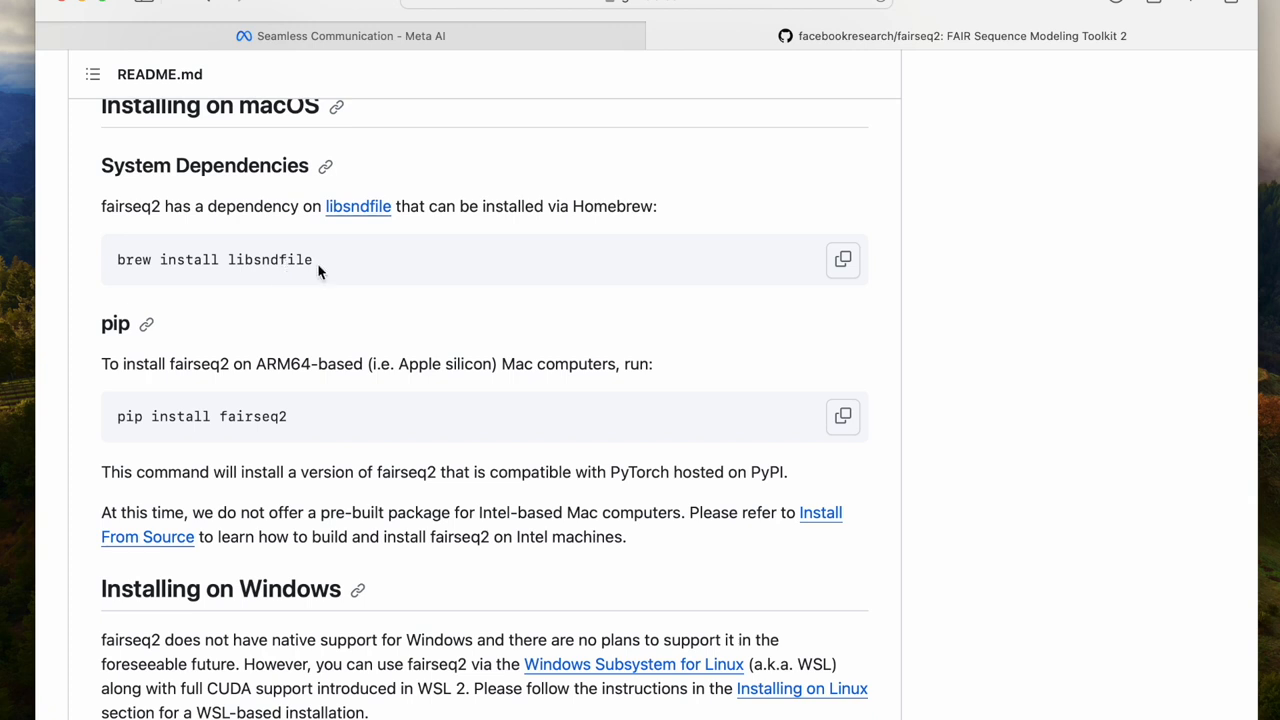
mouse_move(322, 270)
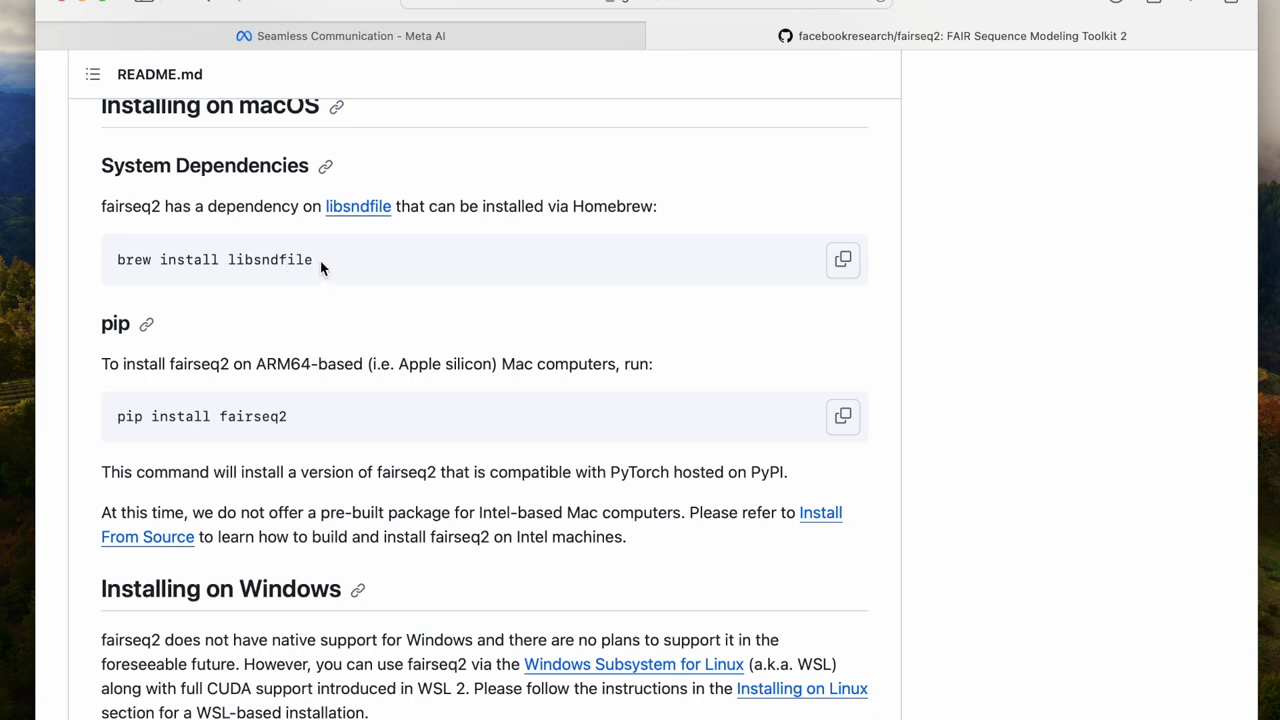
double_click(214, 259)
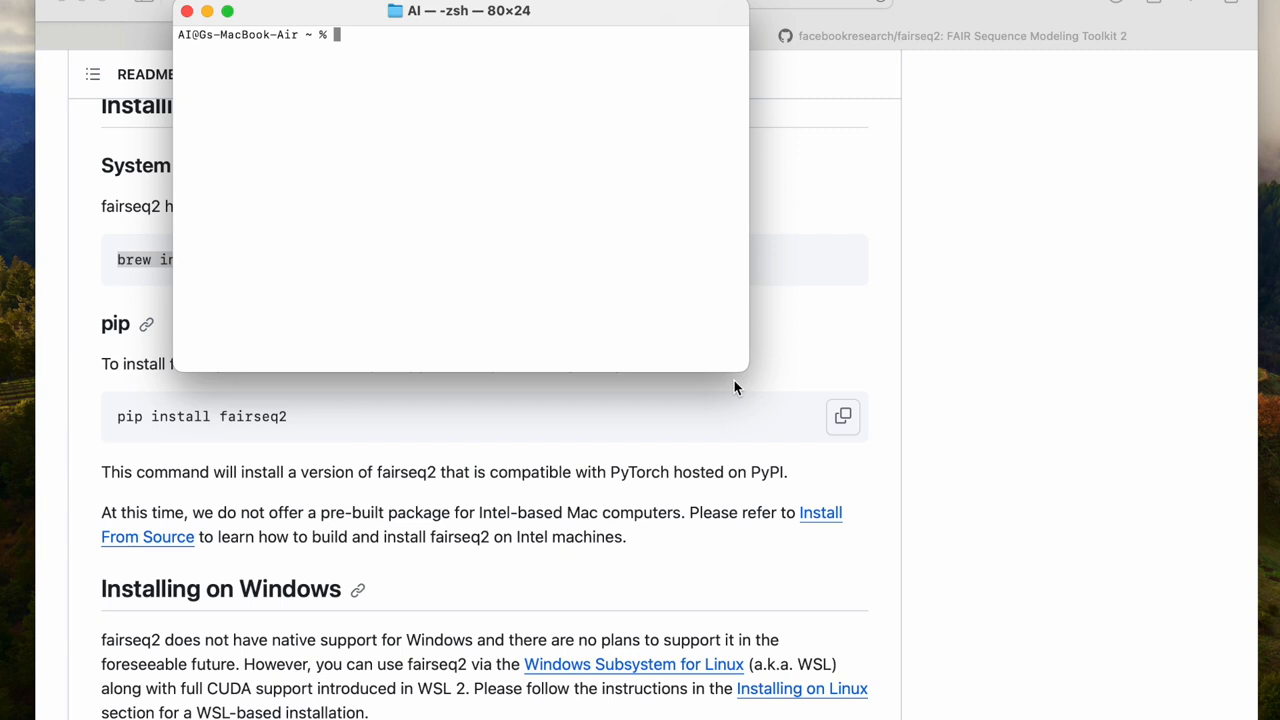
- Activate AI-Translations with 'source AI-Translations/bin/activate' and run 'brew install libsndfile'
type("deactivate")
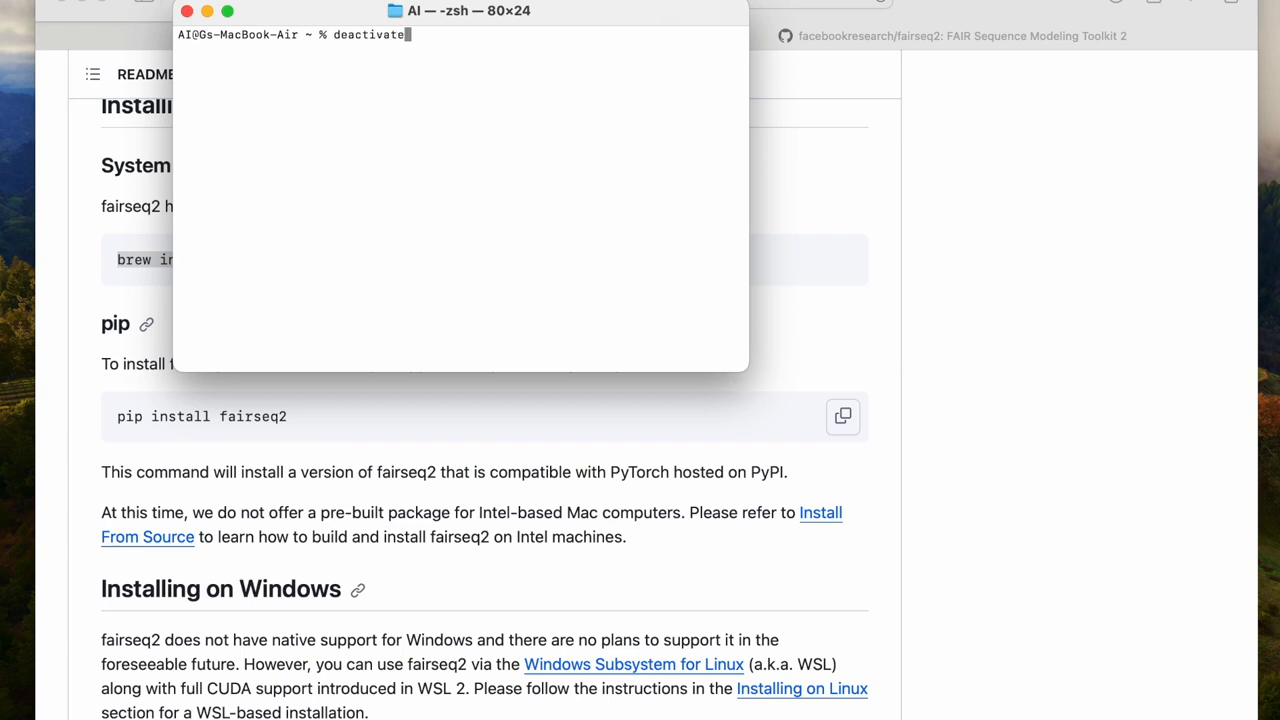
type("source AI-Translations/bin/activate")
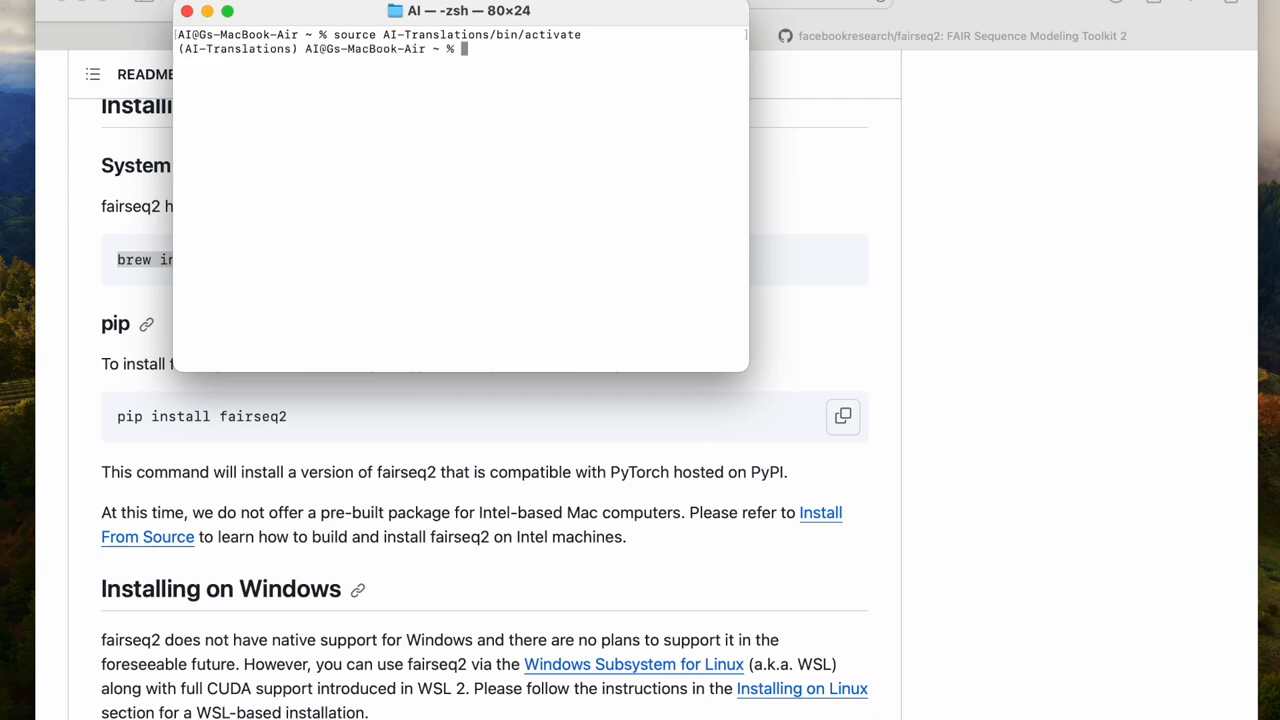
type("brew install libsndfile")
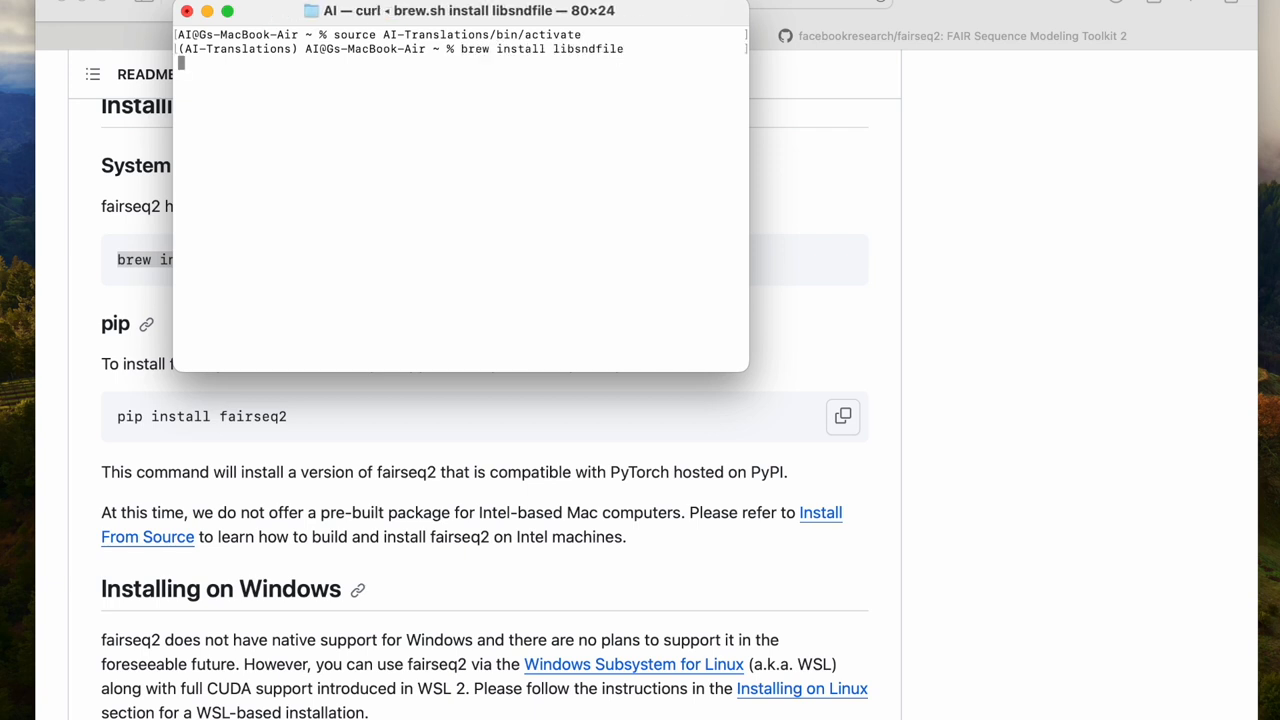
key("Return")
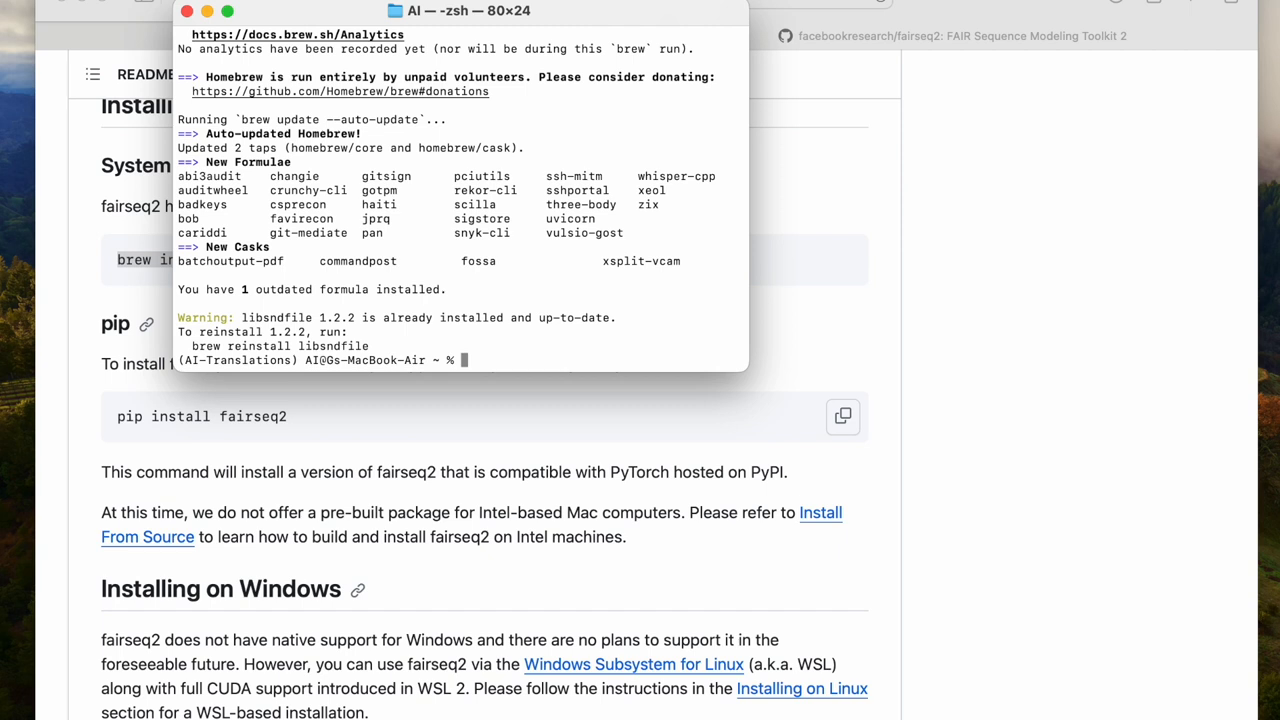
mouse_move(445, 484)
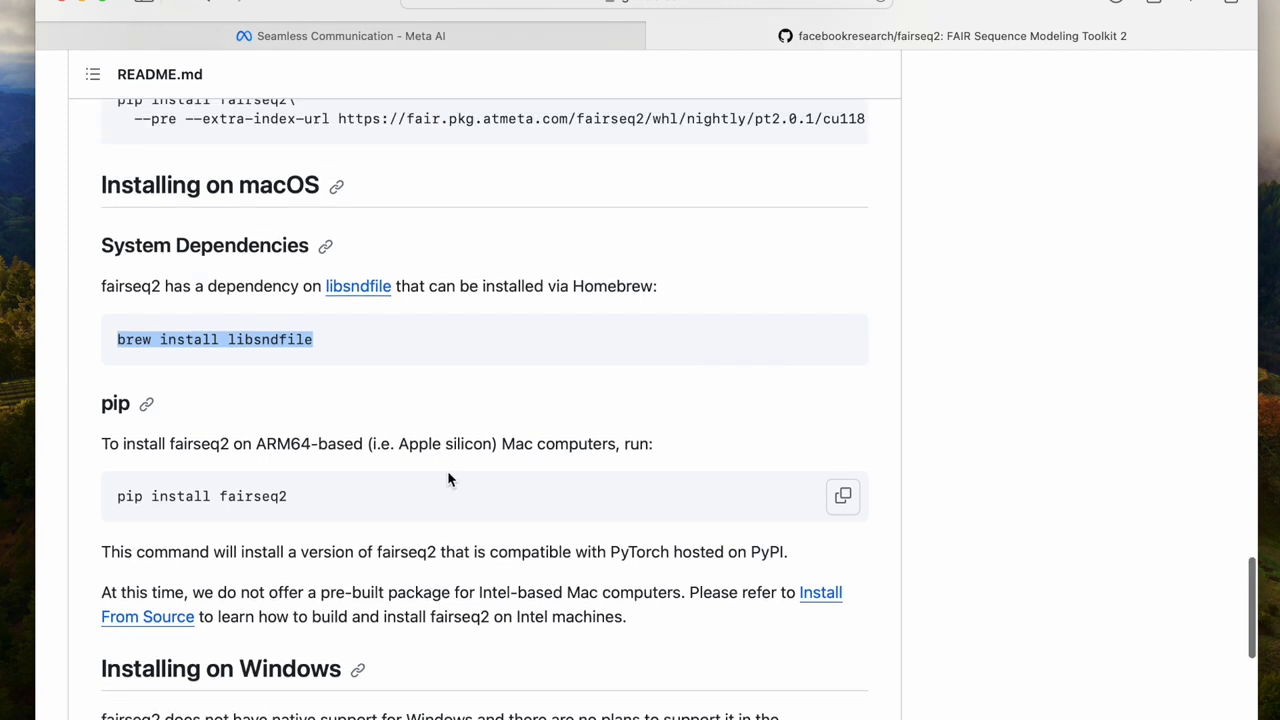
mouse_move(843, 497)
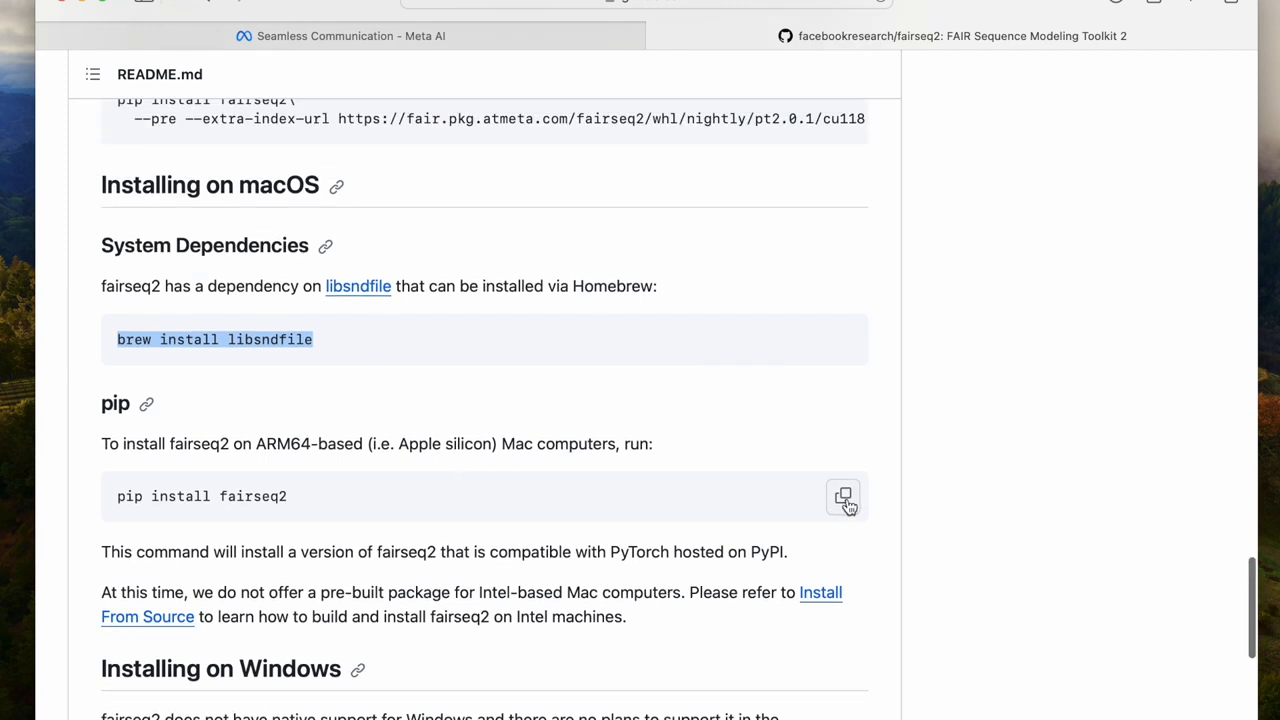
- Copy the 'pip install fairseq2' command from the fairseq2 README
left_click(843, 496)
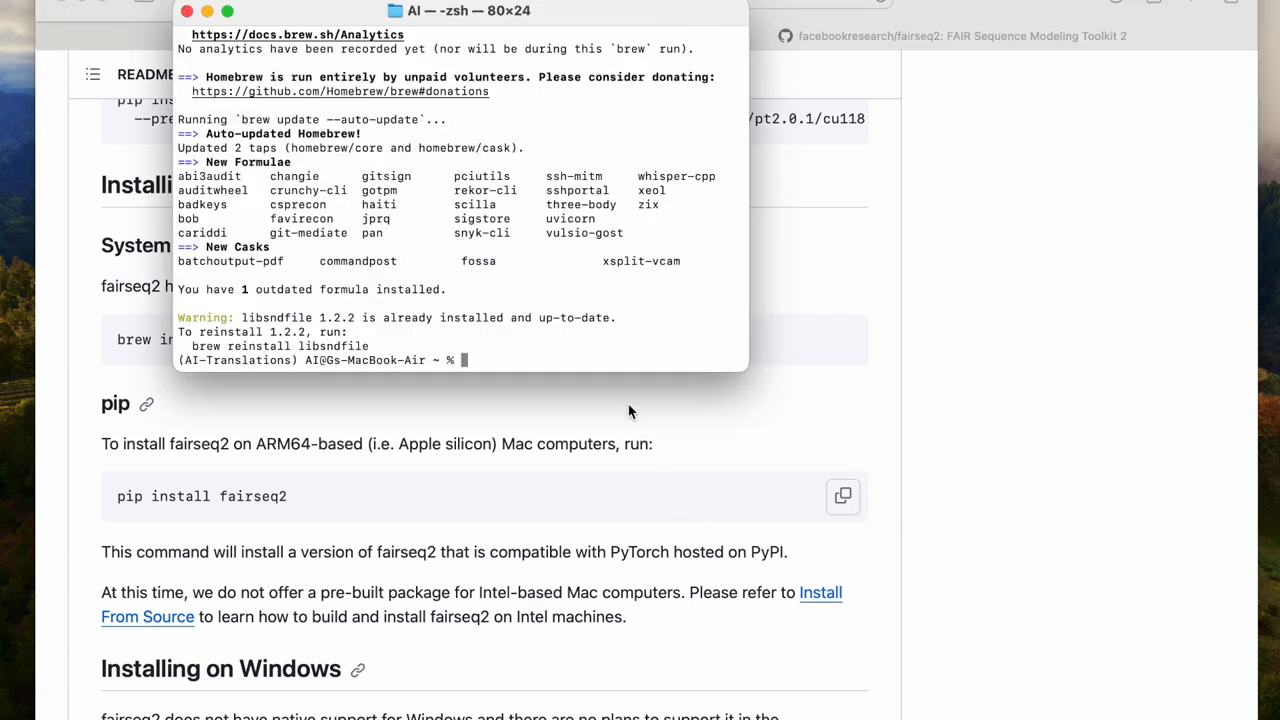
- Run 'pip install fairseq2' in Terminal to install fairseq2, torch and fairseq2n
type("pip install fairseq2")
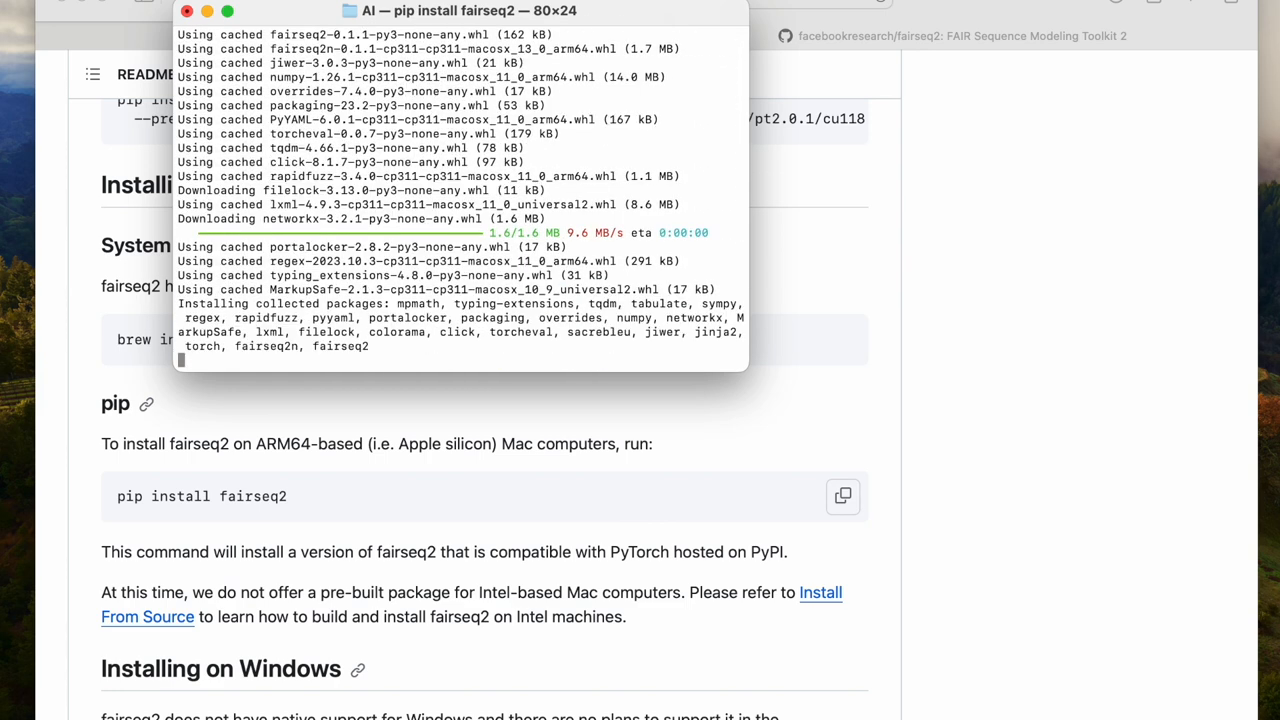
mouse_move(788, 384)
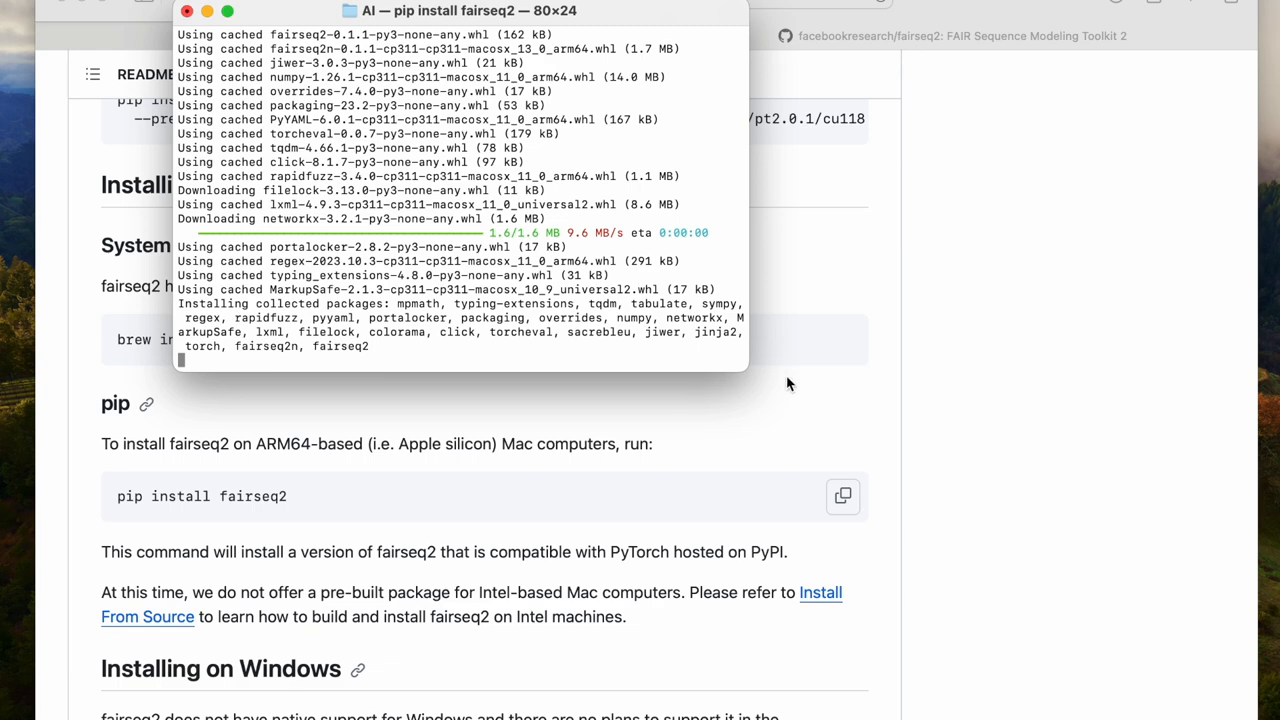
mouse_move(750, 355)
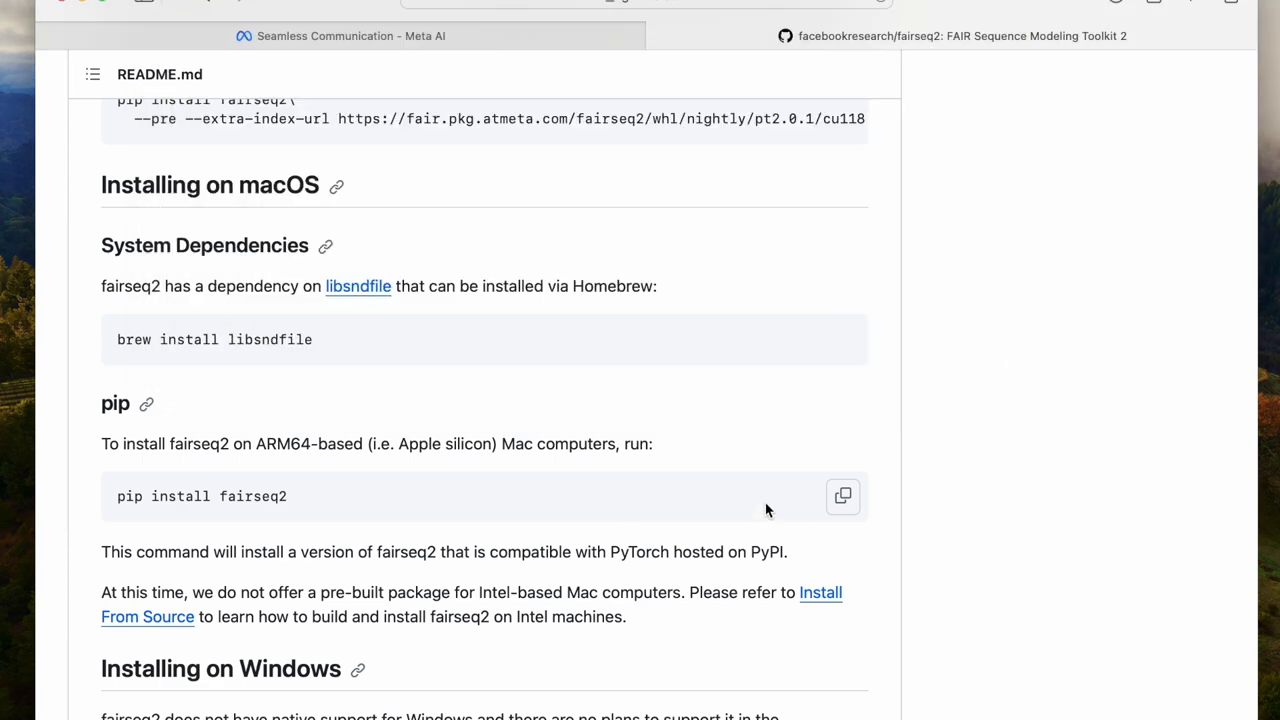
- Check the finished fairseq2 install output, then bring up the seamless_communication repository
scroll("up", 3)
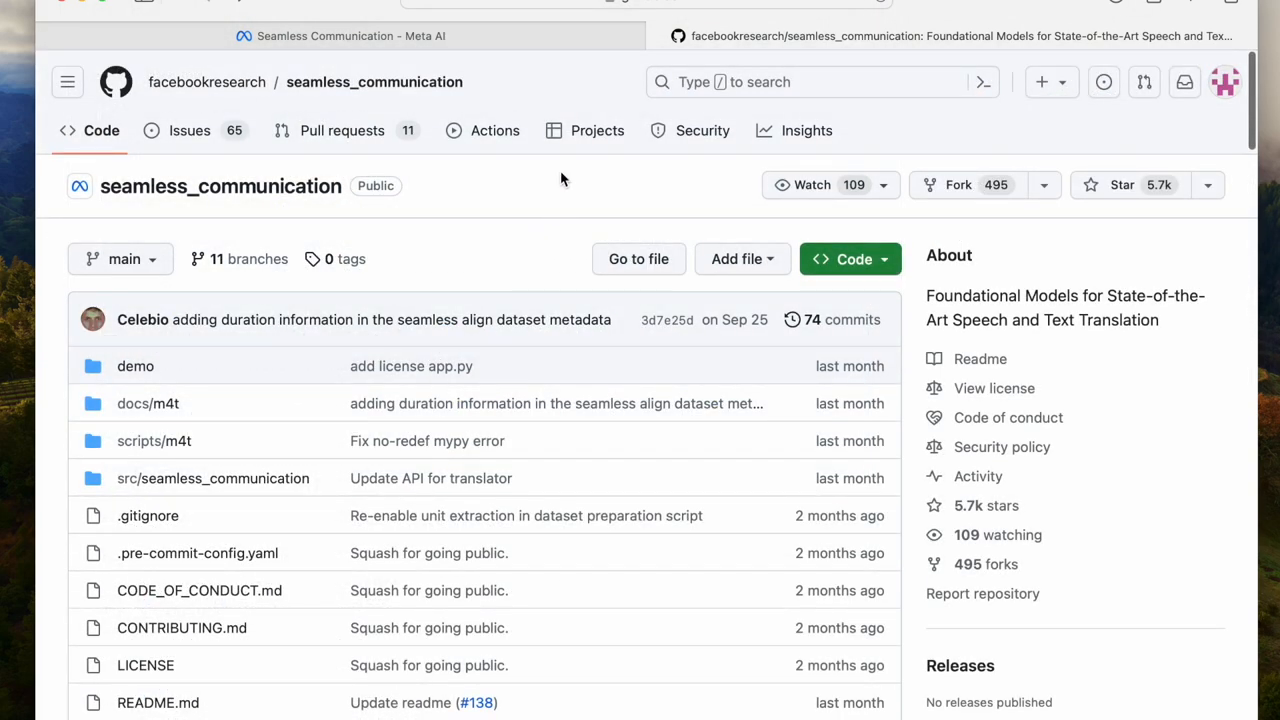
left_click(645, 5)
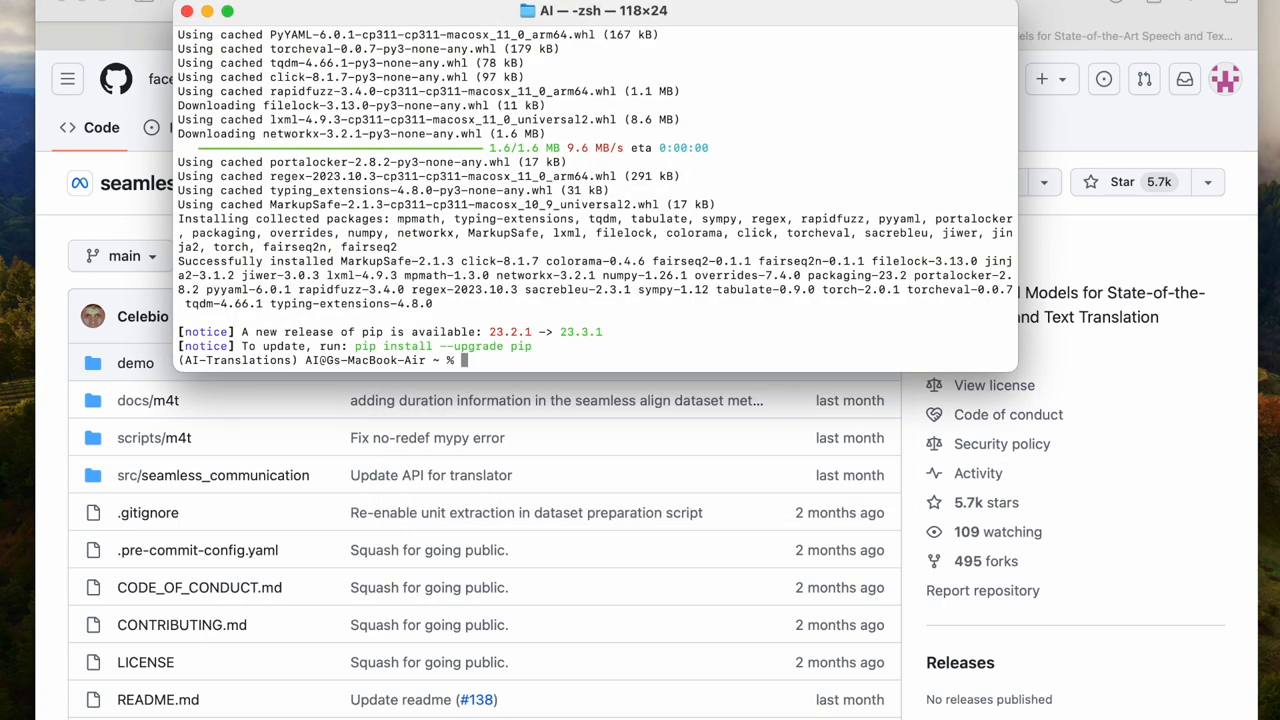
type("git")
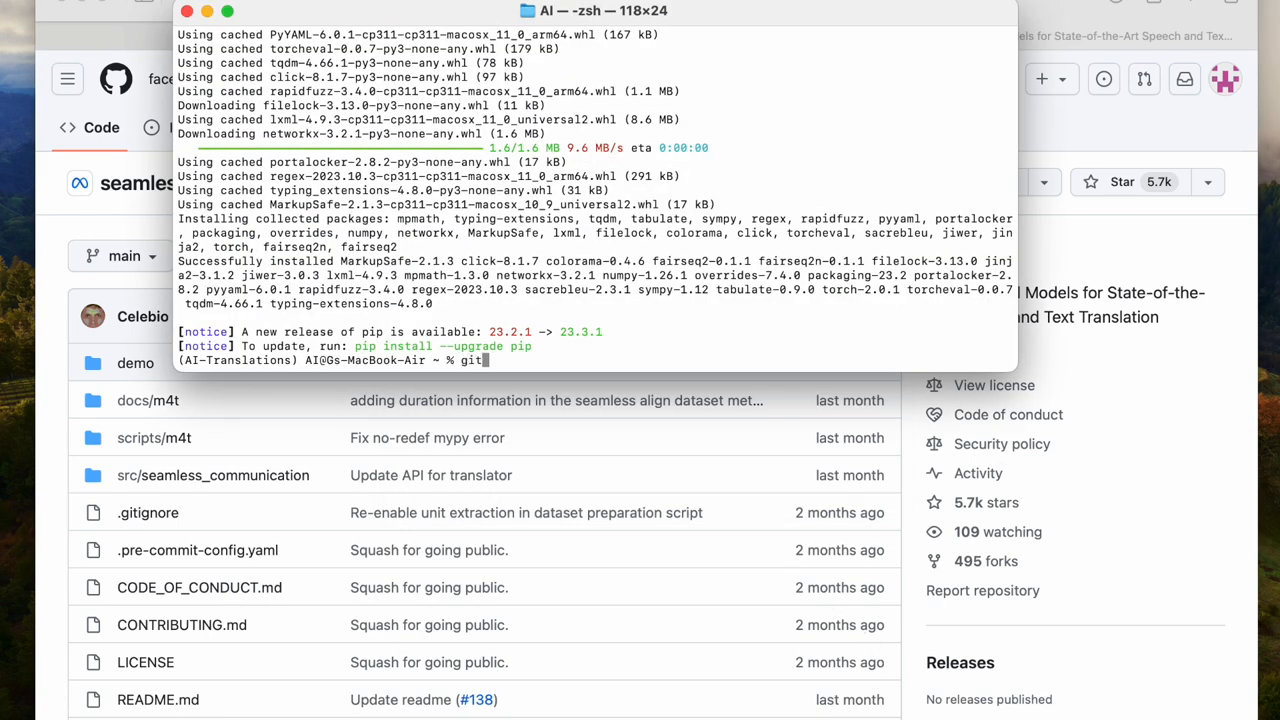
type("c")
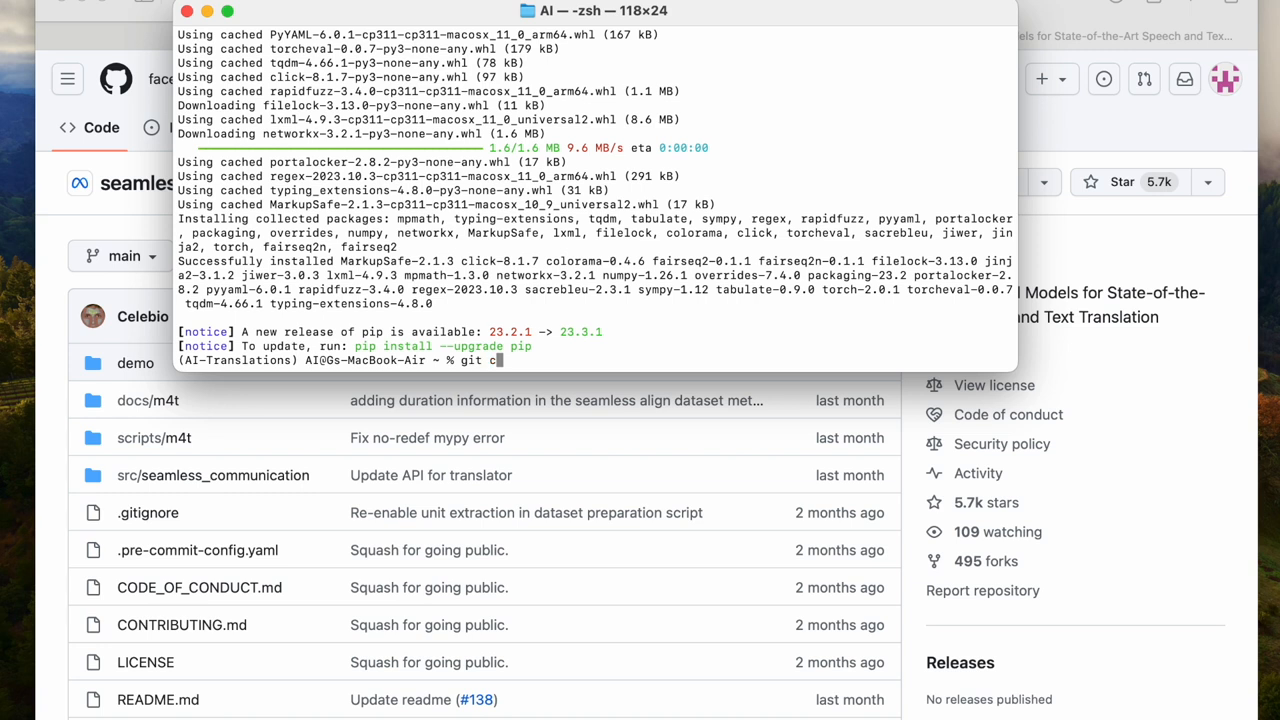
type("lone")
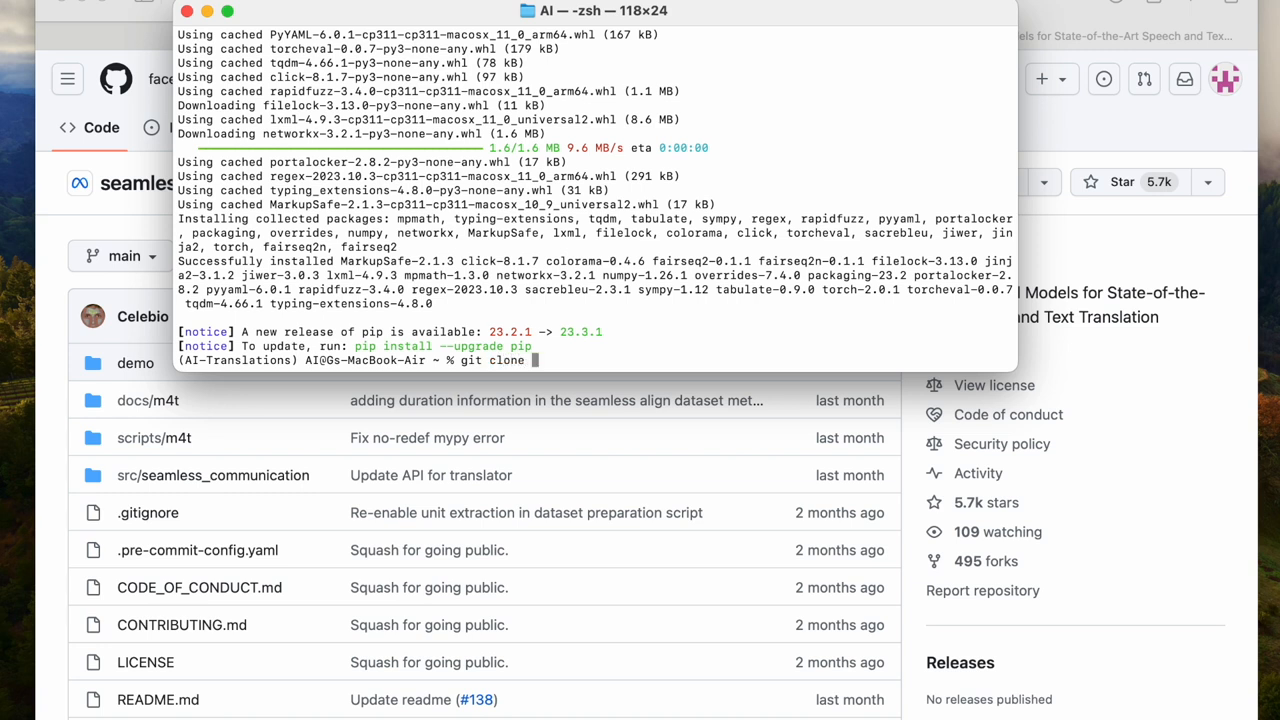
type("https://github.com/facebookresearch/seamless_communication")
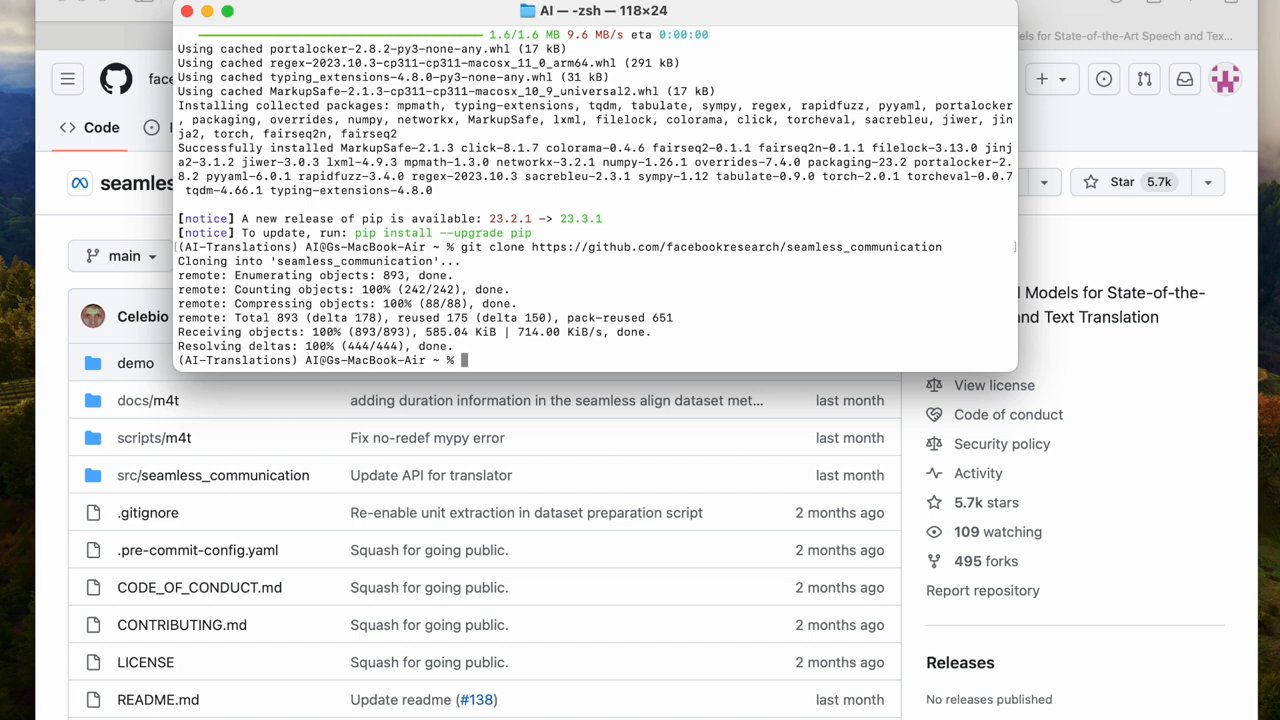
mouse_move(692, 372)
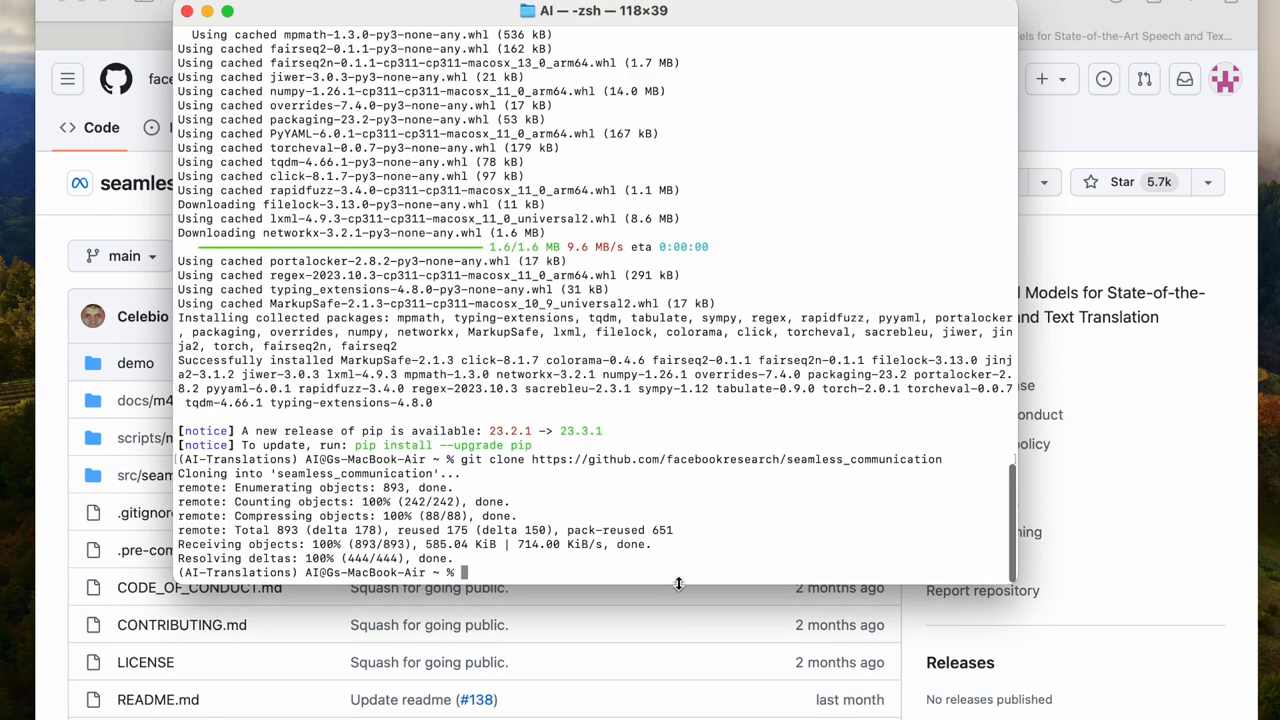
mouse_move(675, 553)
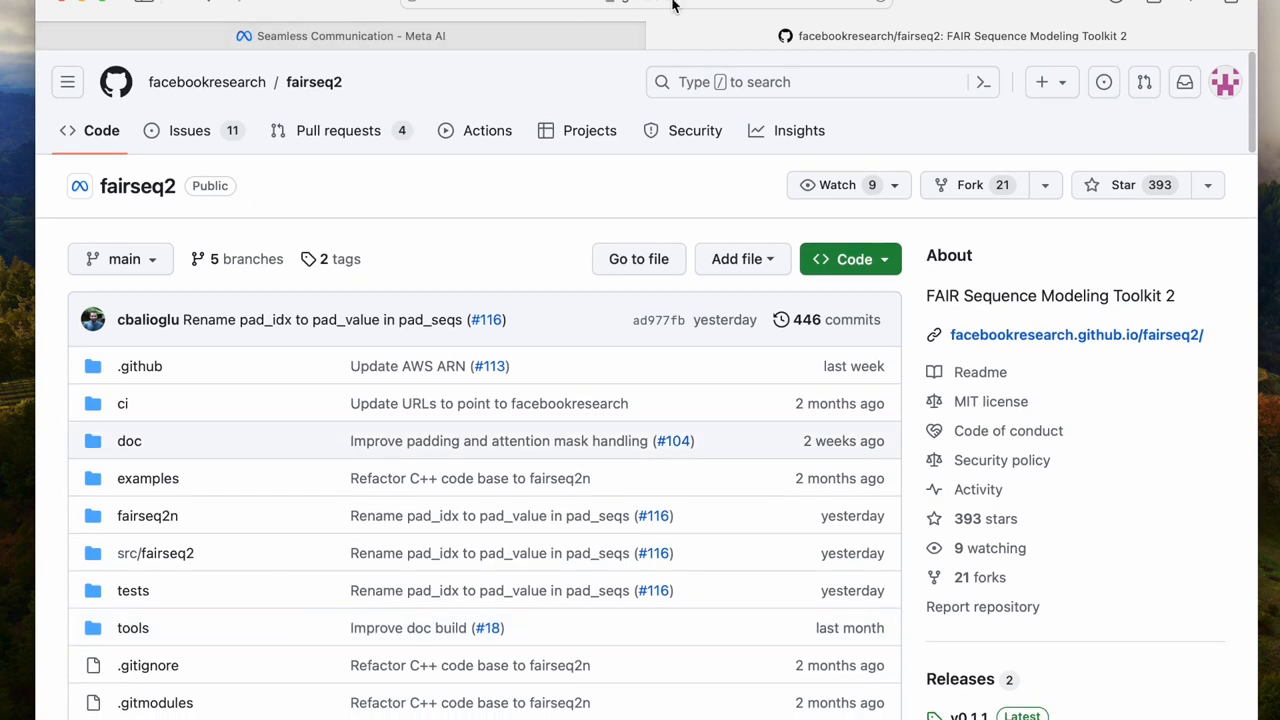
- Back in Terminal, rerun pip install fairseq2 to confirm every requirement is already satisfied
left_click(645, 3)
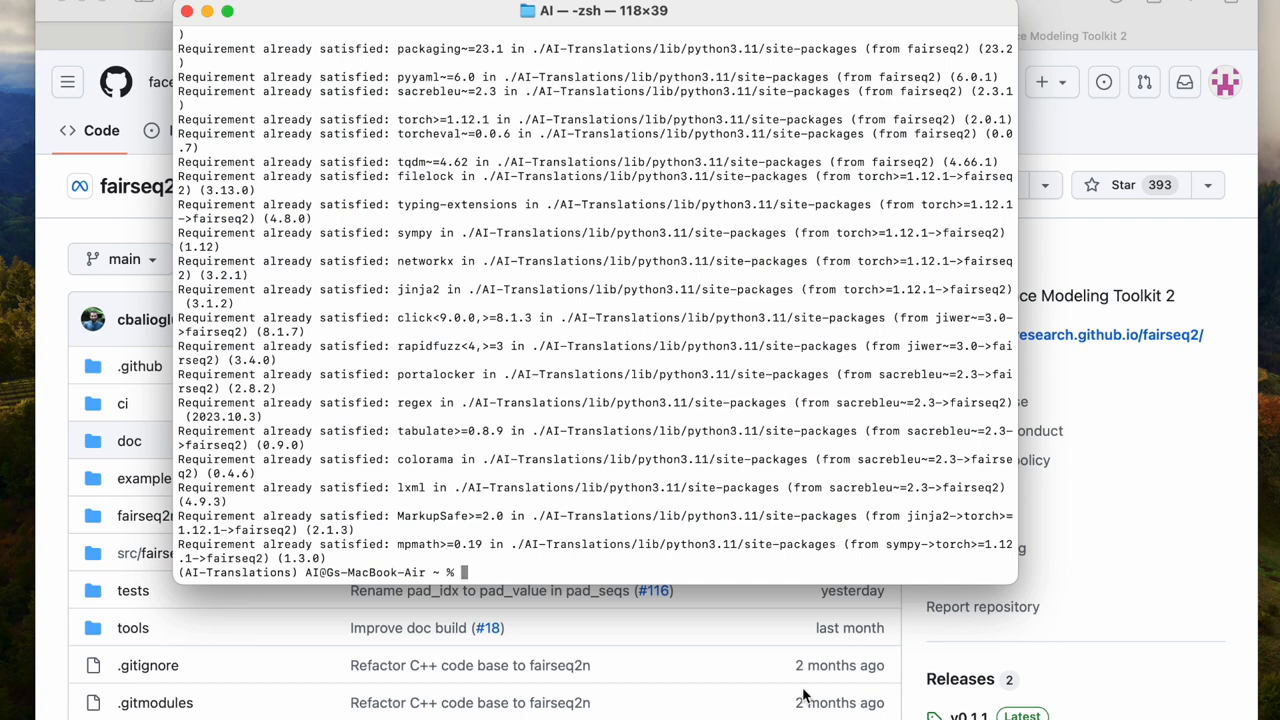
type("gi")
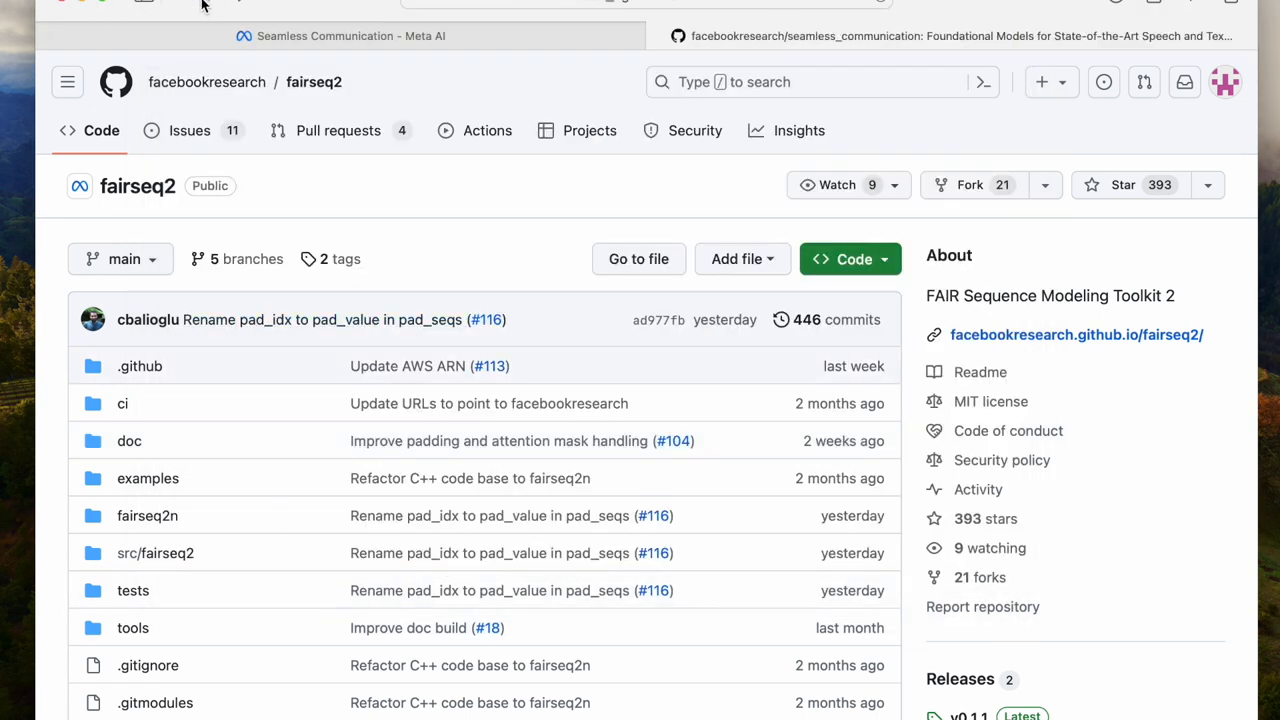
- Scroll the seamless_communication README past Running inference and the Gradio demo to stopes
scroll("down", 3)
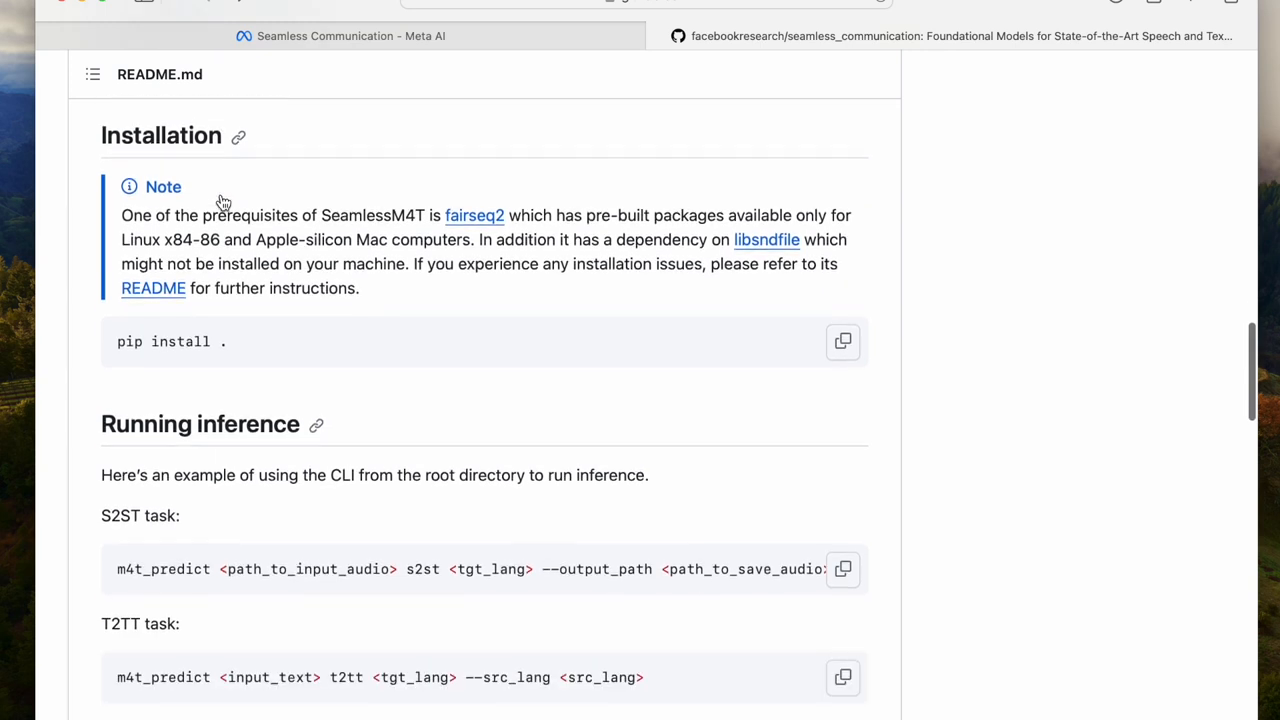
scroll("down", 3)
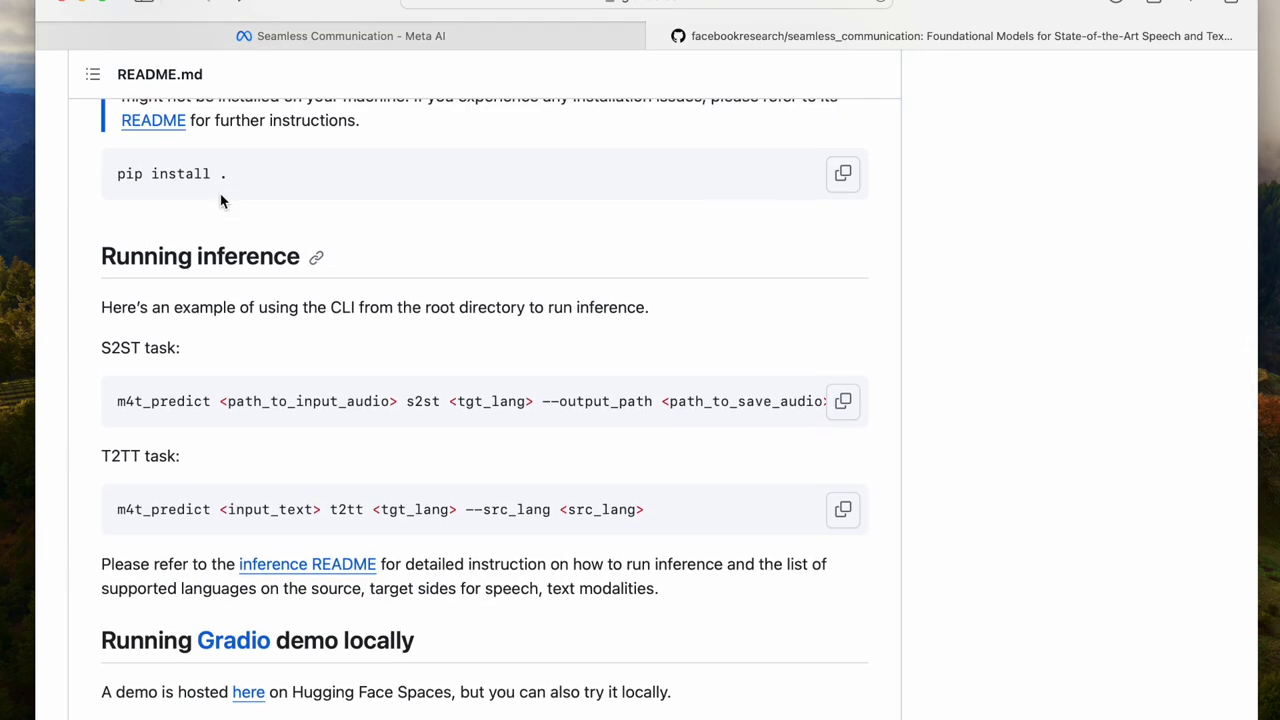
mouse_move(228, 305)
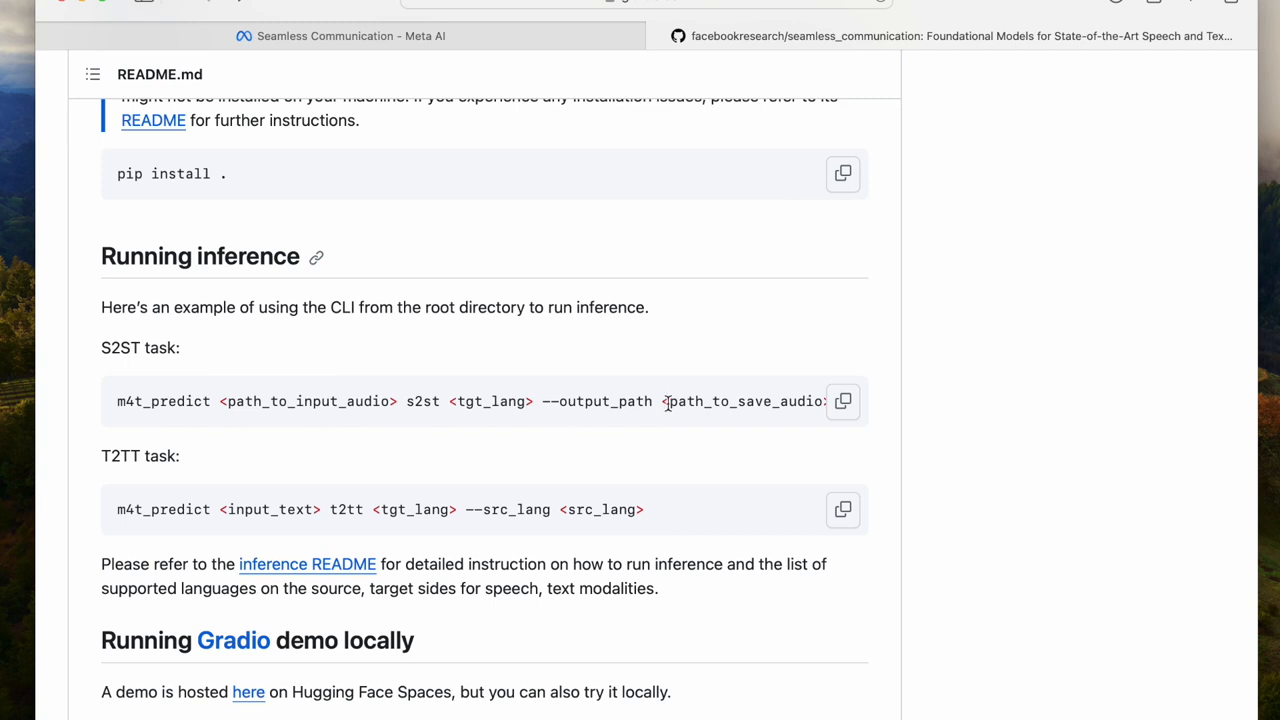
mouse_move(460, 401)
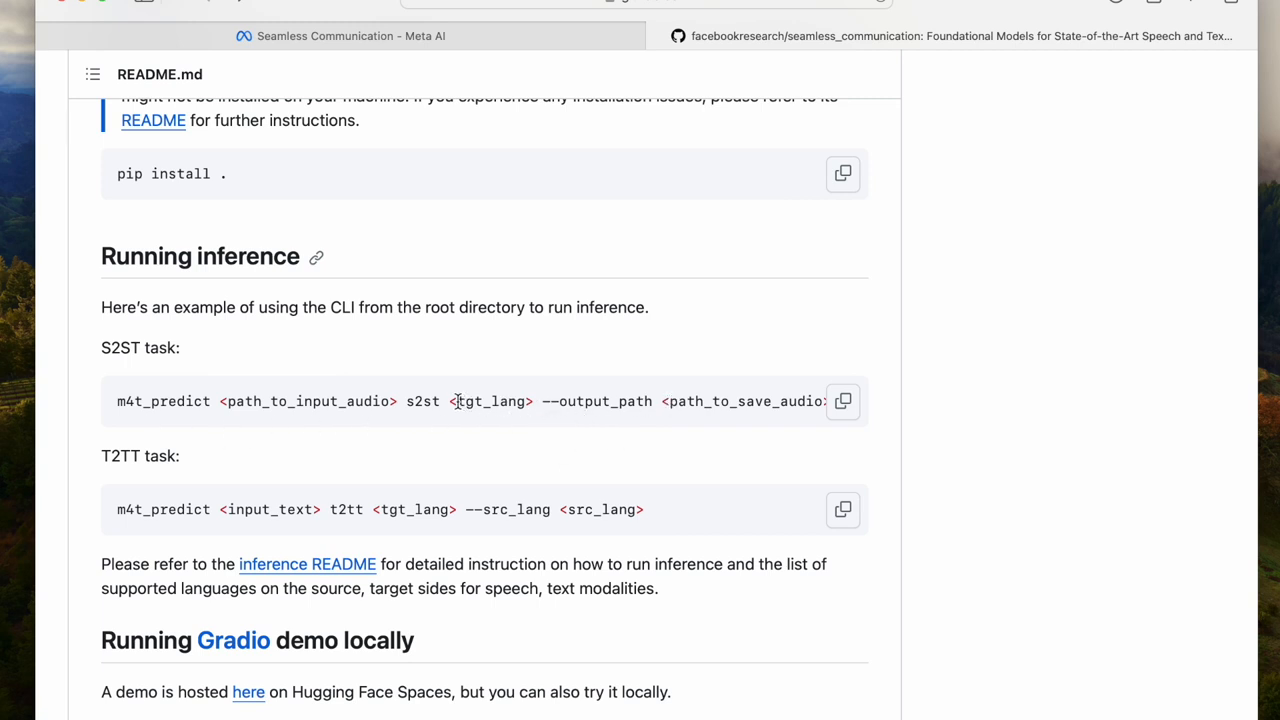
mouse_move(130, 223)
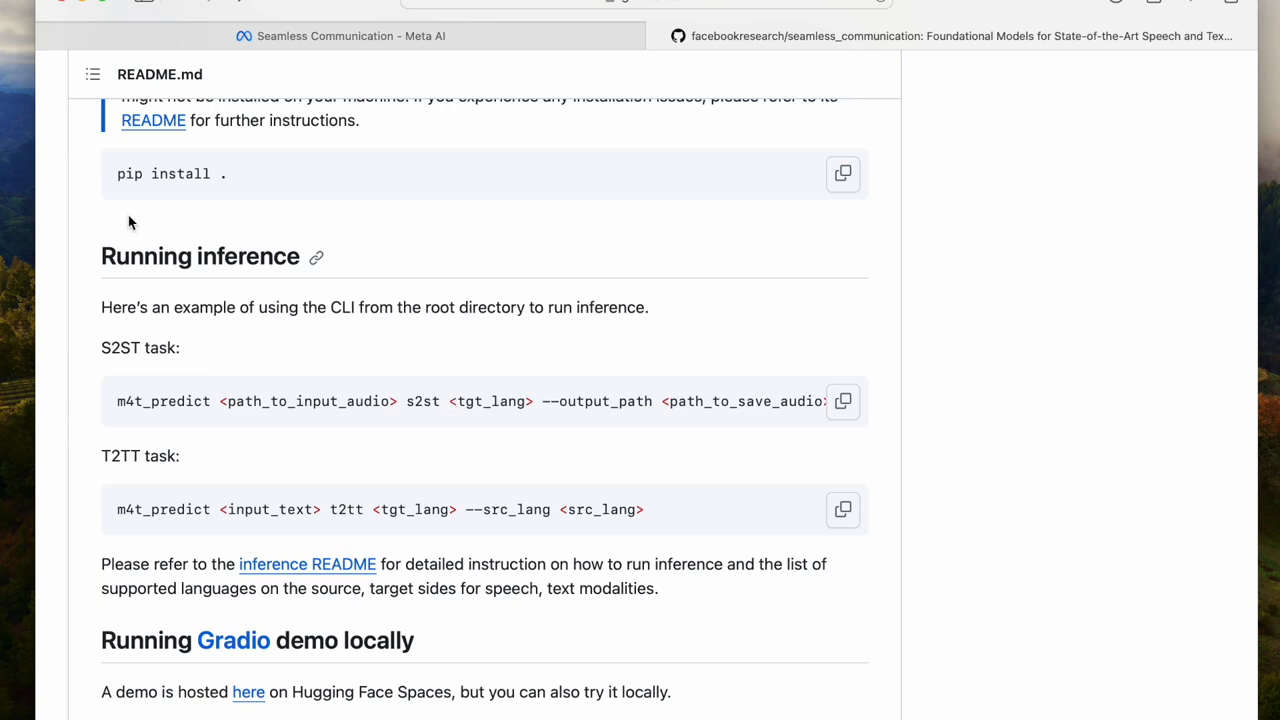
mouse_move(98, 216)
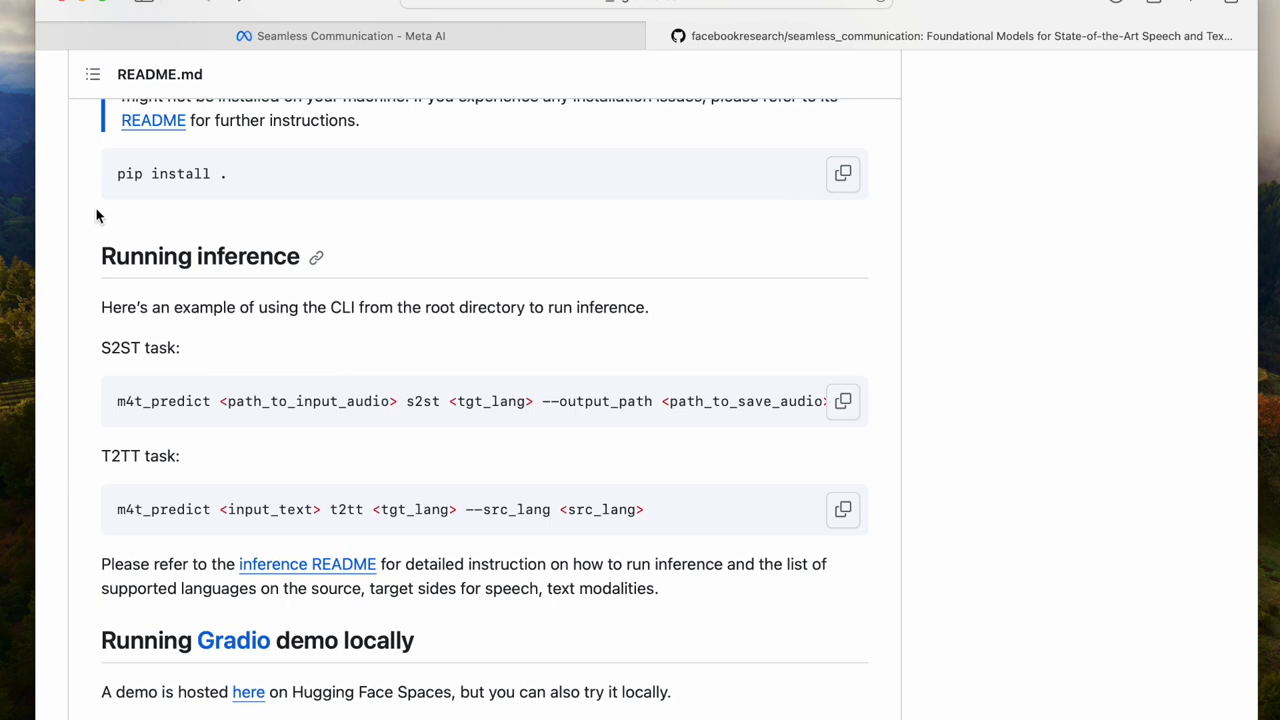
scroll("down", 3)
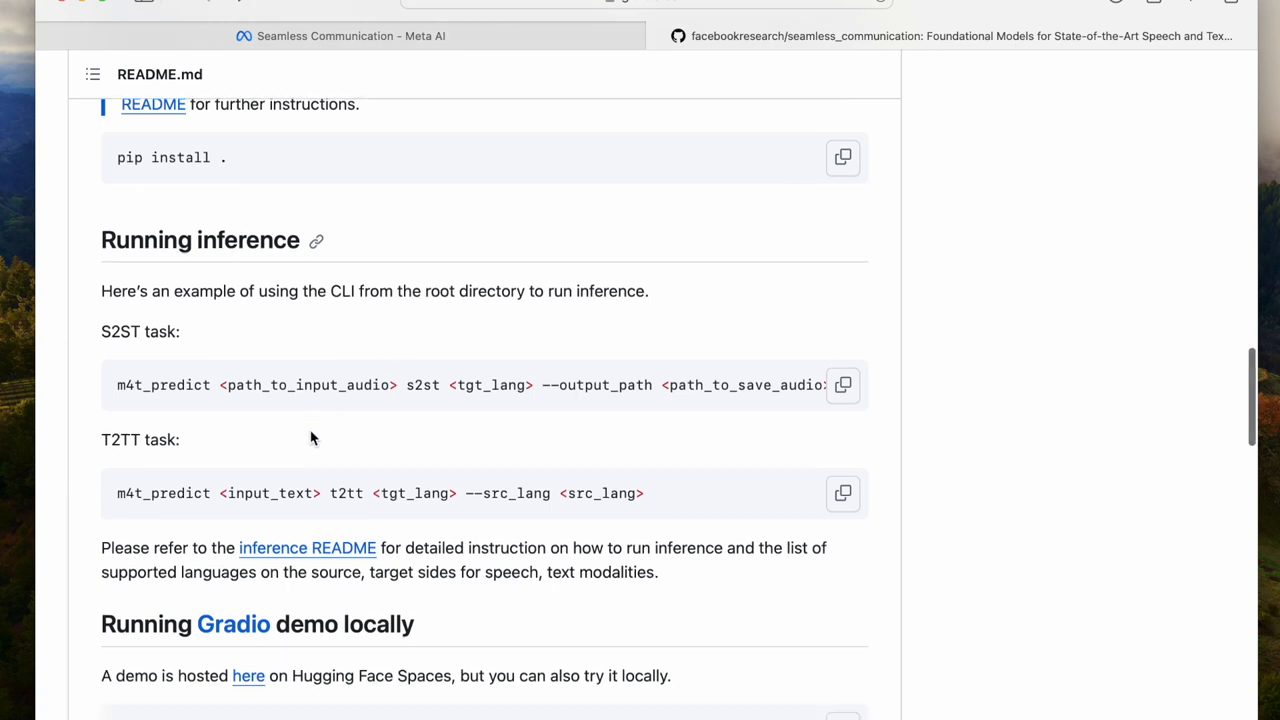
scroll("down", 3)
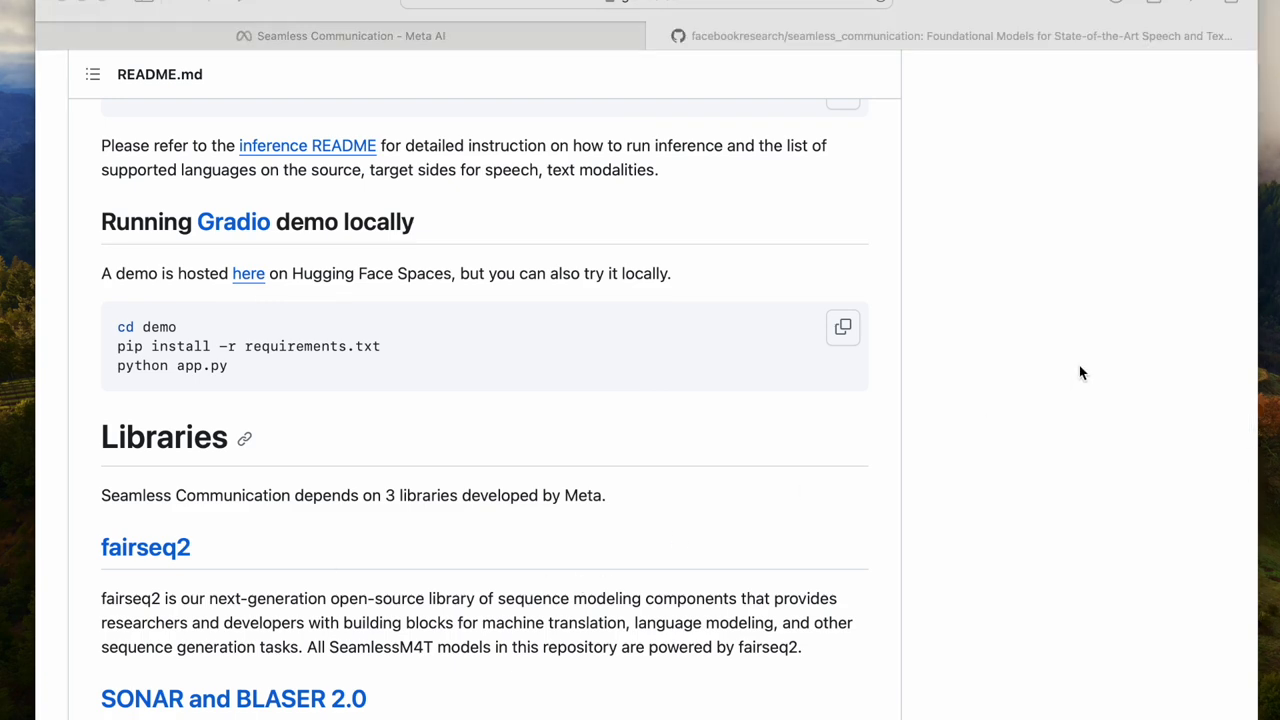
scroll("down", 3)
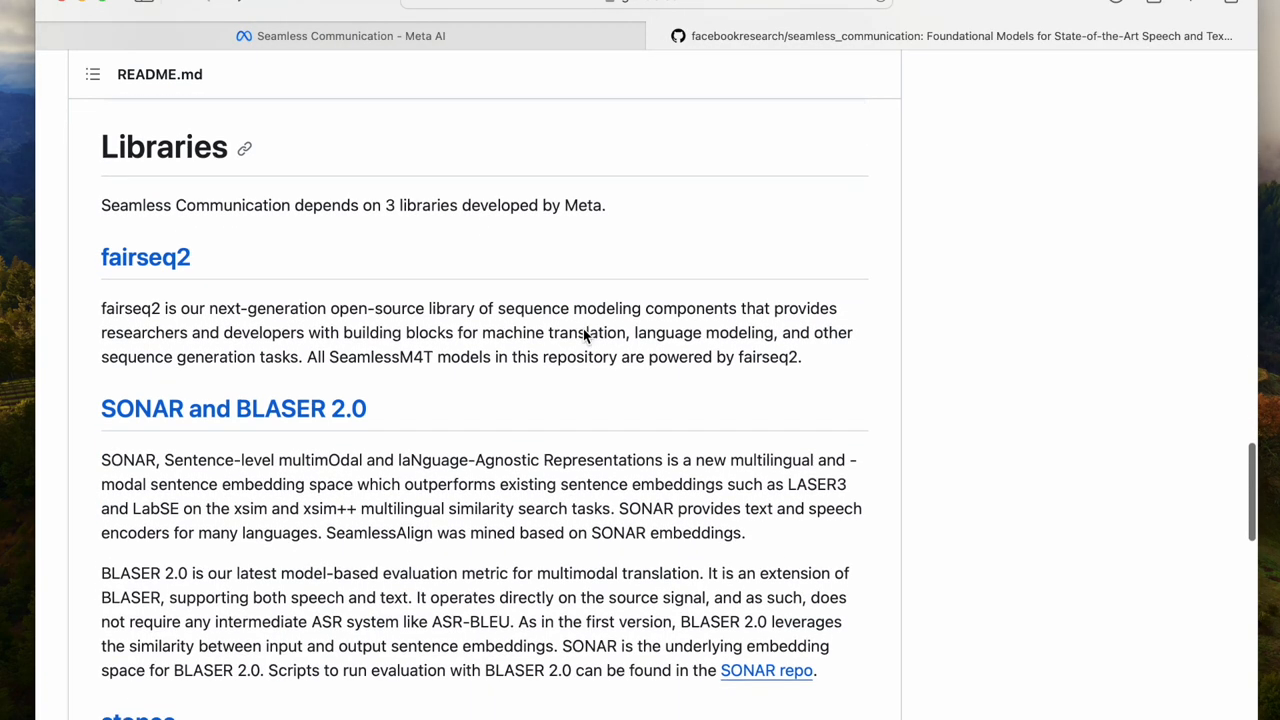
scroll("down", 3)
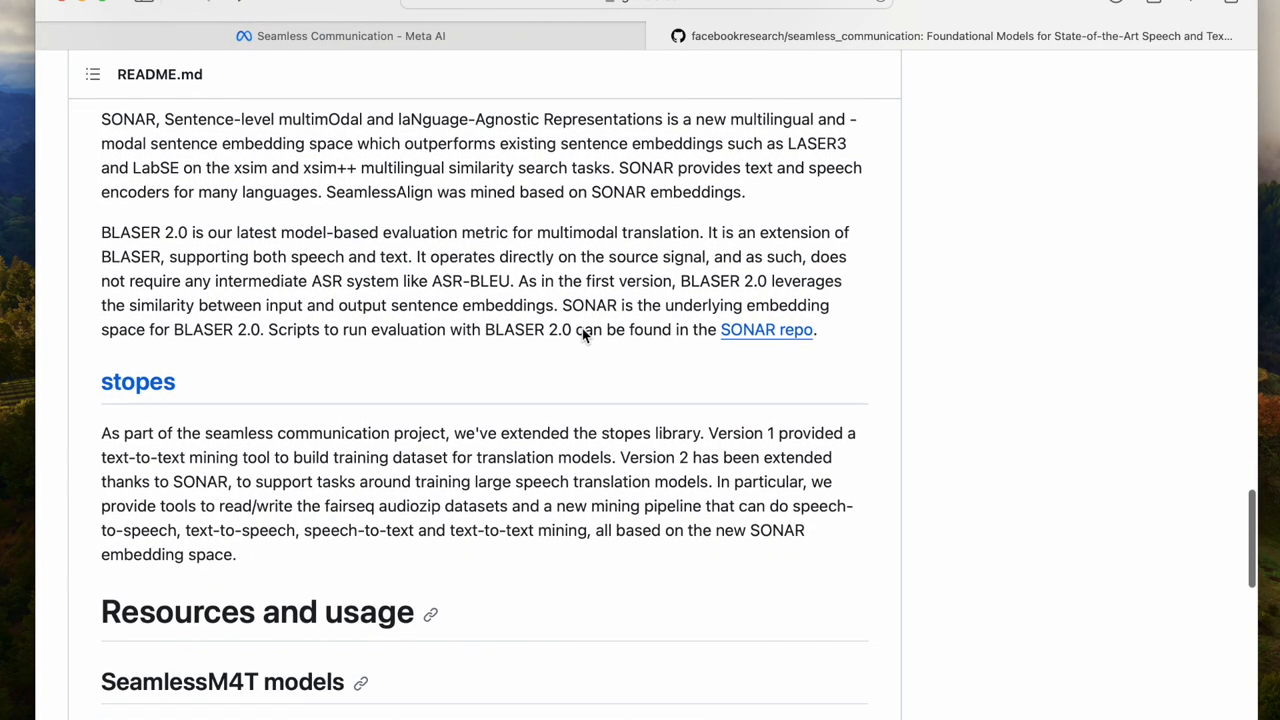
scroll("down", 3)
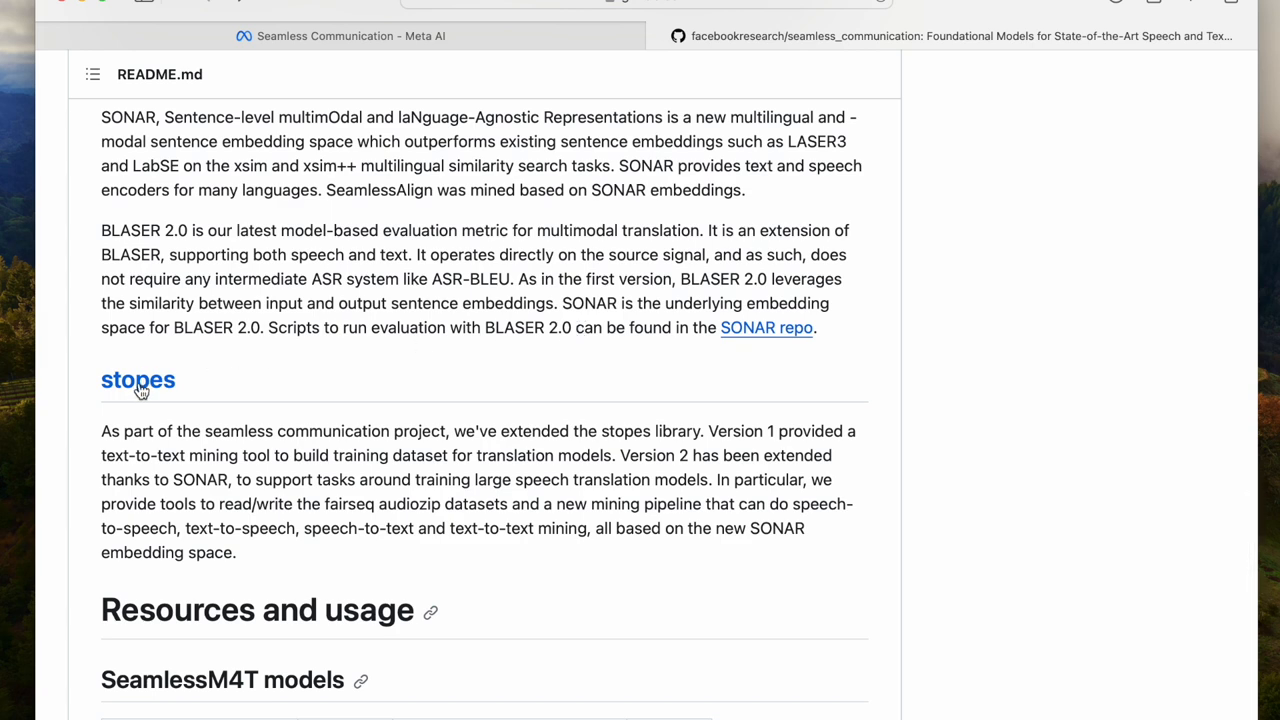
left_click(138, 380)
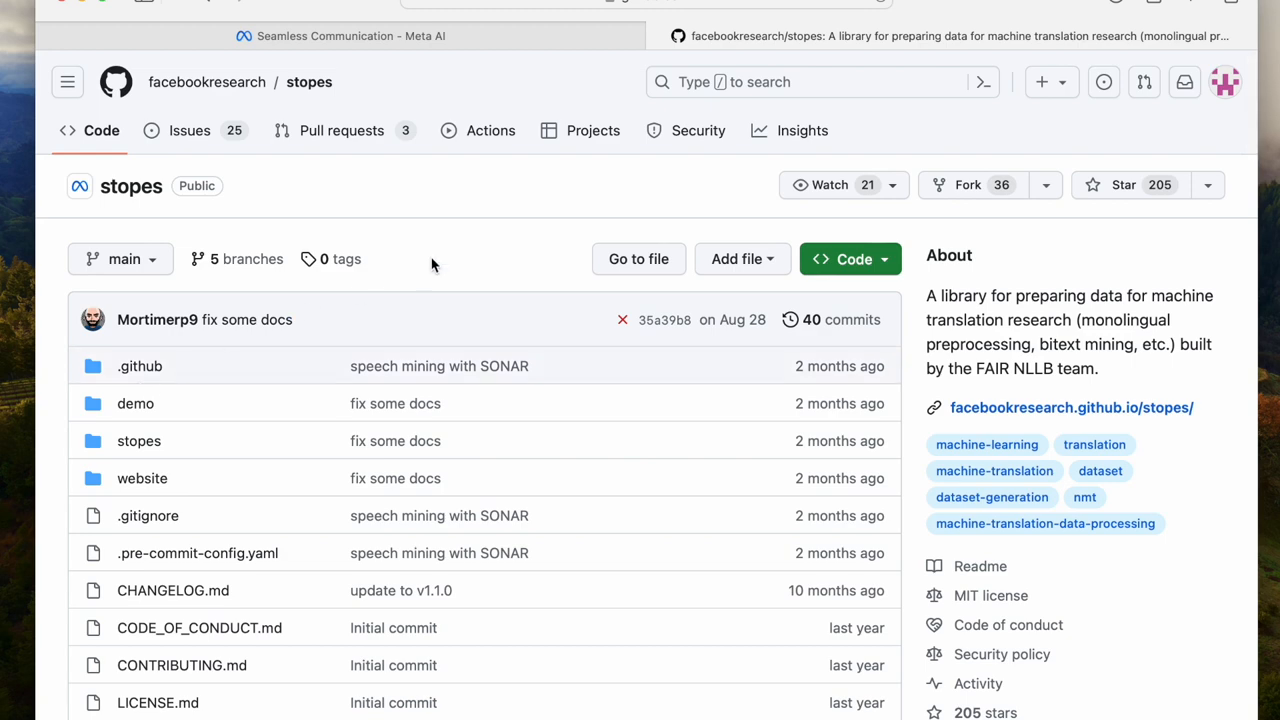
left_click(645, 5)
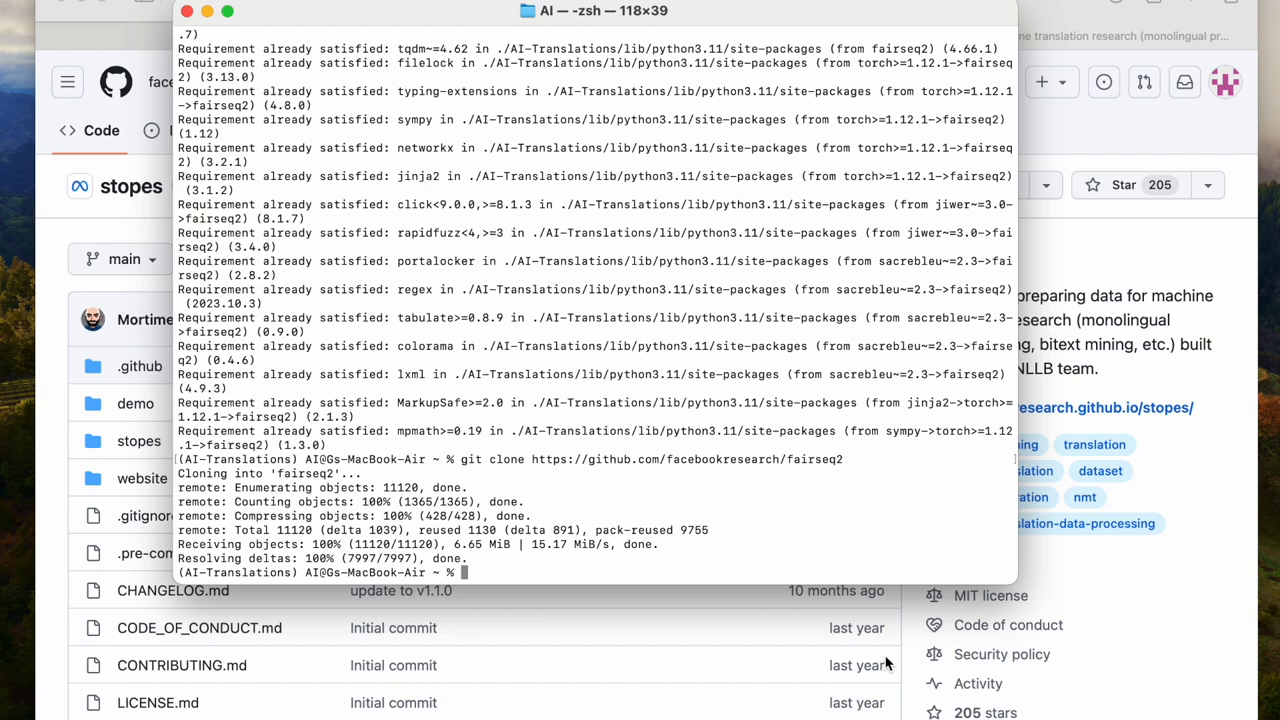
type("git clone")
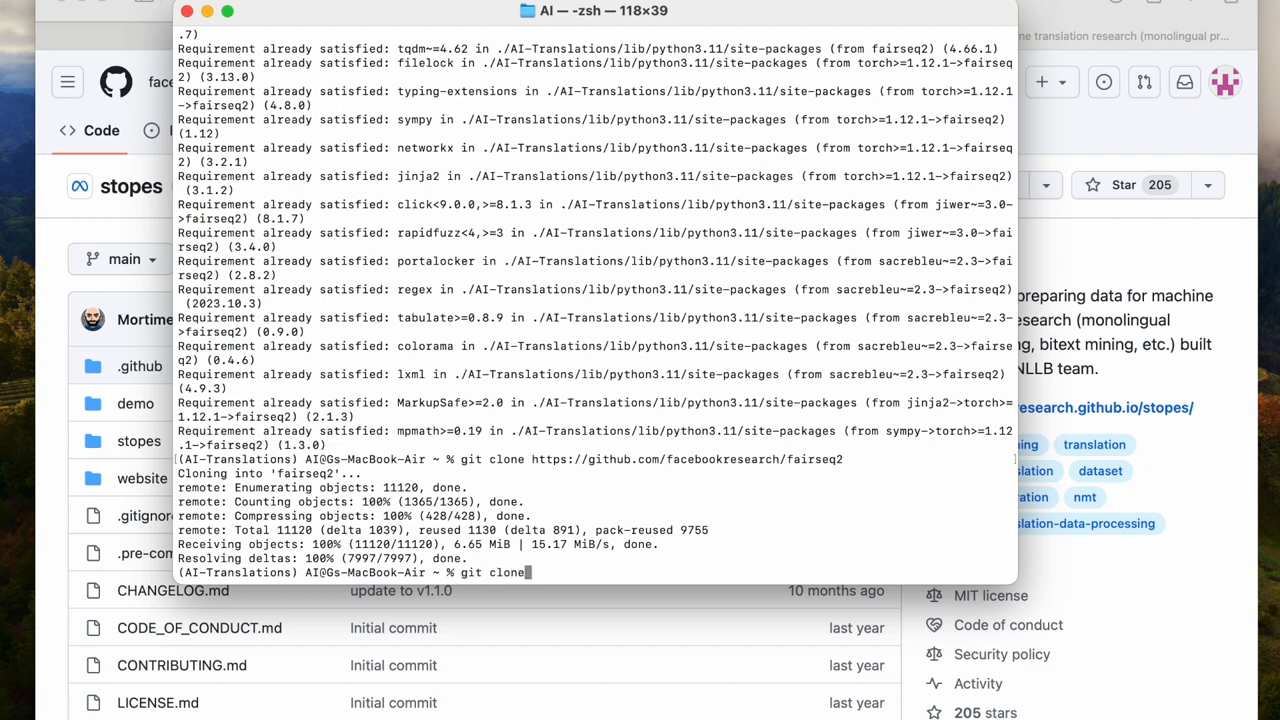
type("https://github.com/facebookresearch/stopes")
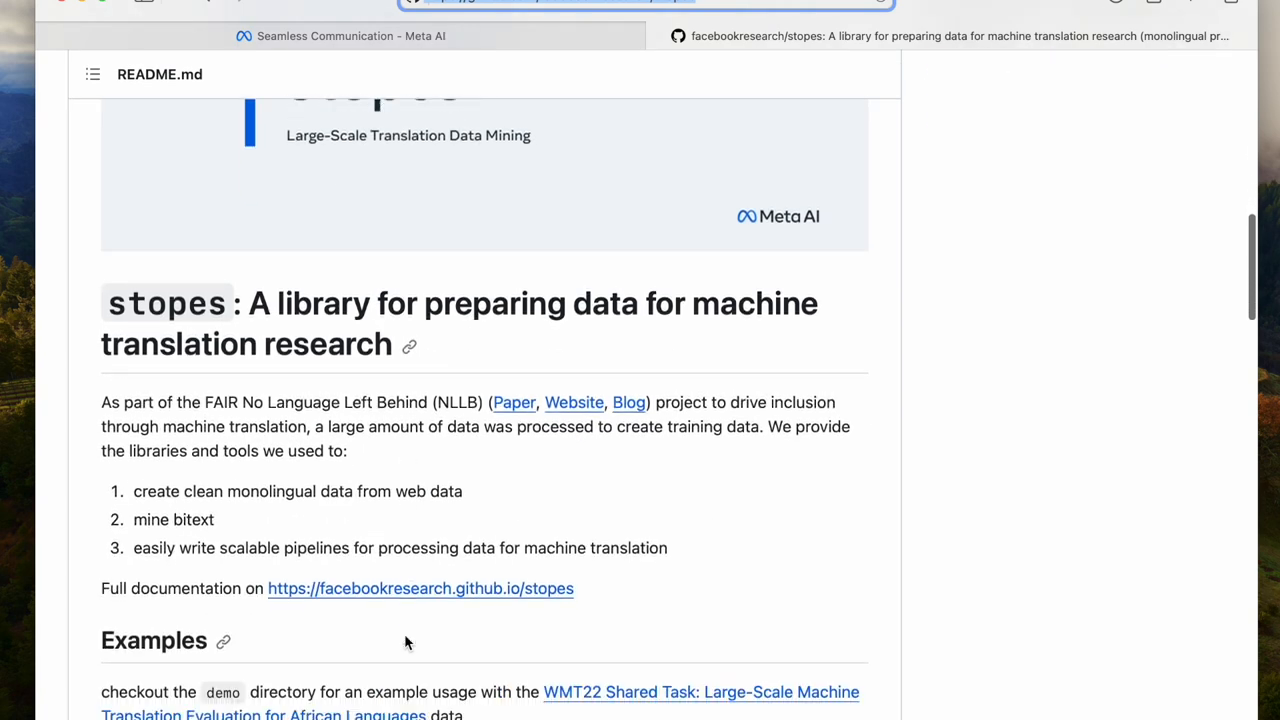
- Scroll the stopes README to Installing stopes, showing pip install fairseq2==0.12.2 and clone commands
scroll("down", 3)
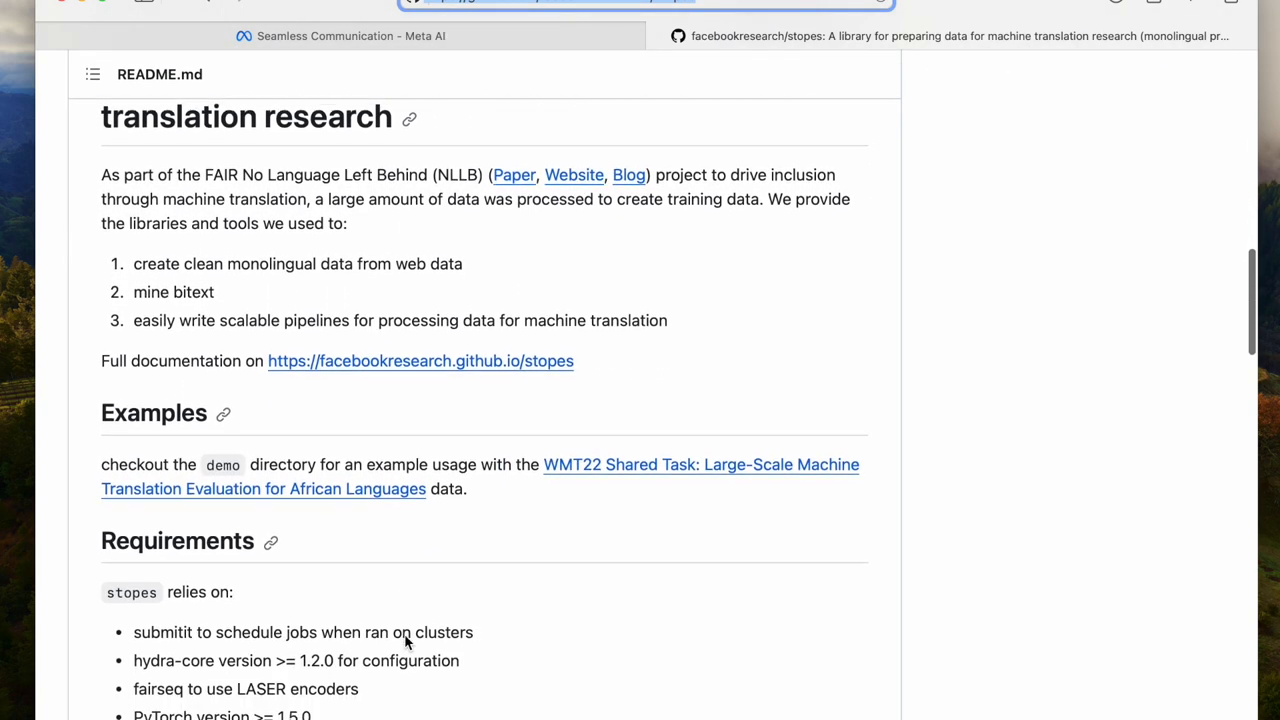
scroll("down", 3)
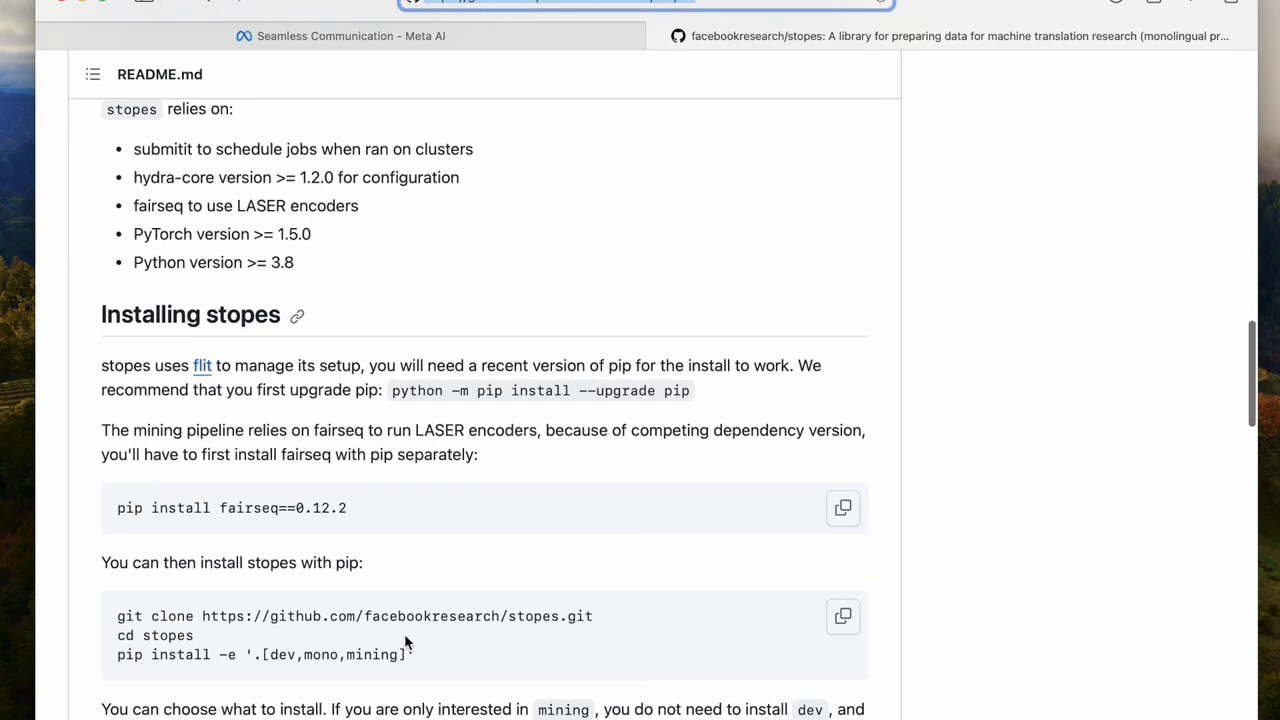
scroll("down", 3)
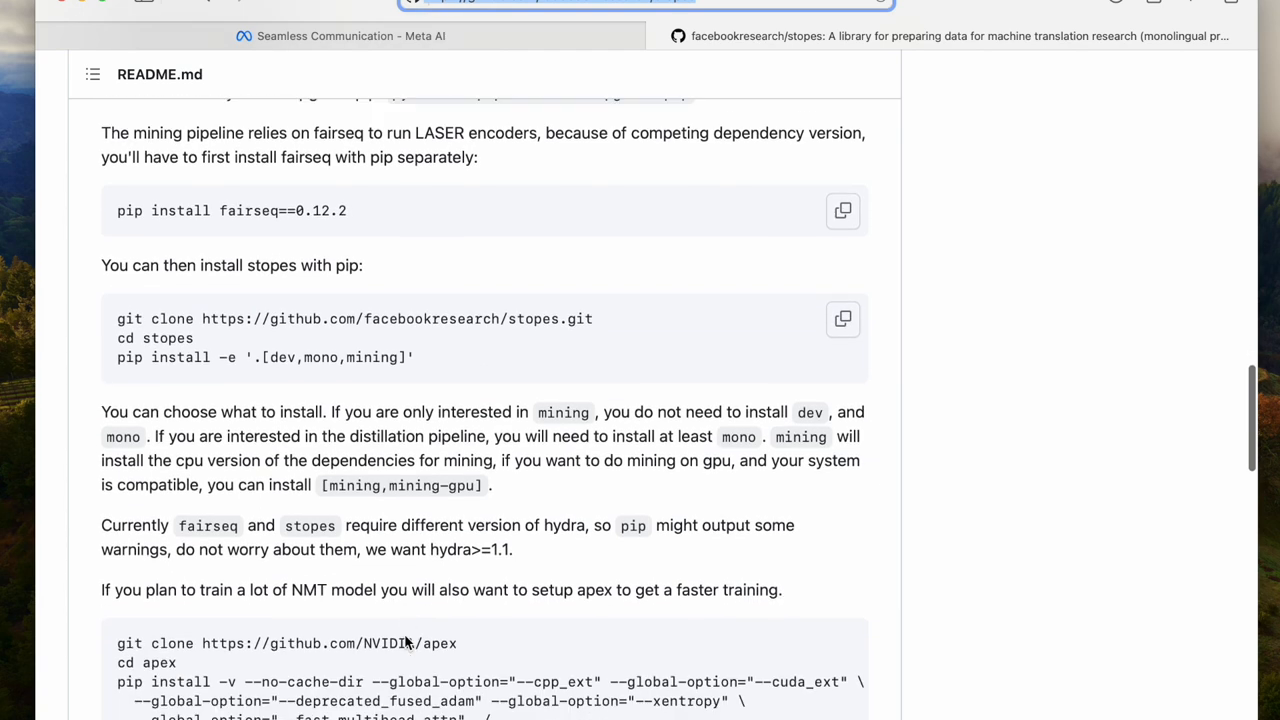
scroll("down", 3)
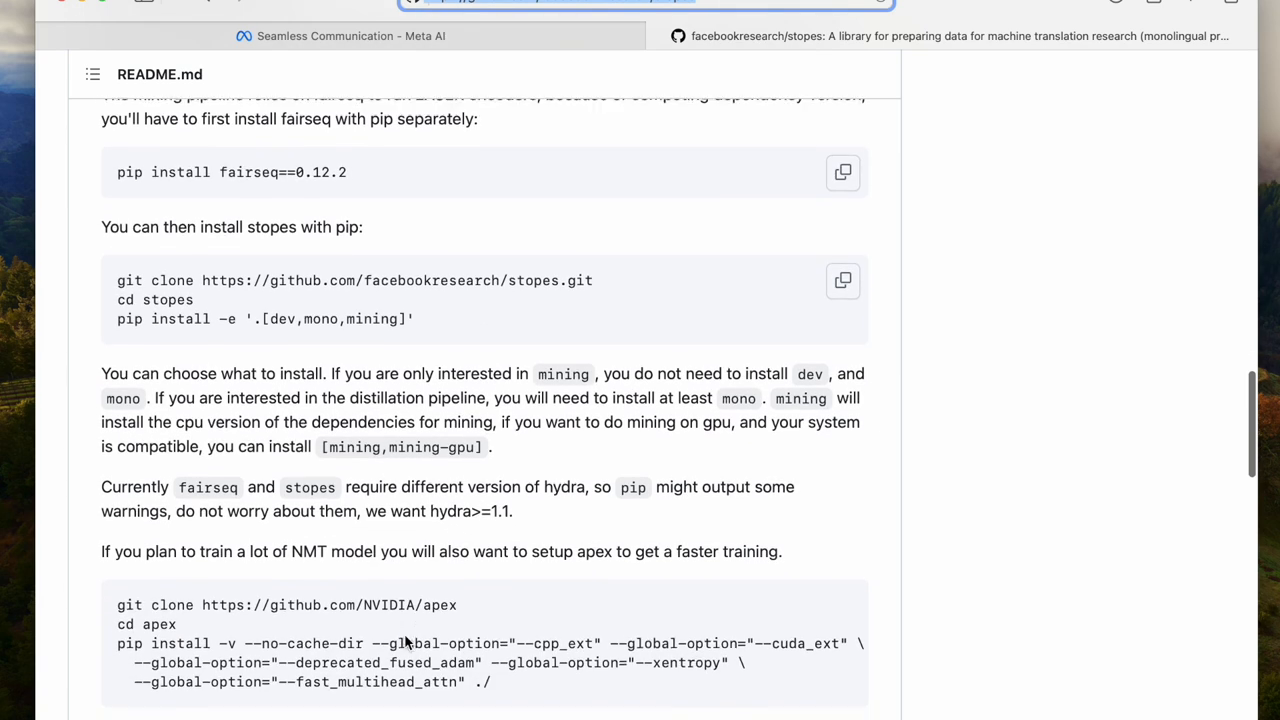
scroll("down", 3)
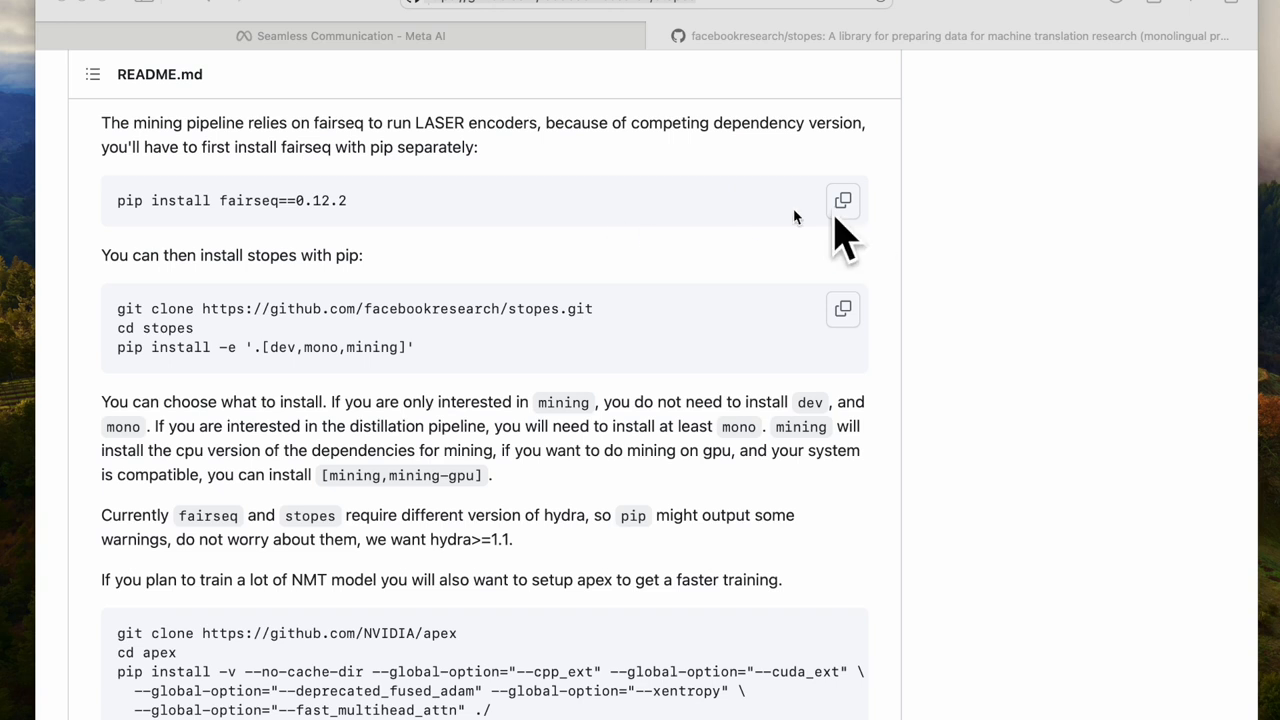
mouse_move(120, 340)
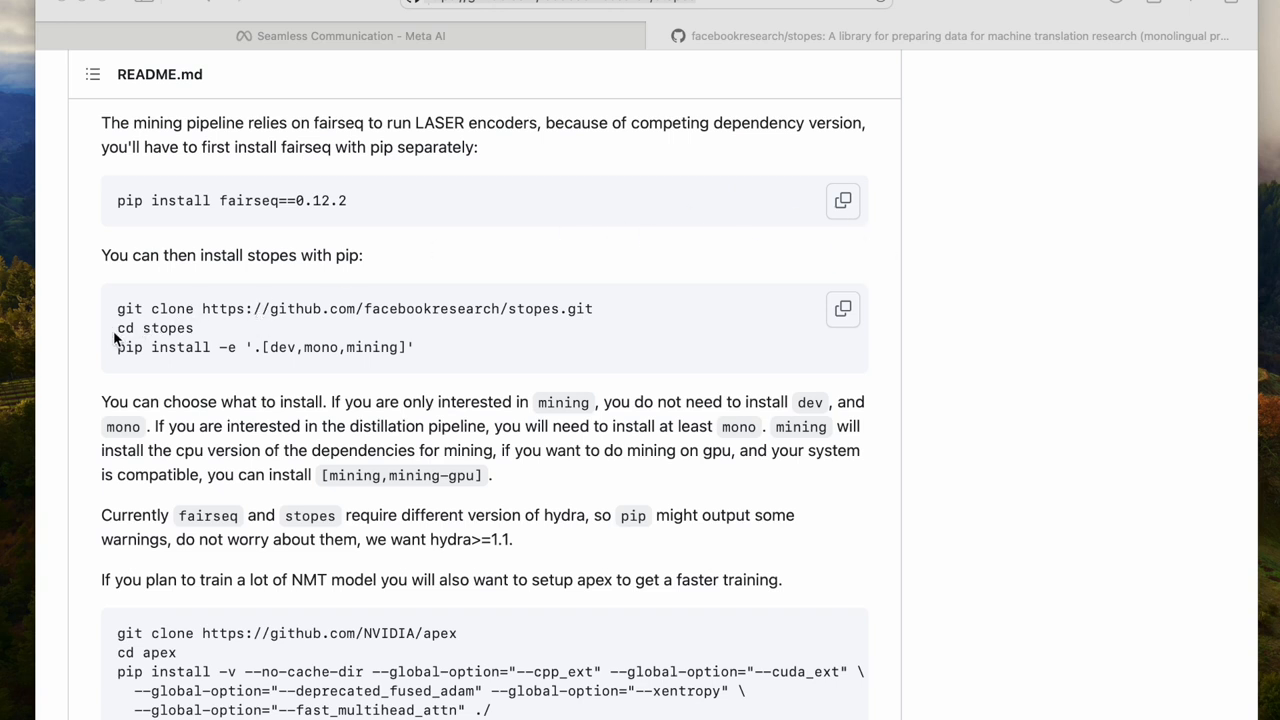
mouse_move(872, 386)
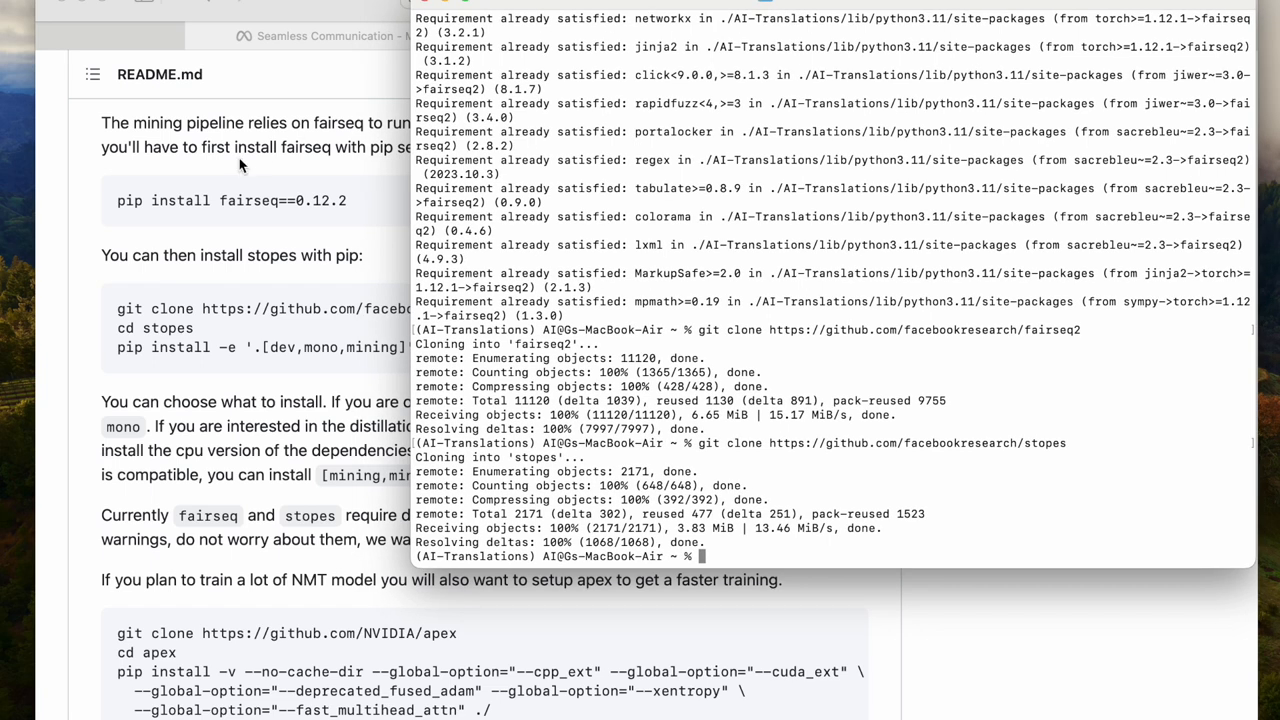
- Enter the stopes folder and run its pip install -e command, which fails on pybind11
type("cd st")
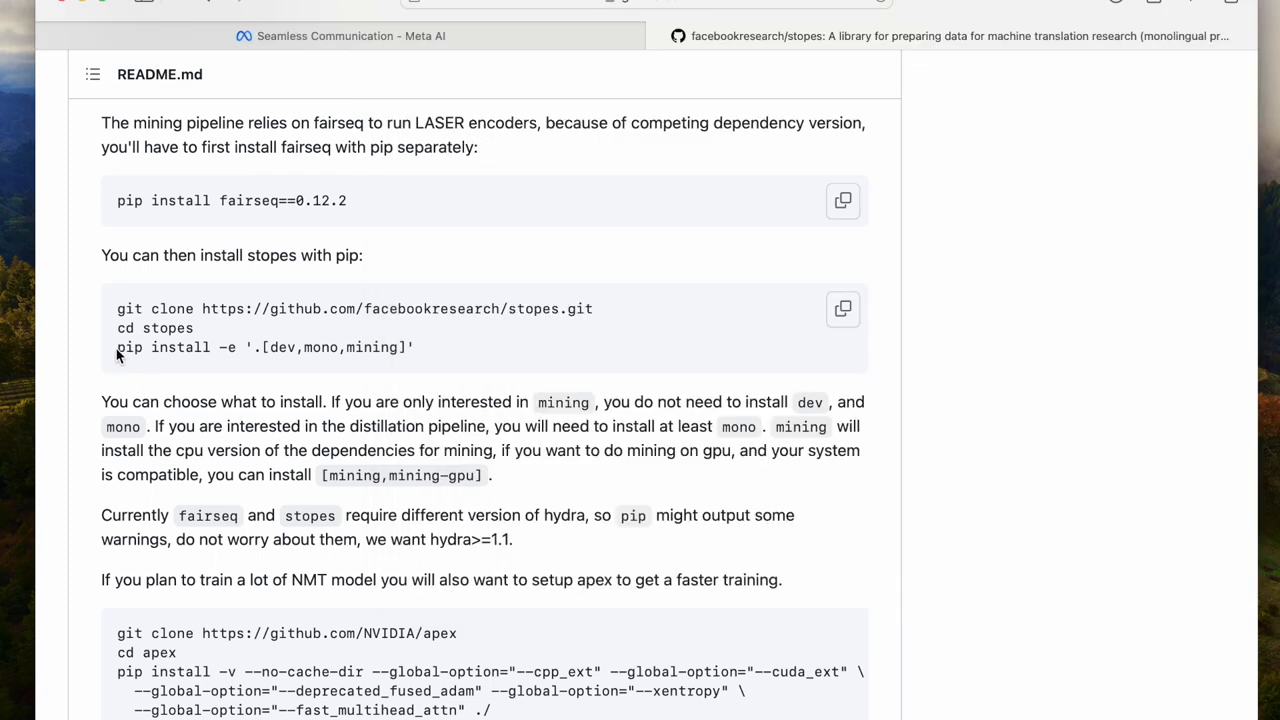
triple_click(263, 347)
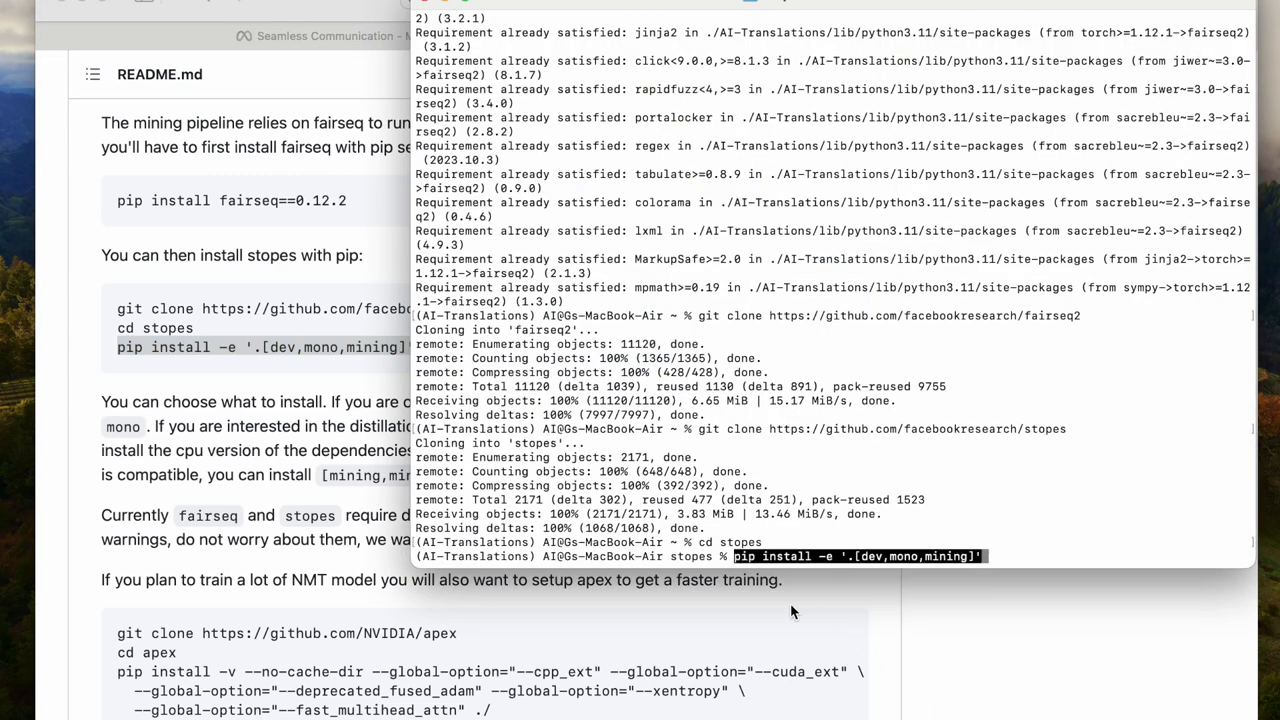
key("Return")
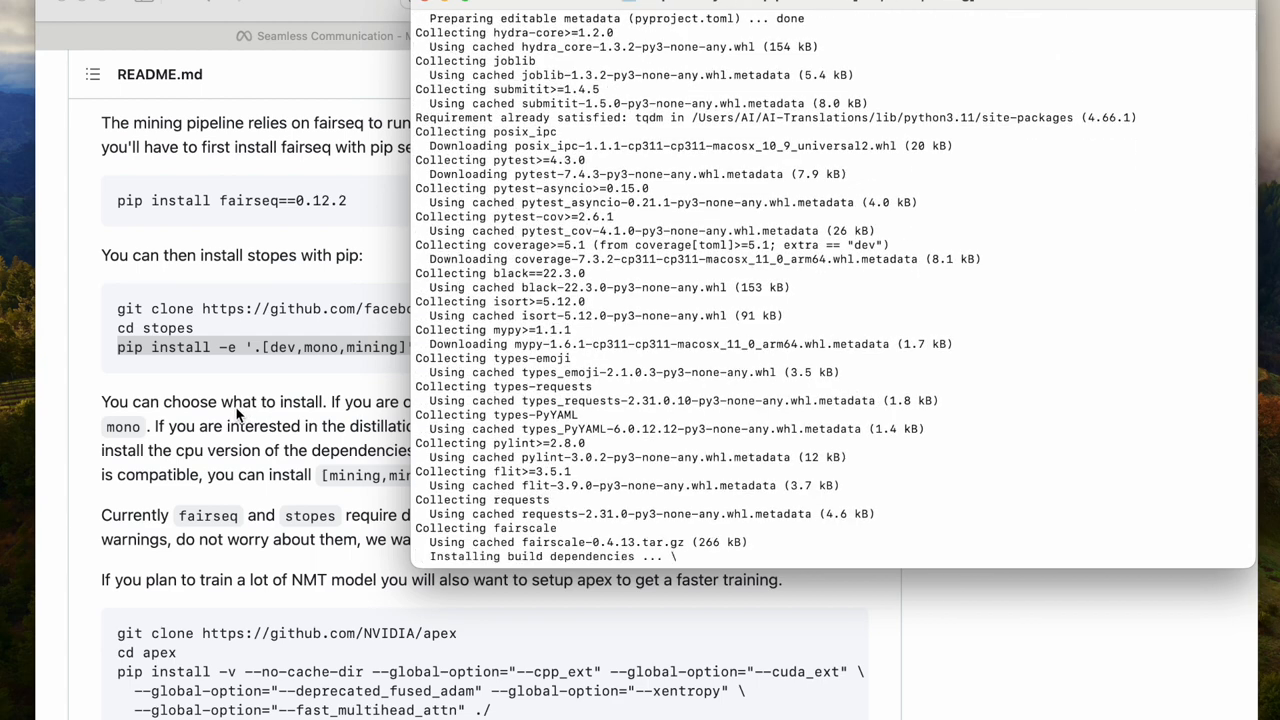
scroll("down", 3)
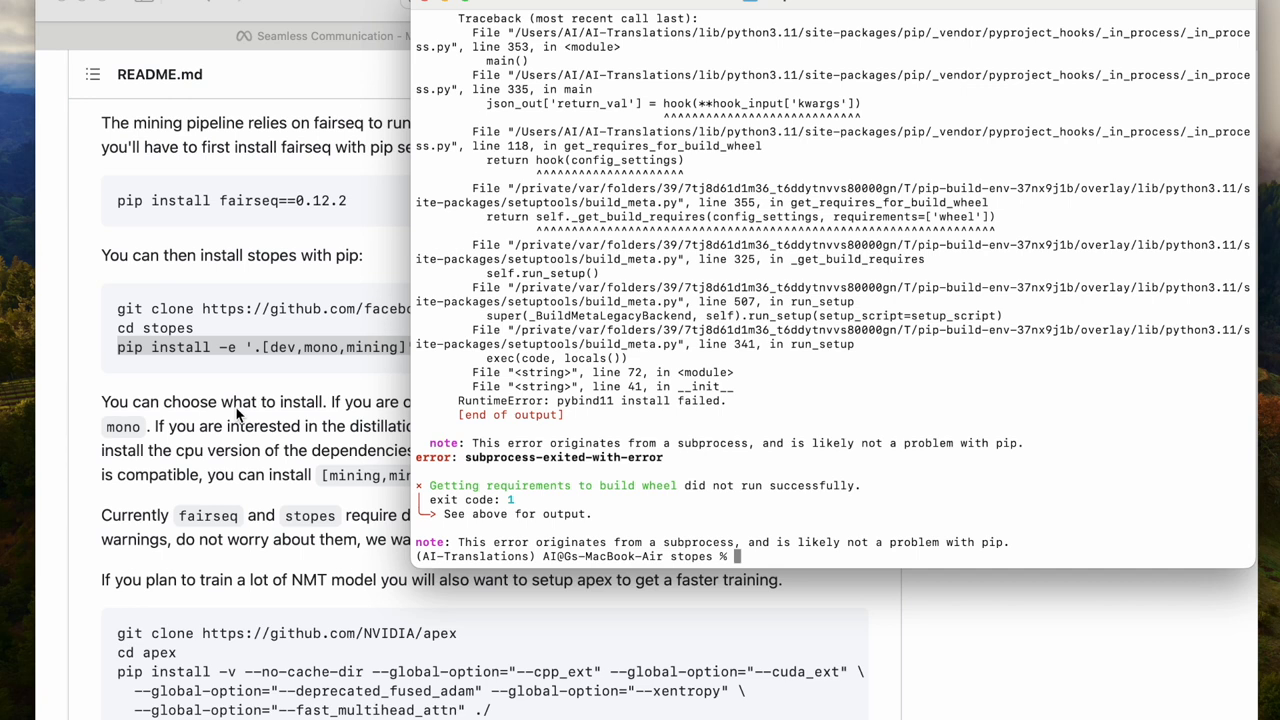
scroll("down", 3)
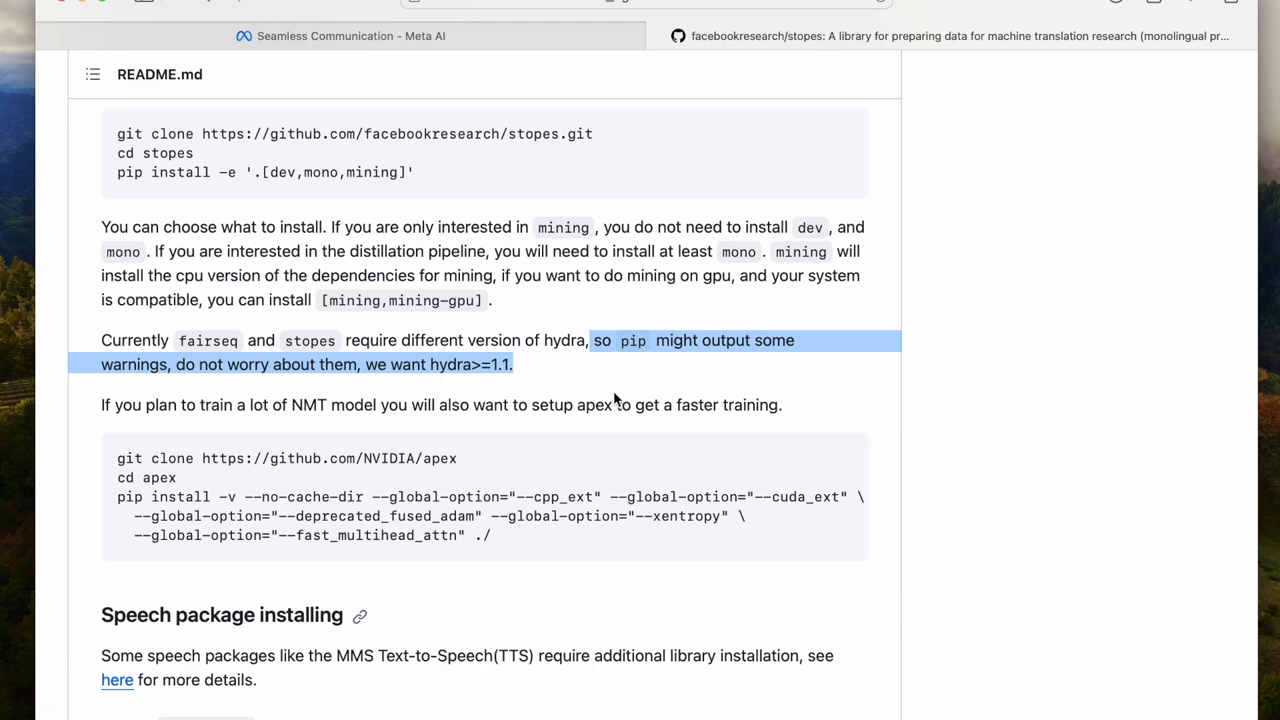
- Scroll the seamless_communication README to the 'SONAR repo' link and open facebookresearch/SONAR
scroll("down", 3)
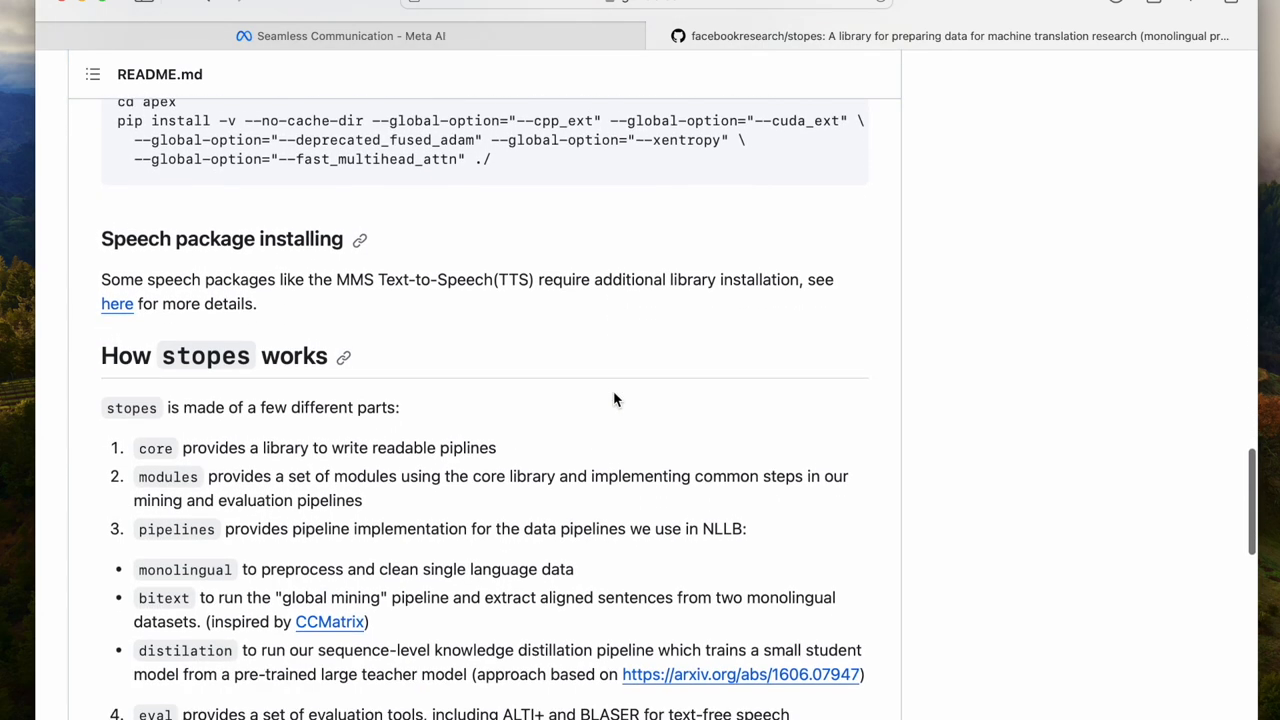
scroll("down", 3)
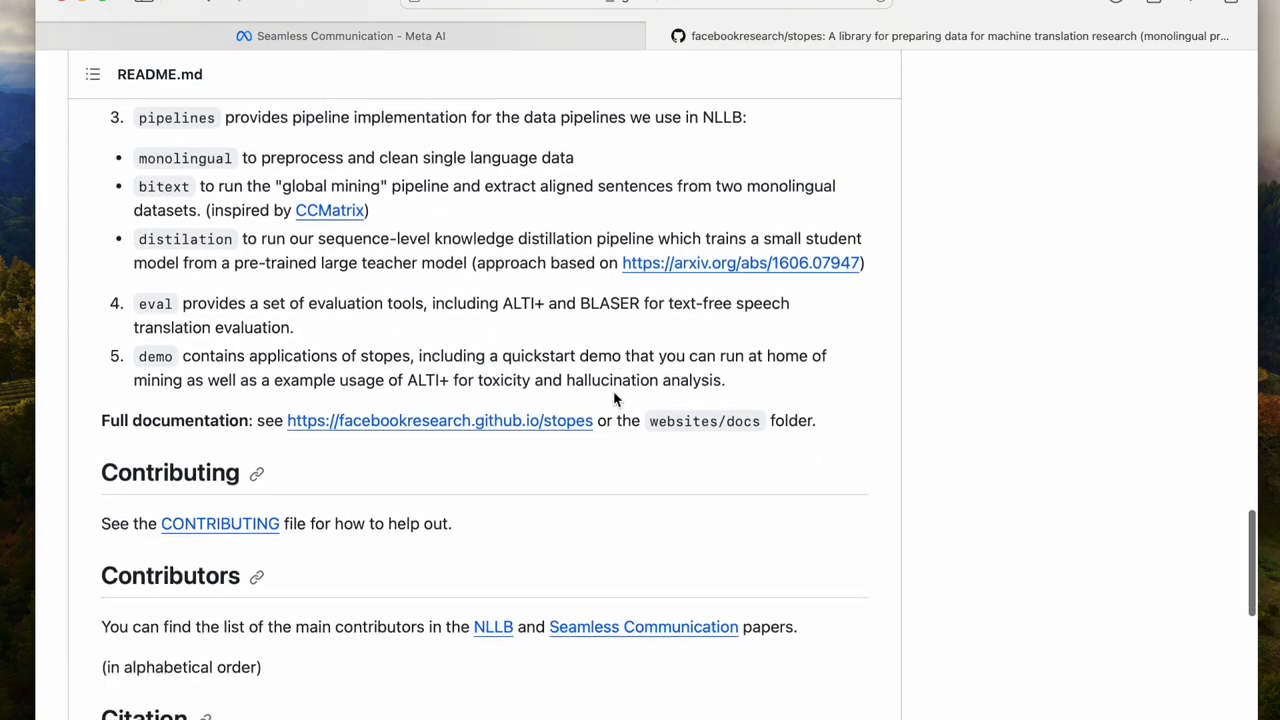
scroll("down", 3)
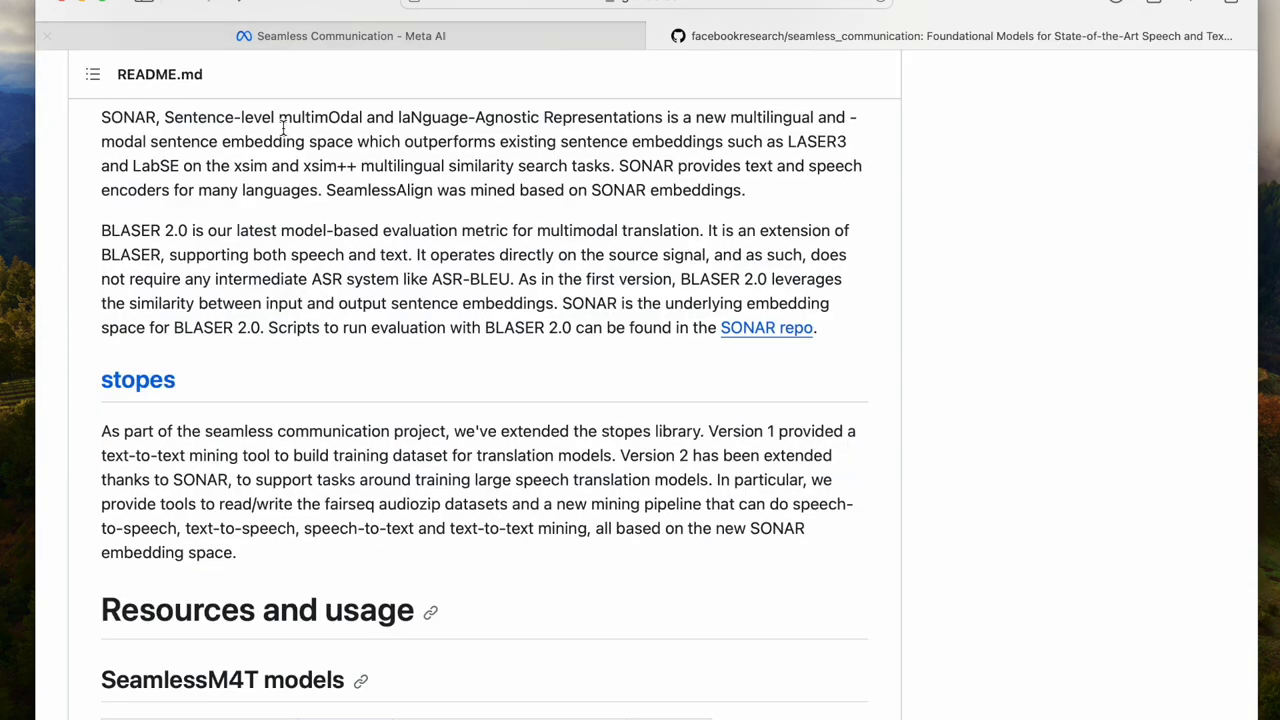
scroll("down", 3)
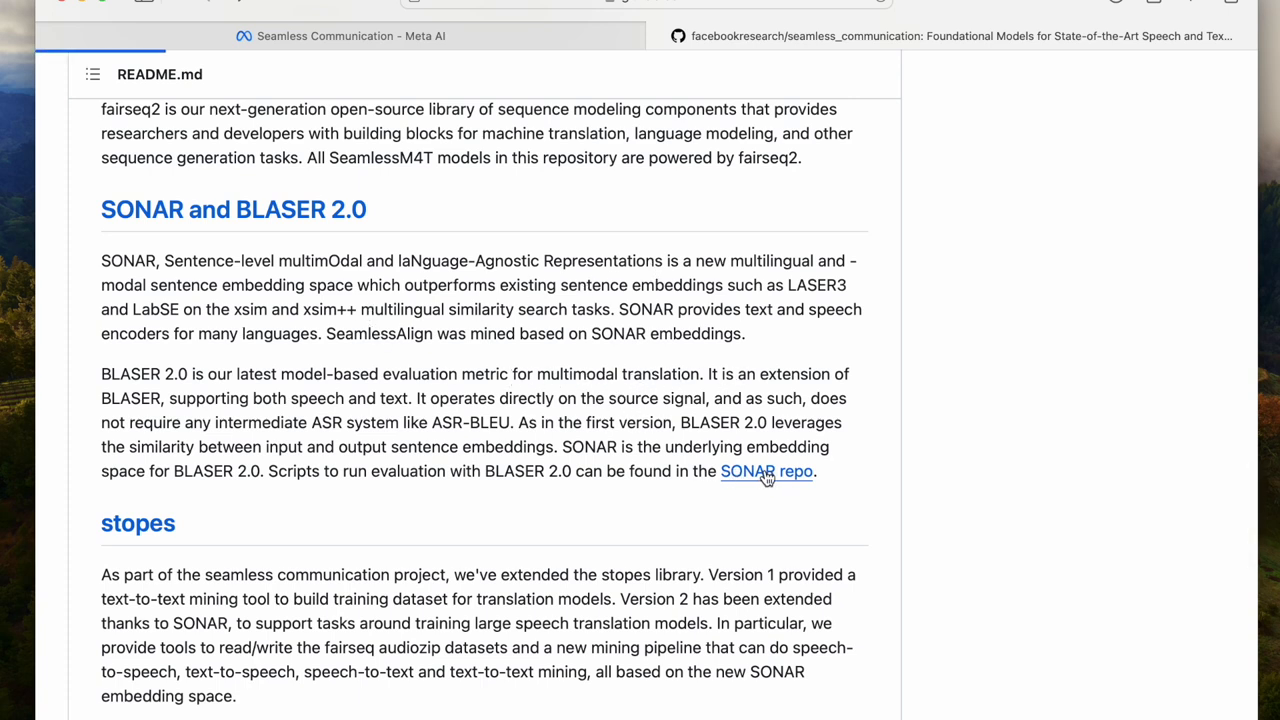
left_click(766, 471)
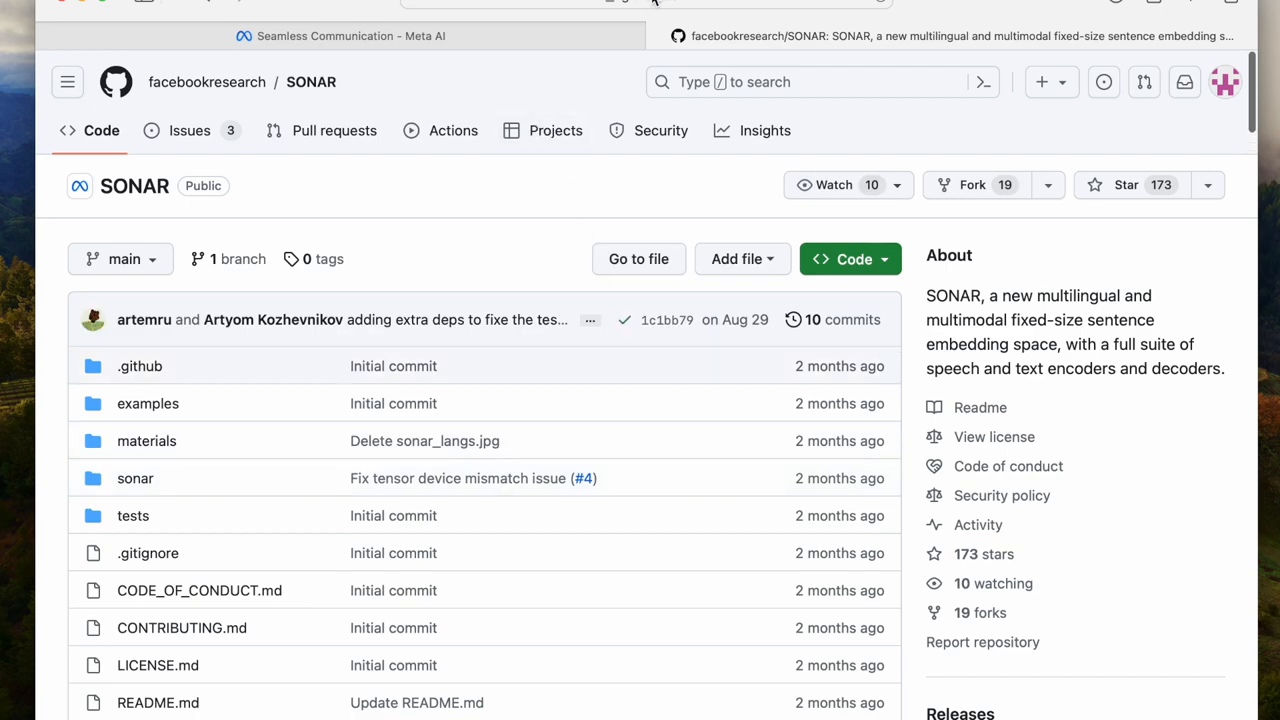
left_click(640, 3)
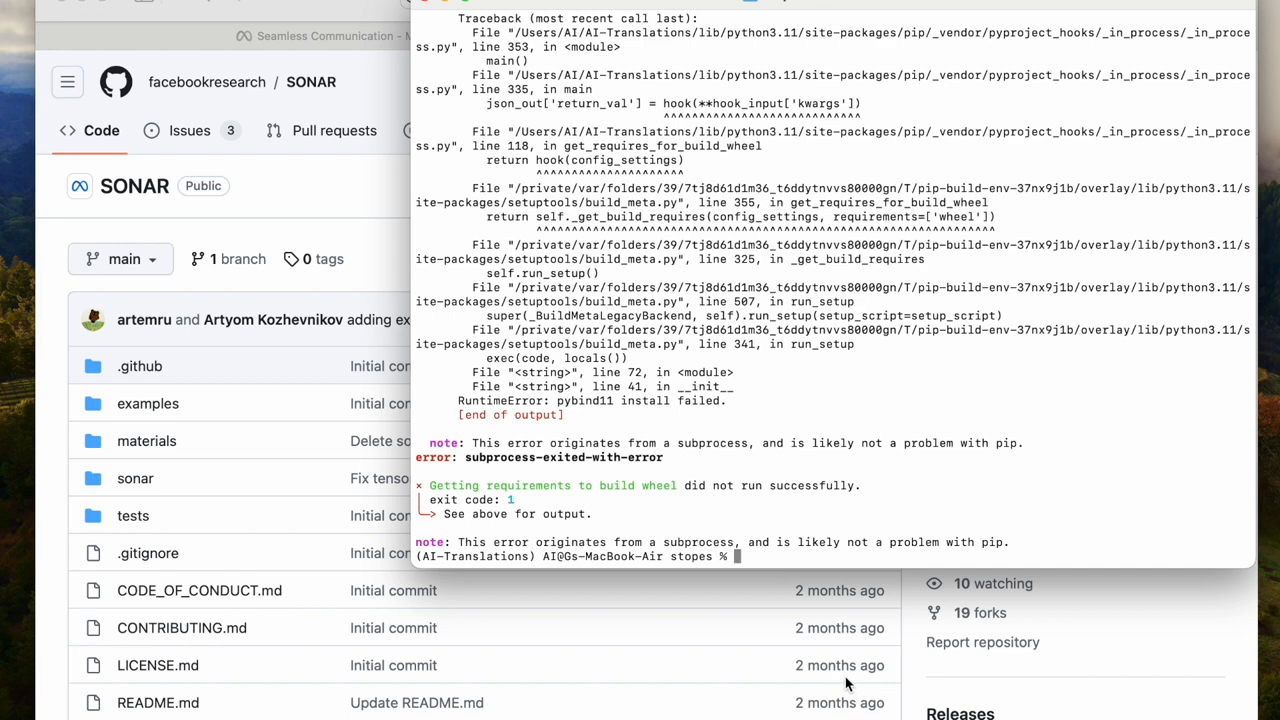
type("cd ..")
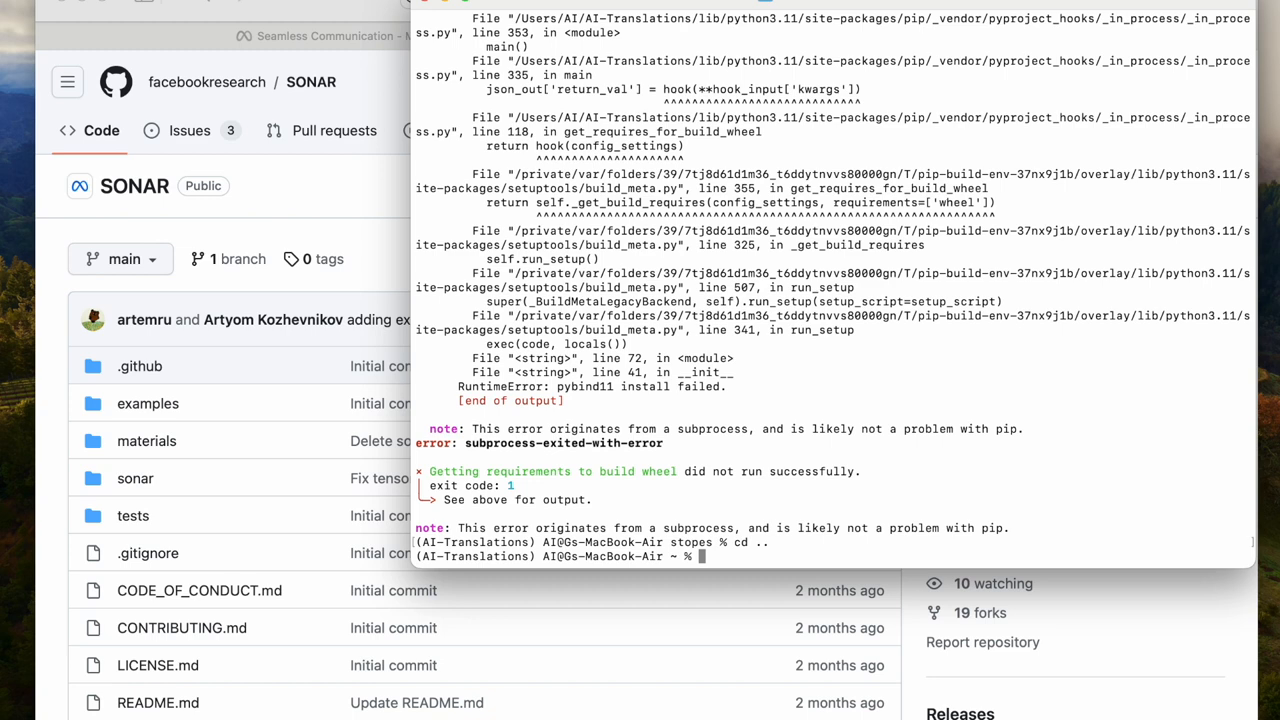
type("git clone")
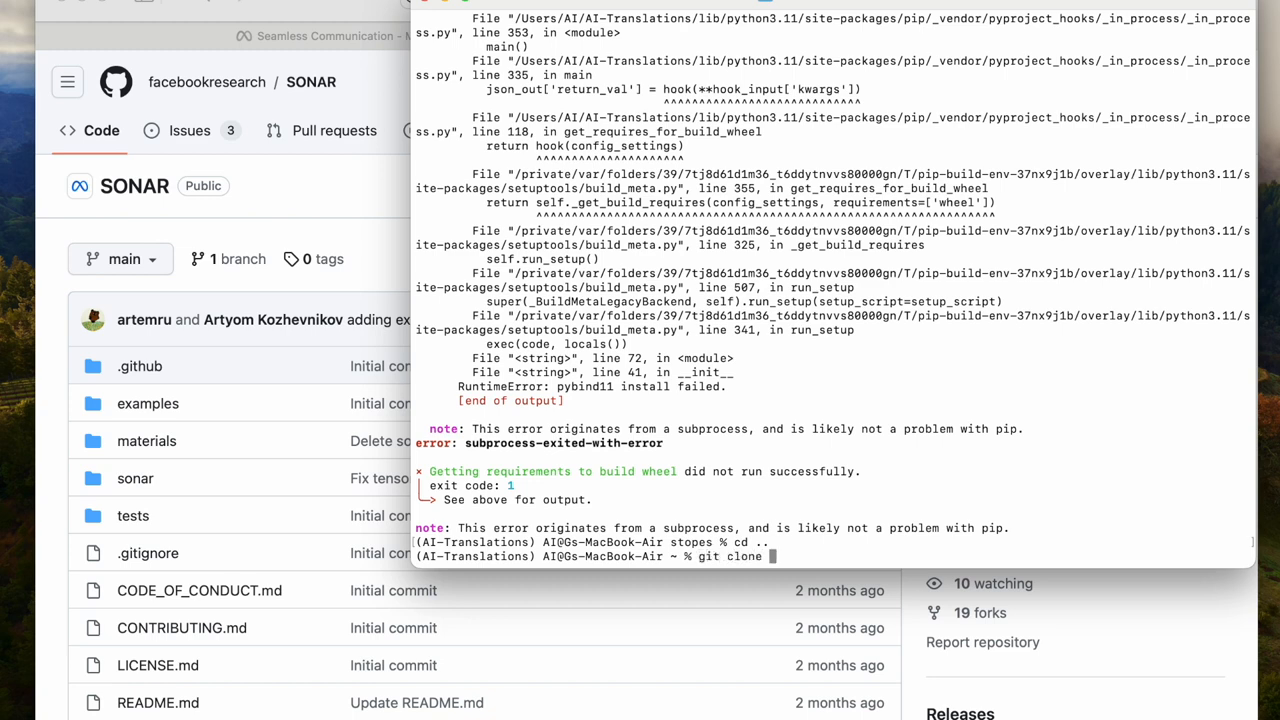
type("https://github.com/facebookresearch/SONAR")
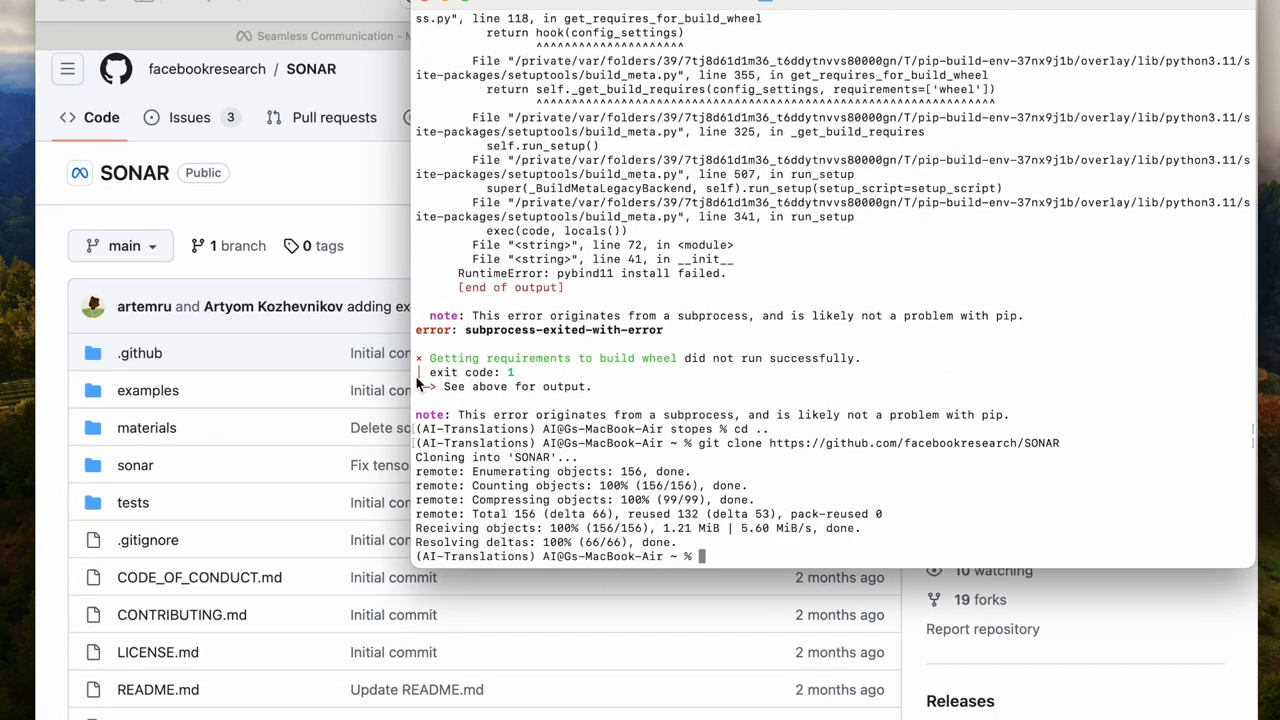
scroll("down", 3)
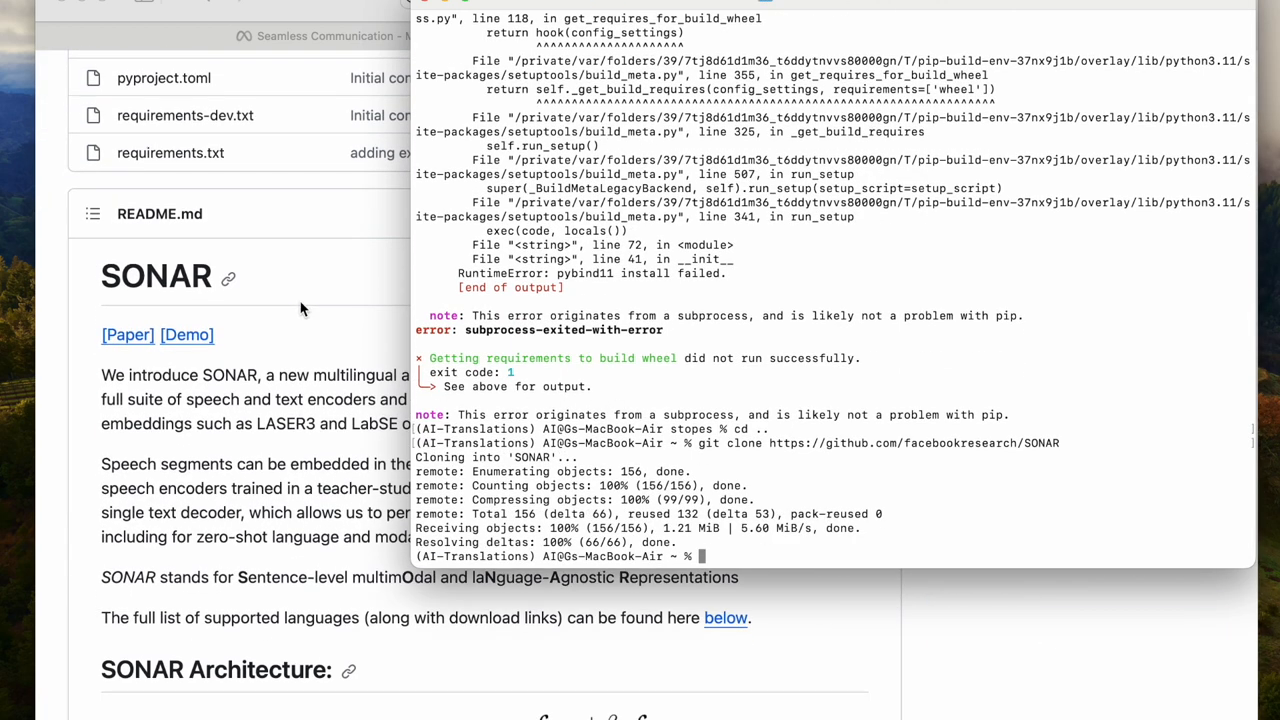
scroll("down", 3)
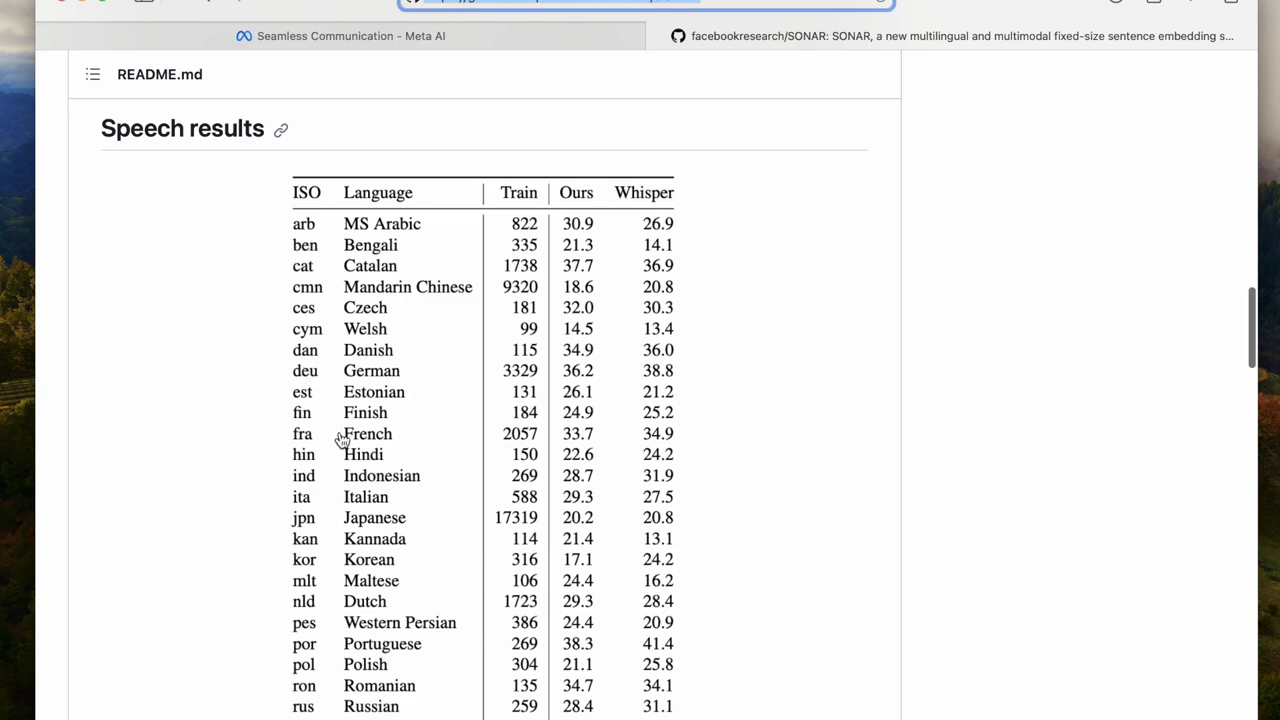
- Scroll the SONAR README past the Speech results table to the Installing section
scroll("down", 3)
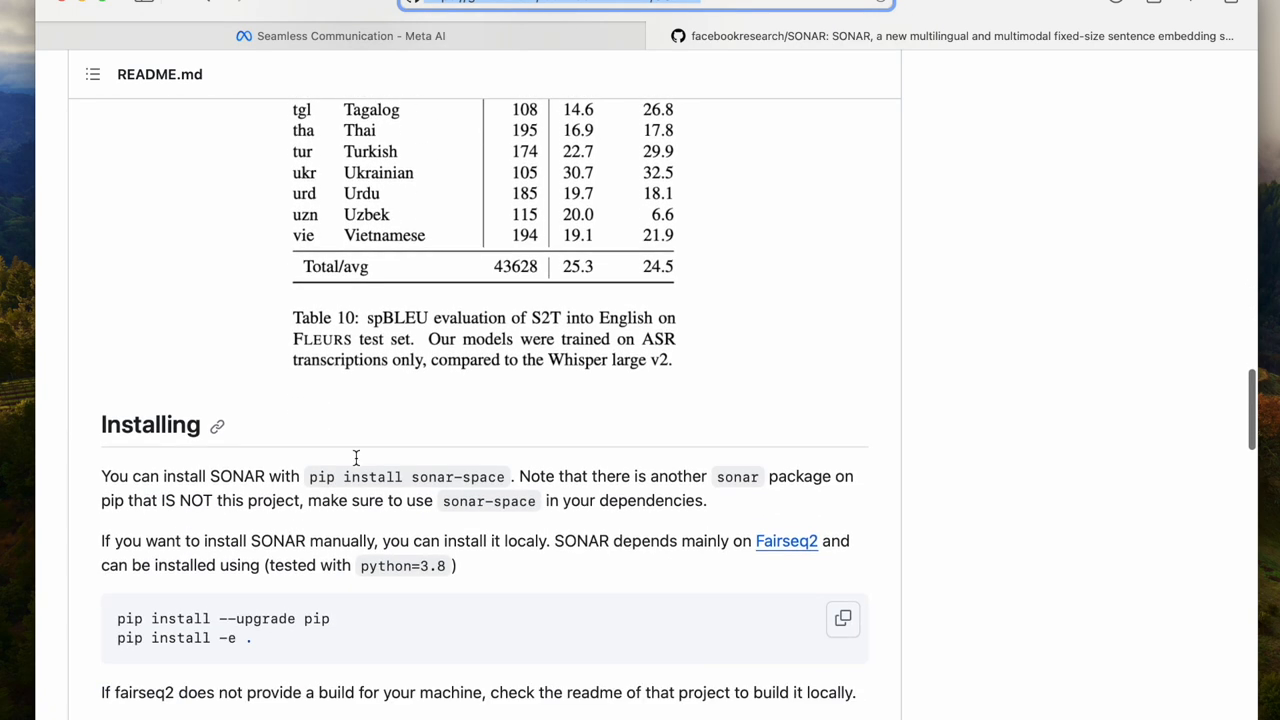
scroll("down", 3)
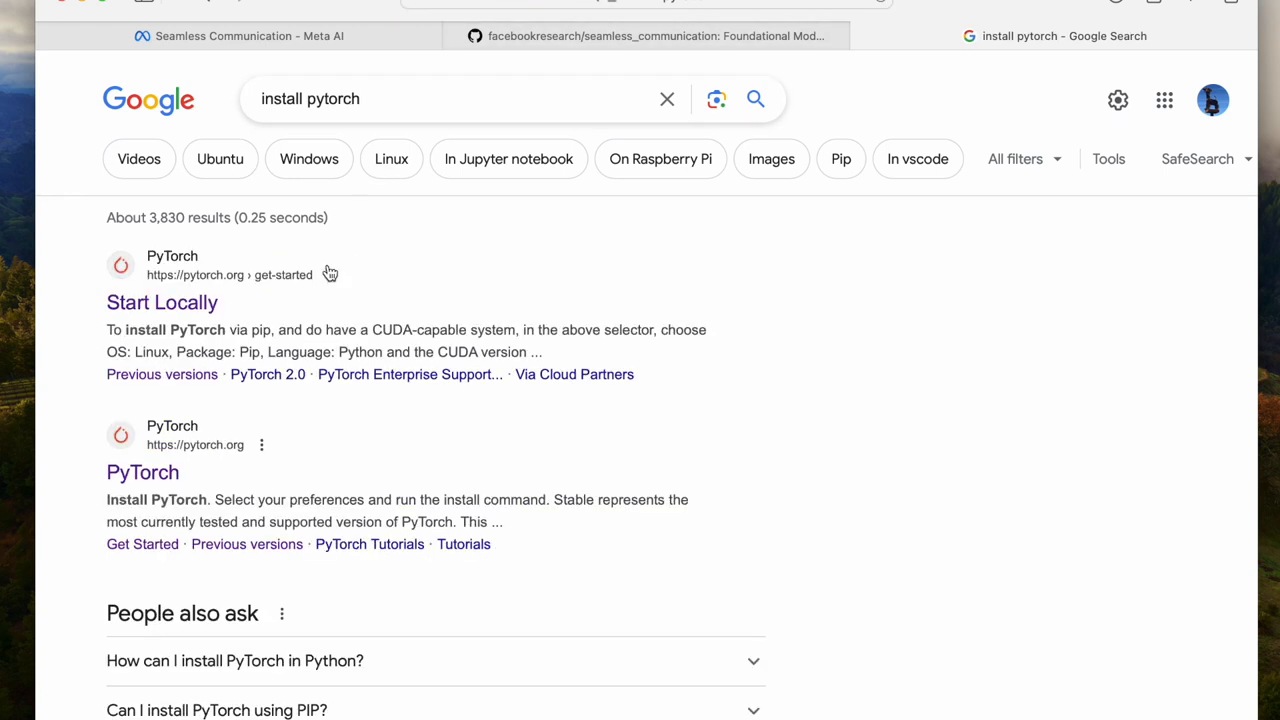
mouse_move(162, 302)
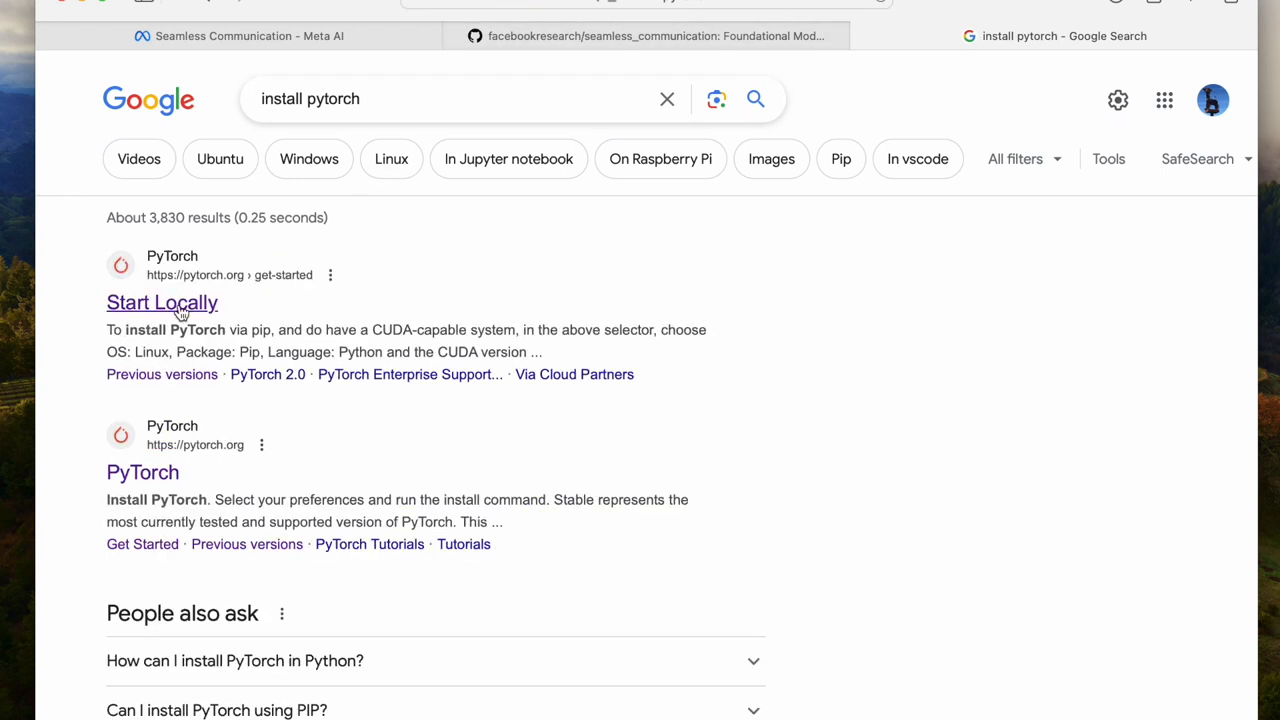
- Open PyTorch's Start Locally guide and select the Mac command pip3 install torch torchvision torchaudio
left_click(162, 302)
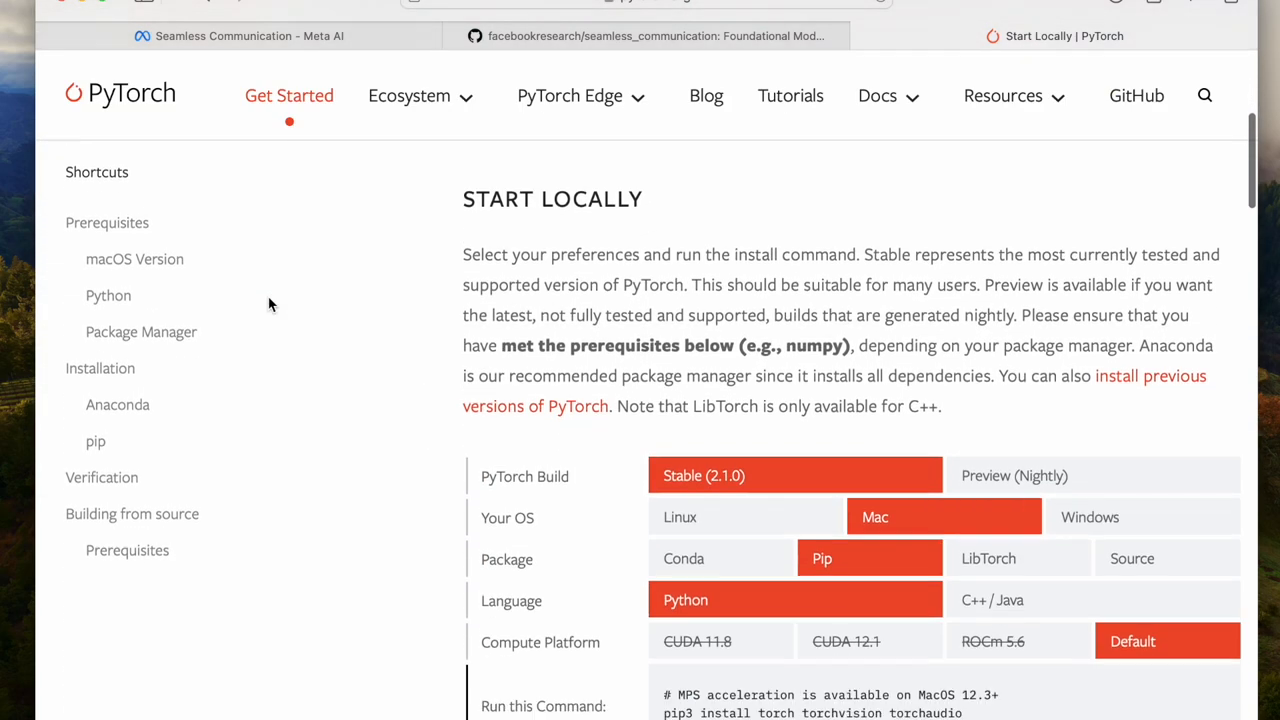
scroll("down", 3)
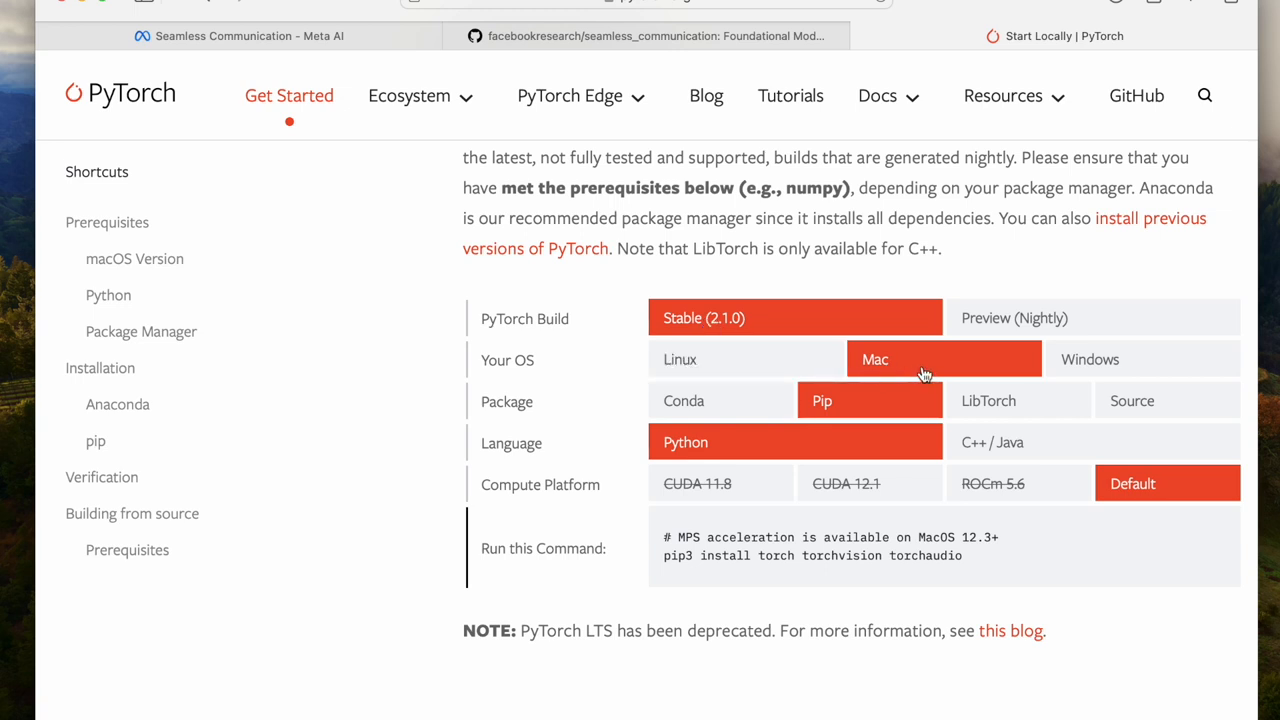
mouse_move(763, 444)
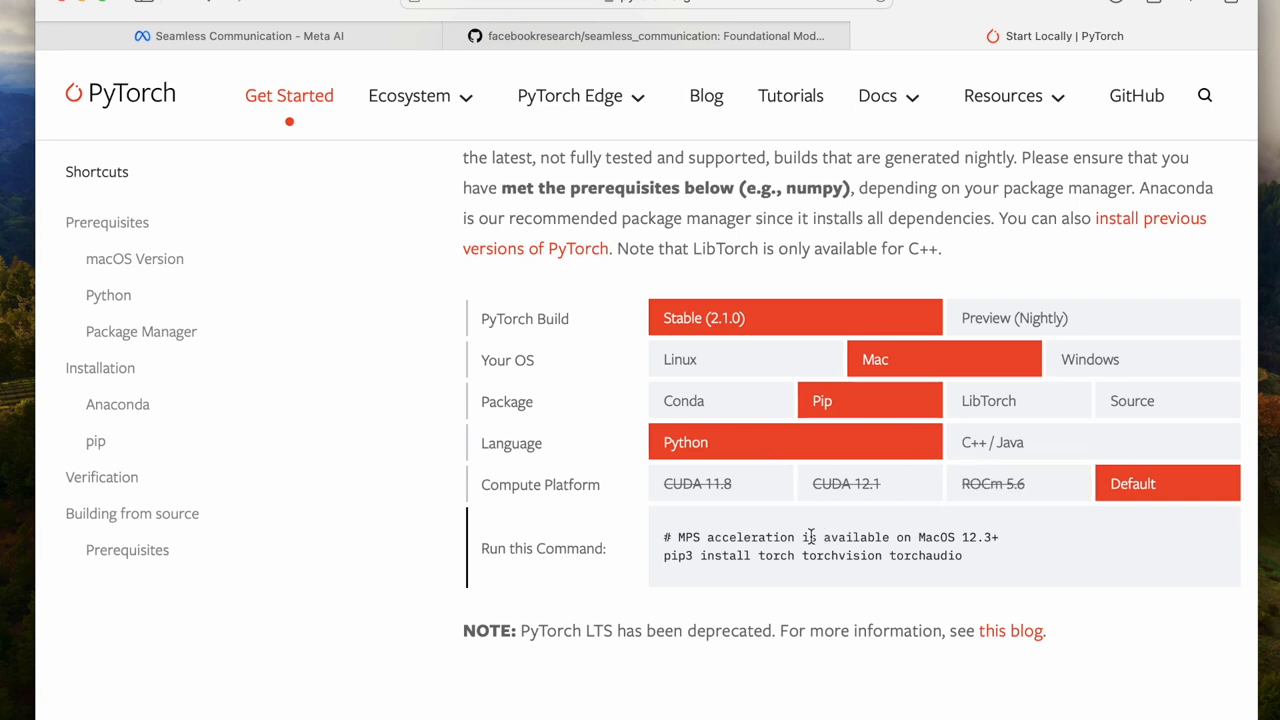
mouse_move(690, 572)
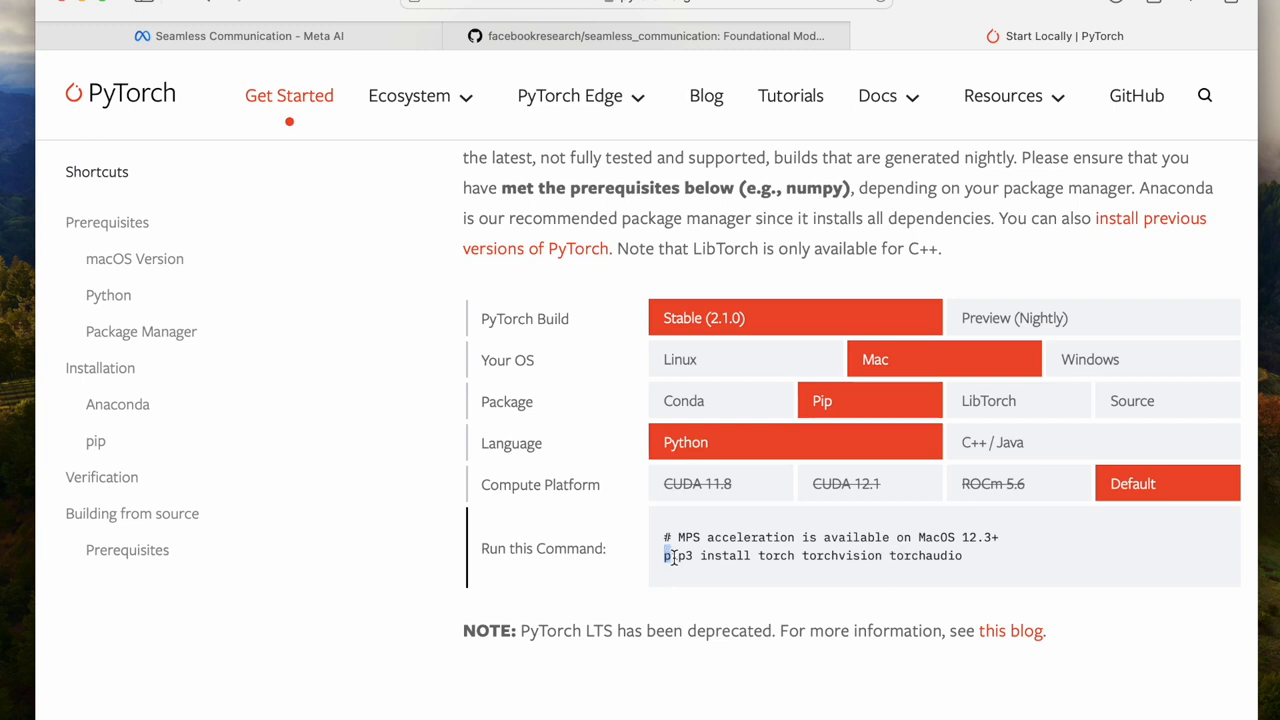
left_click_drag(663, 555, 963, 555)
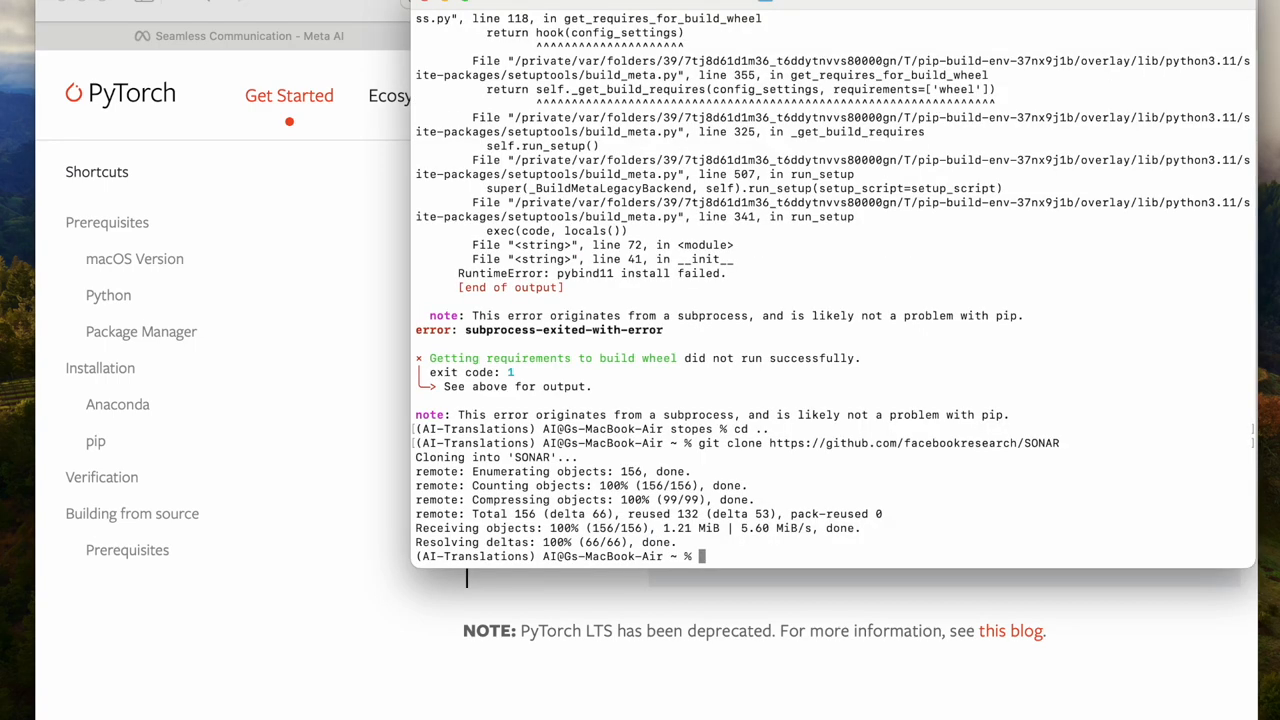
- Run pip3 install torch torchvision torchaudio, upgrading to torch 2.1.0, then clear the screen
type("pip3 install torch torchvision torchaudio")
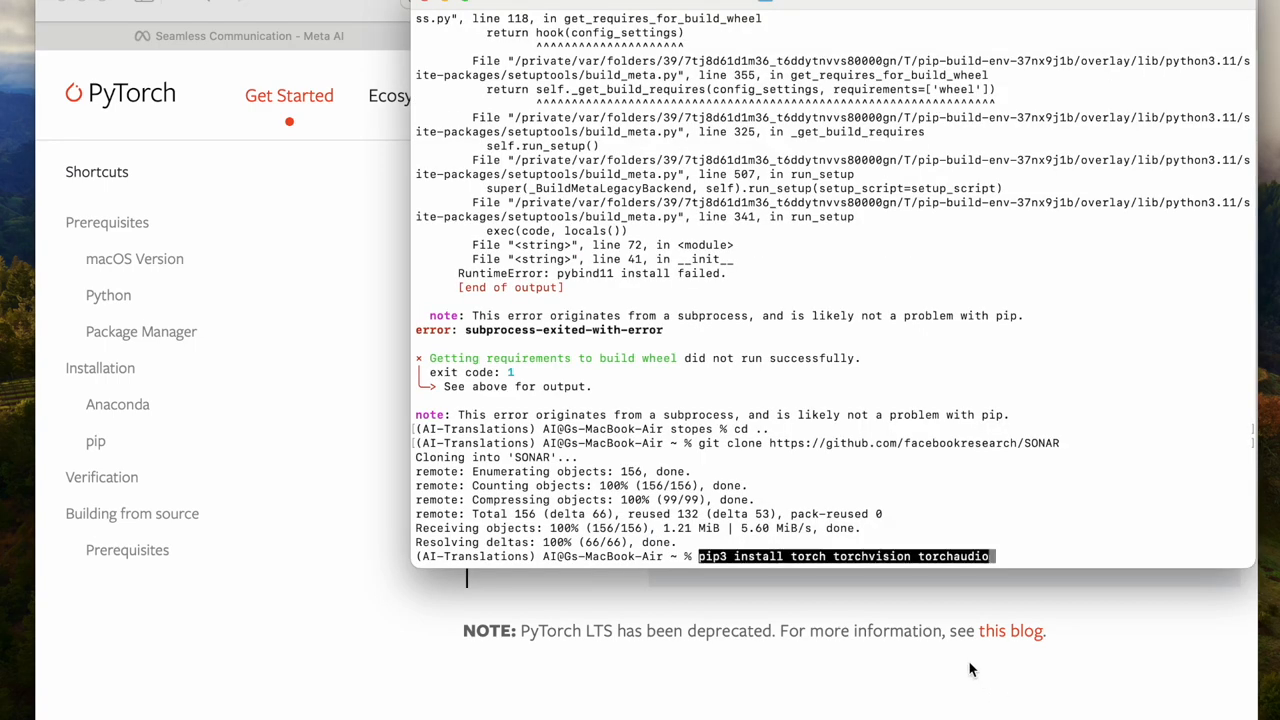
key("enter")
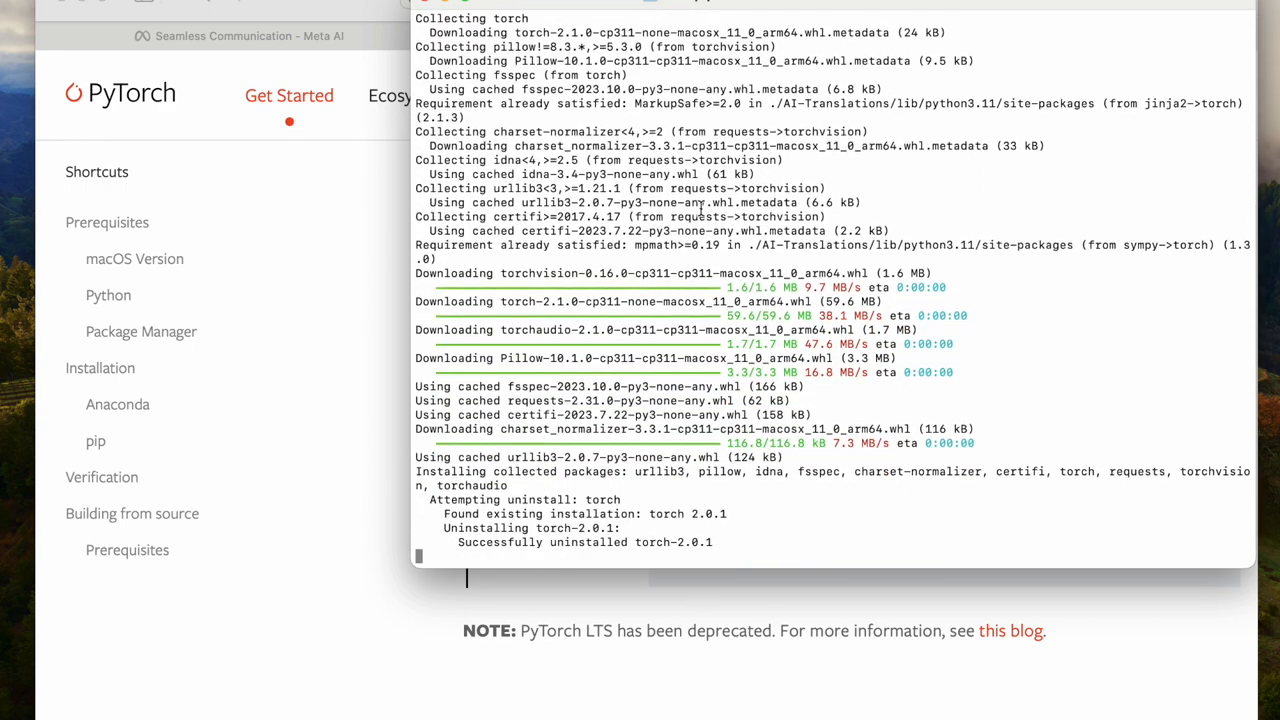
mouse_move(178, 222)
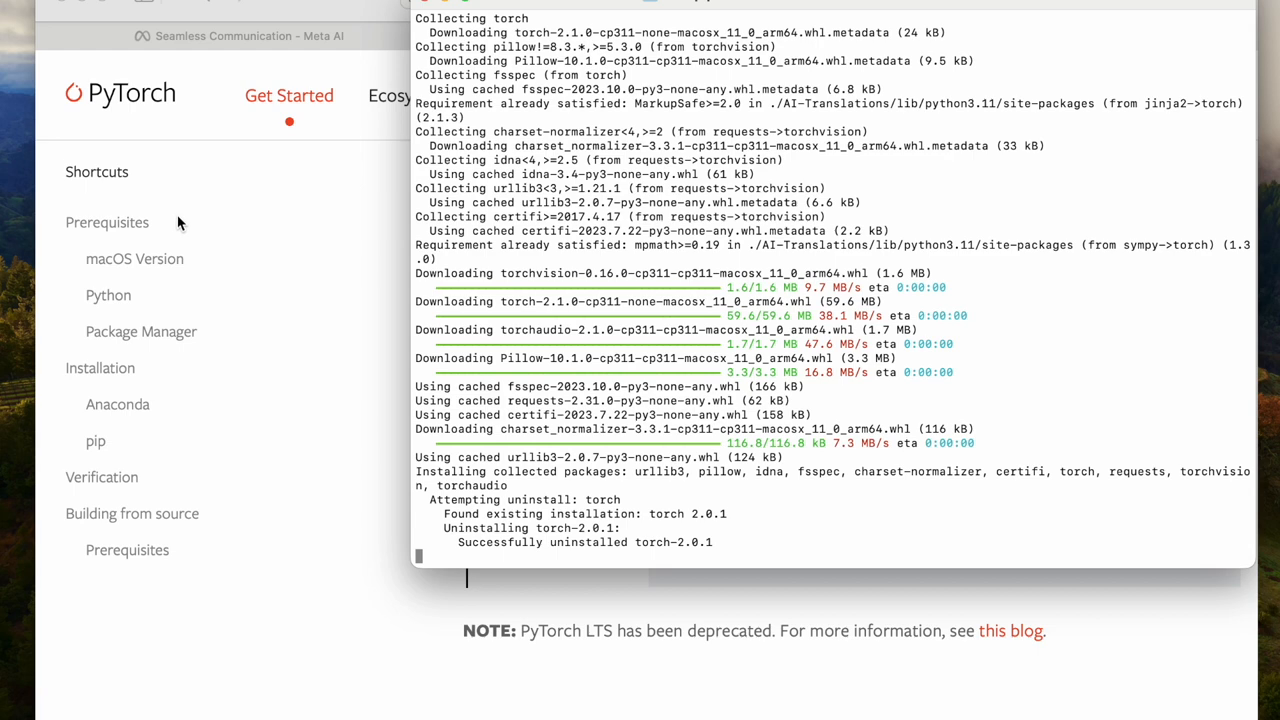
mouse_move(180, 222)
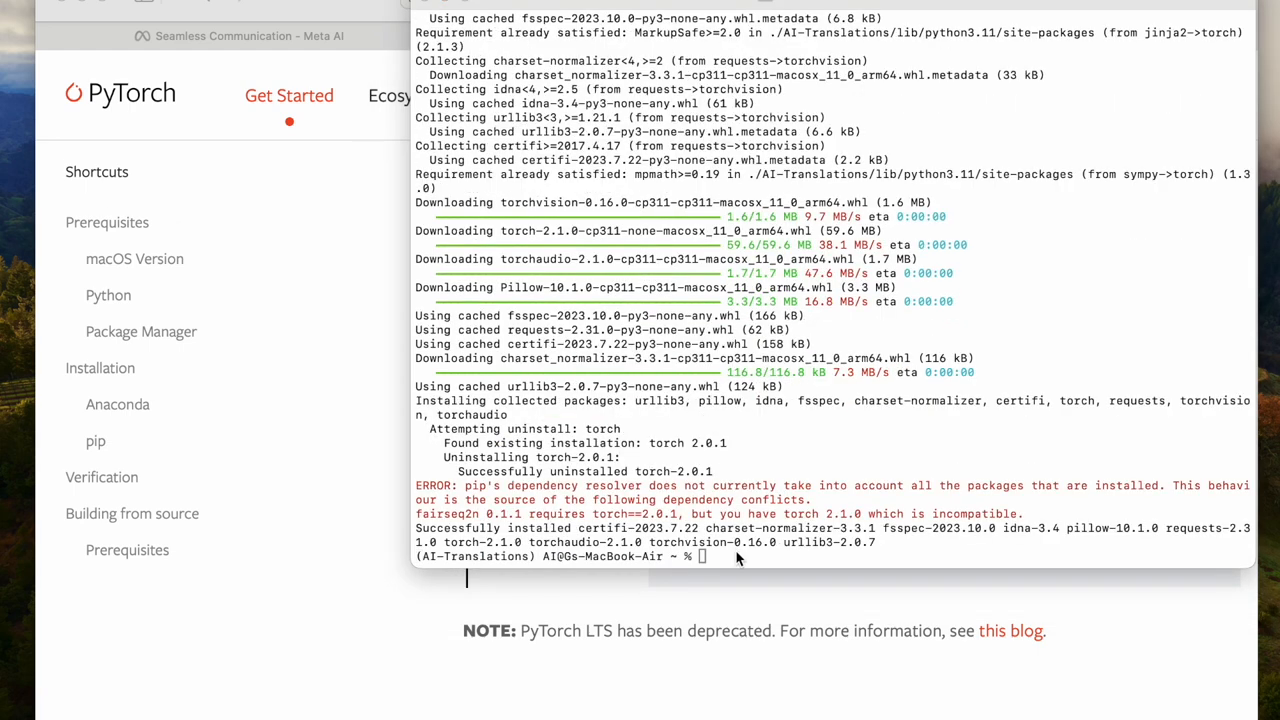
type("clear")
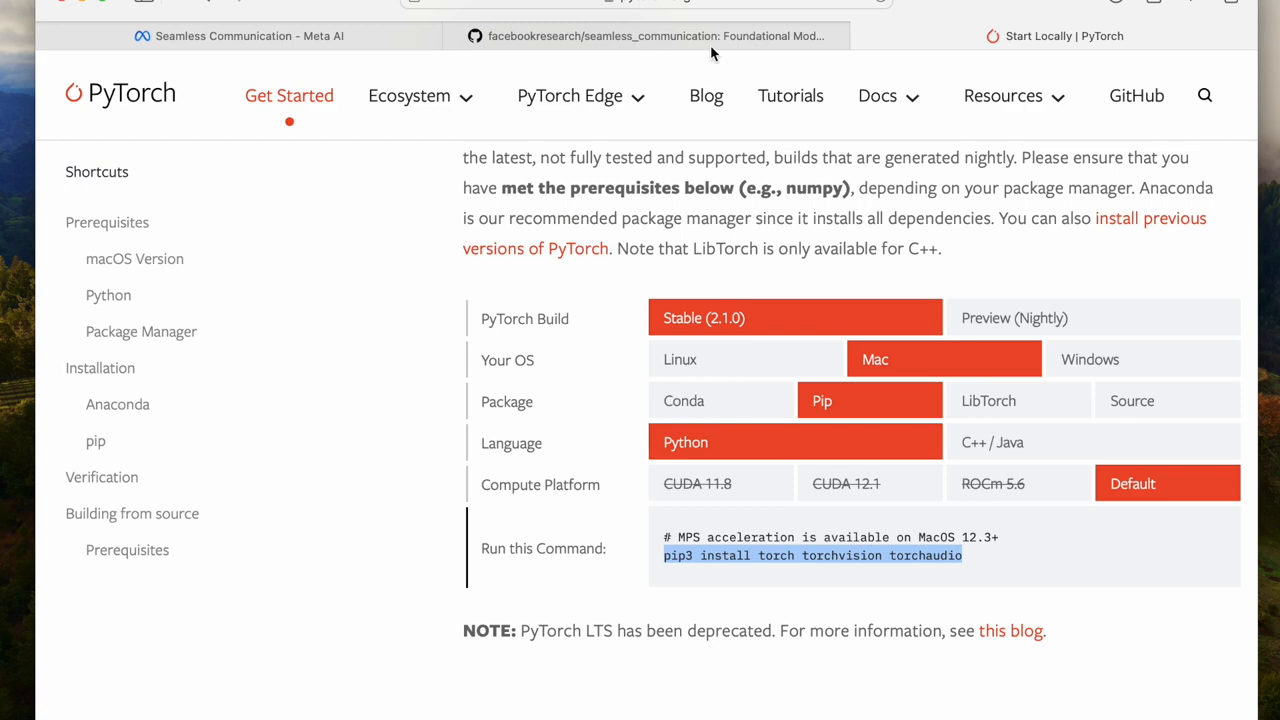
- Switch Safari to the facebookresearch/seamless_communication repository tab
left_click(648, 36)
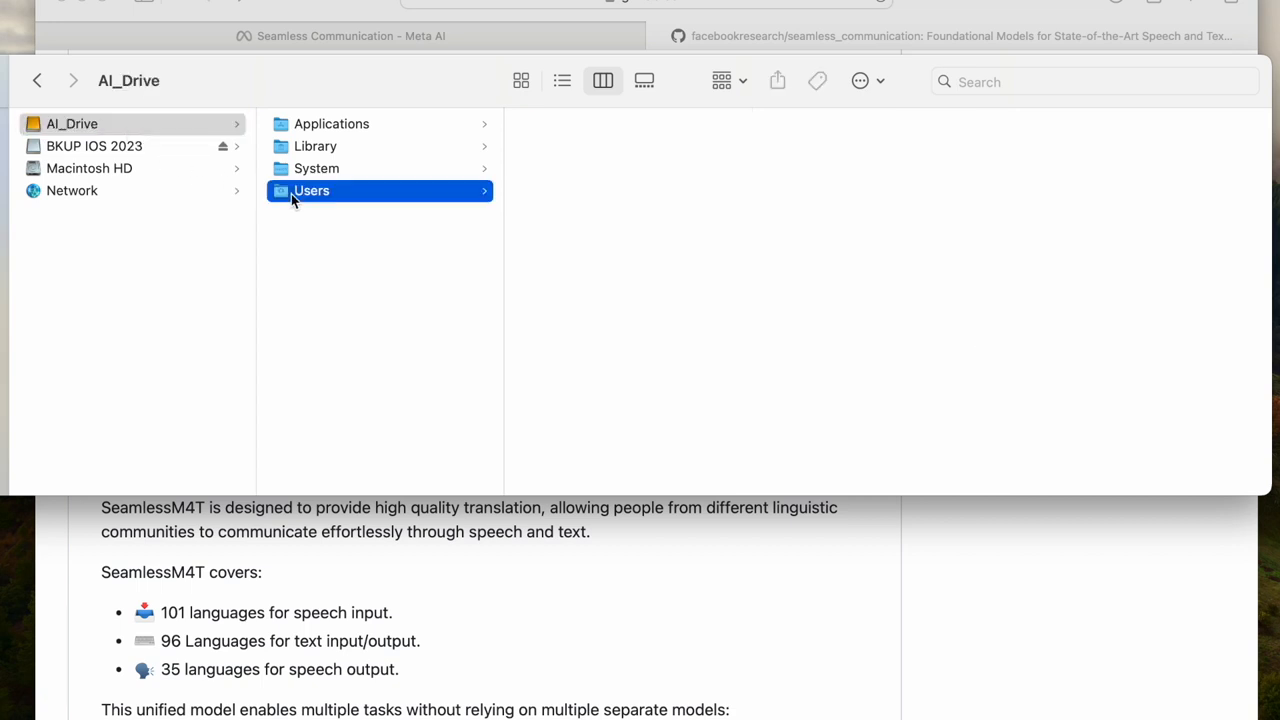
- Browse Users > AI > seamless_communication > src, and name a new folder 'Audio'
left_click(547, 123)
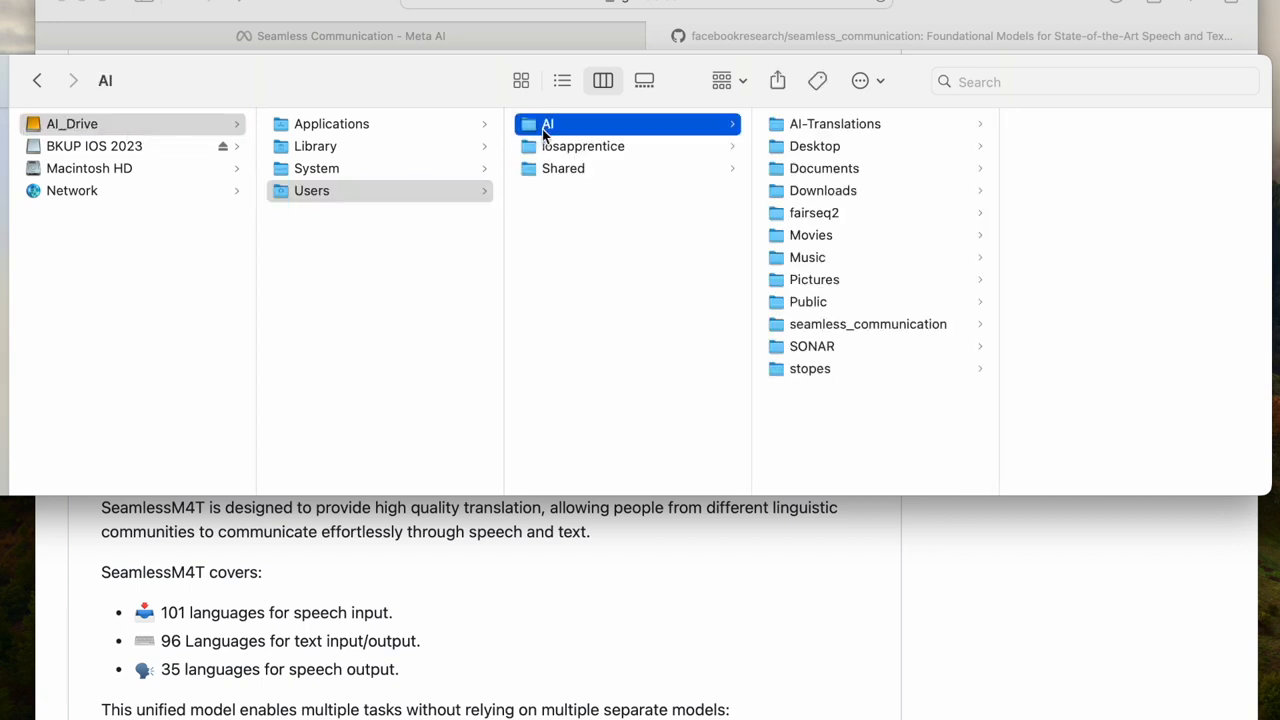
left_click(867, 323)
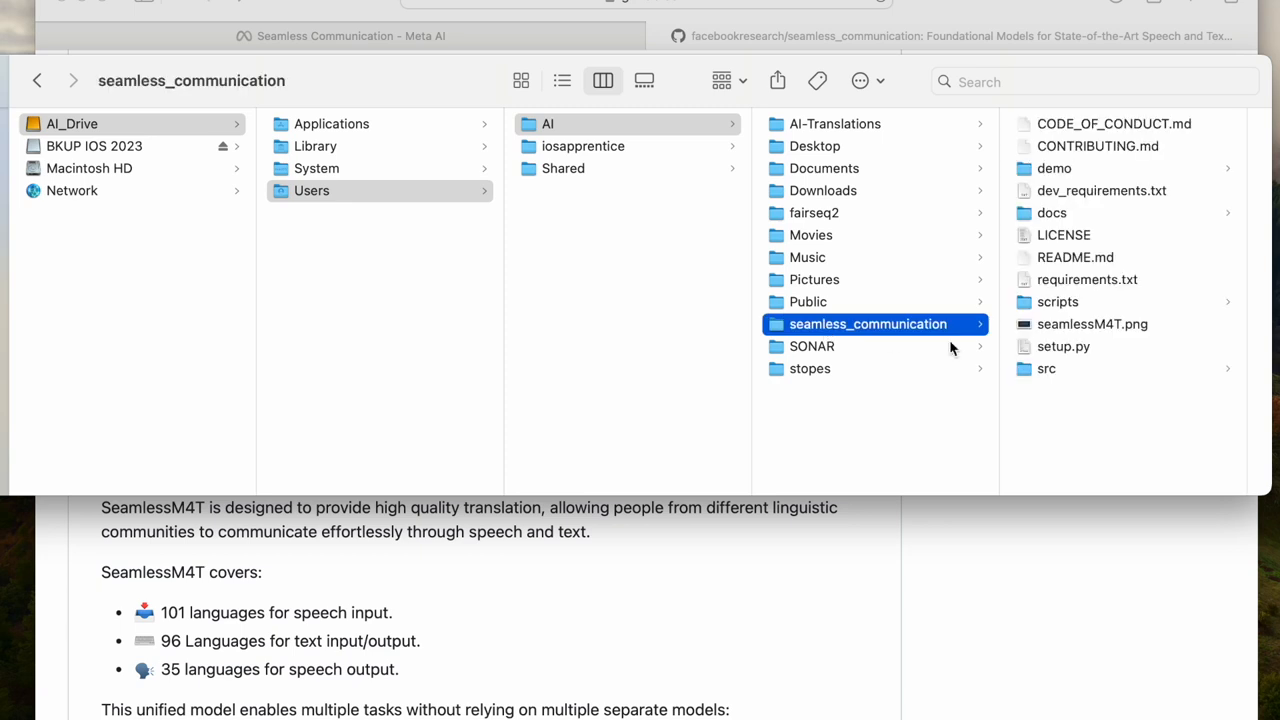
left_click(1046, 368)
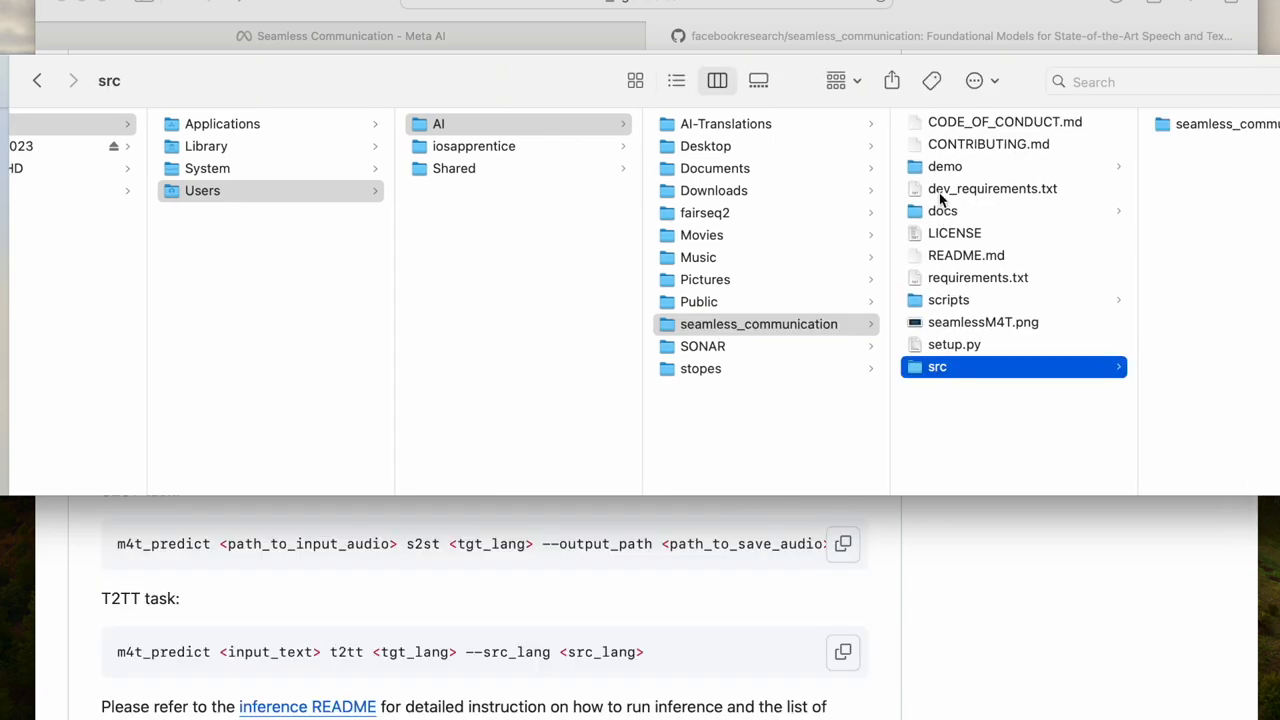
left_click(974, 81)
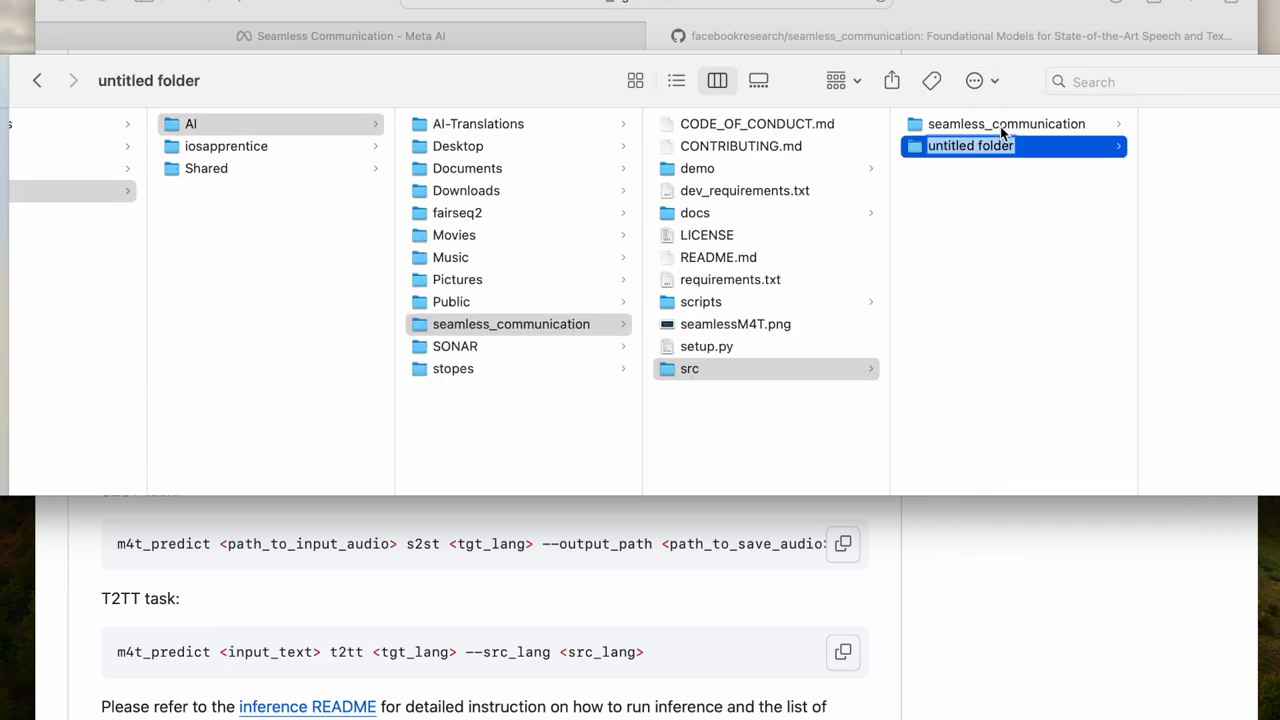
type("Audiot")
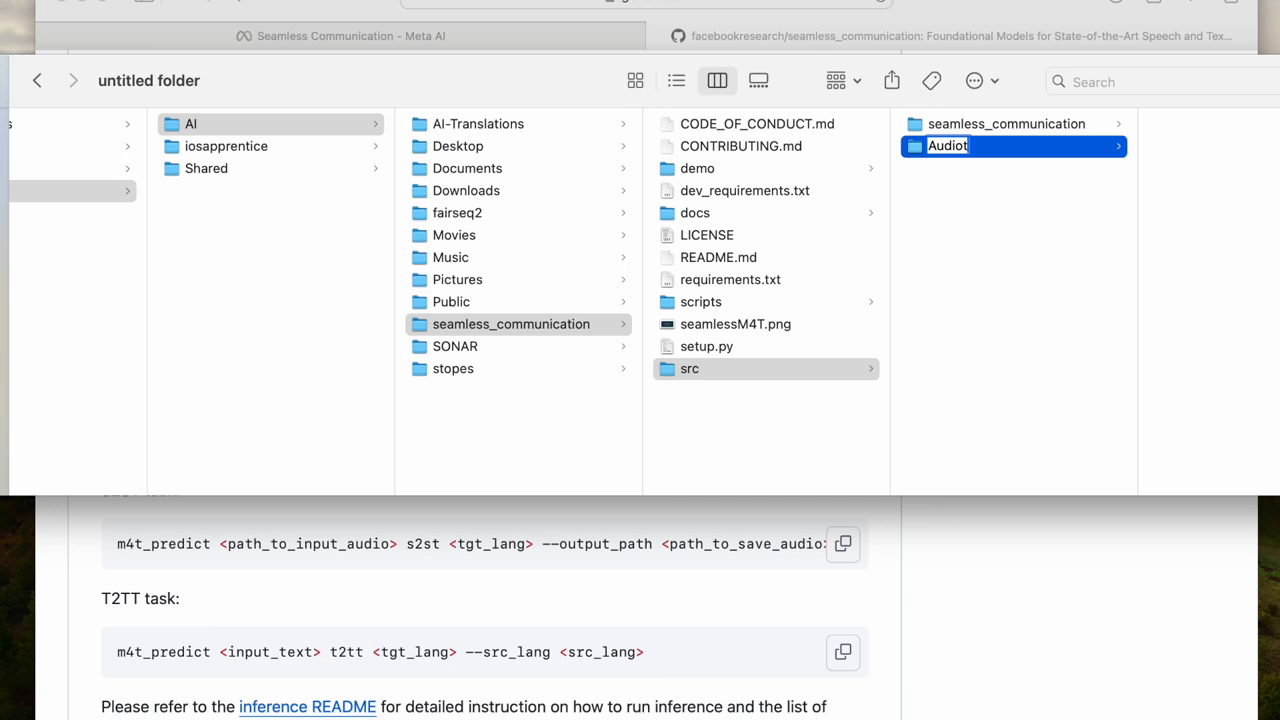
key("Backspace")
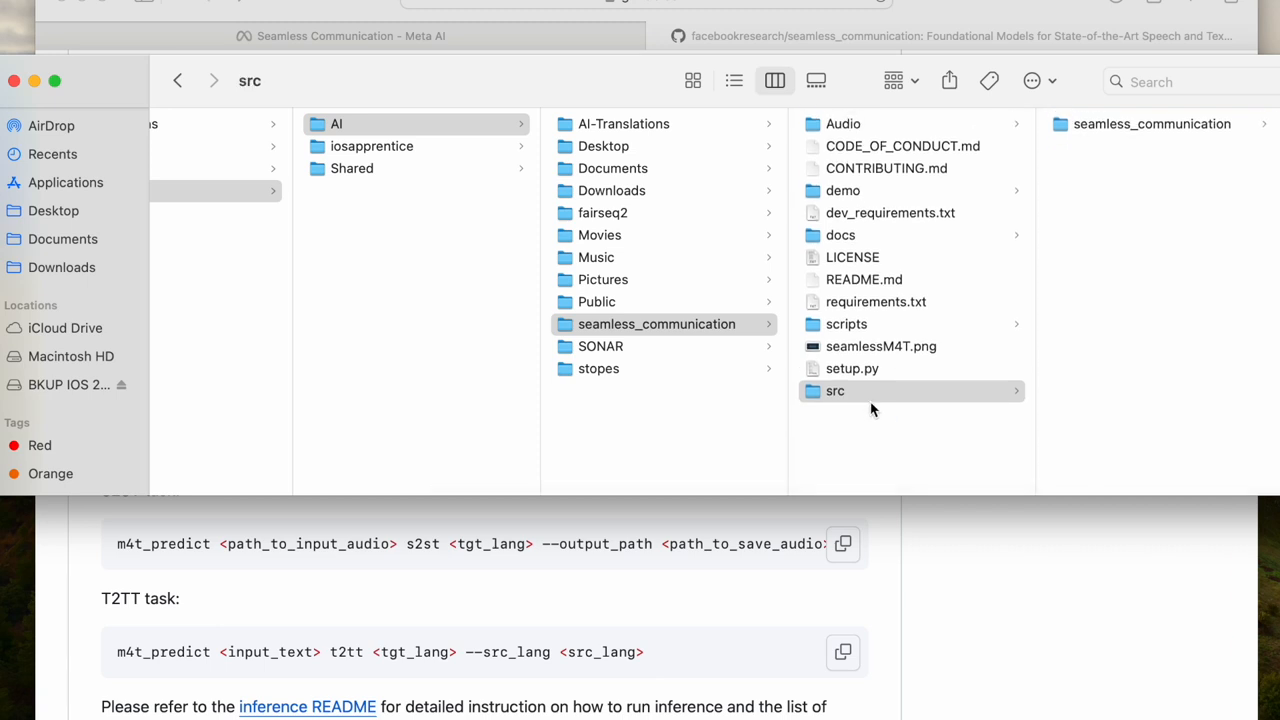
mouse_move(855, 145)
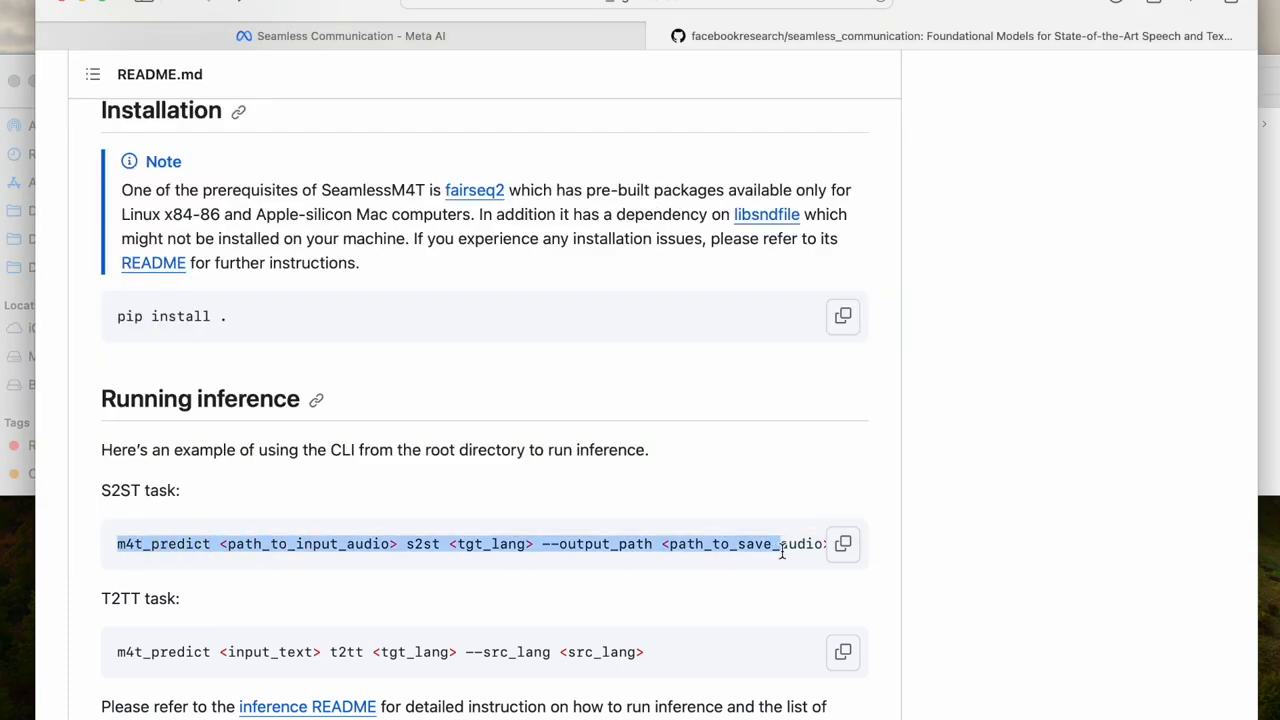
- Copy the S2ST m4t_predict example command from the README
left_click(842, 543)
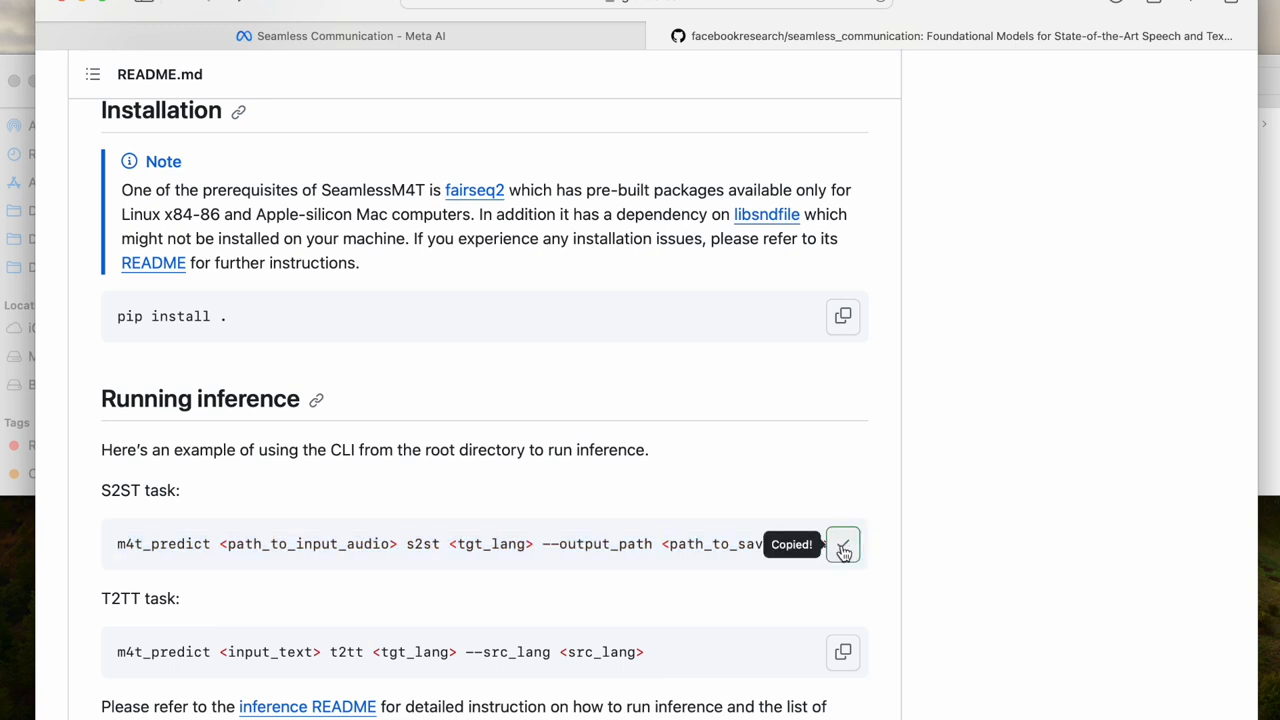
left_click(843, 544)
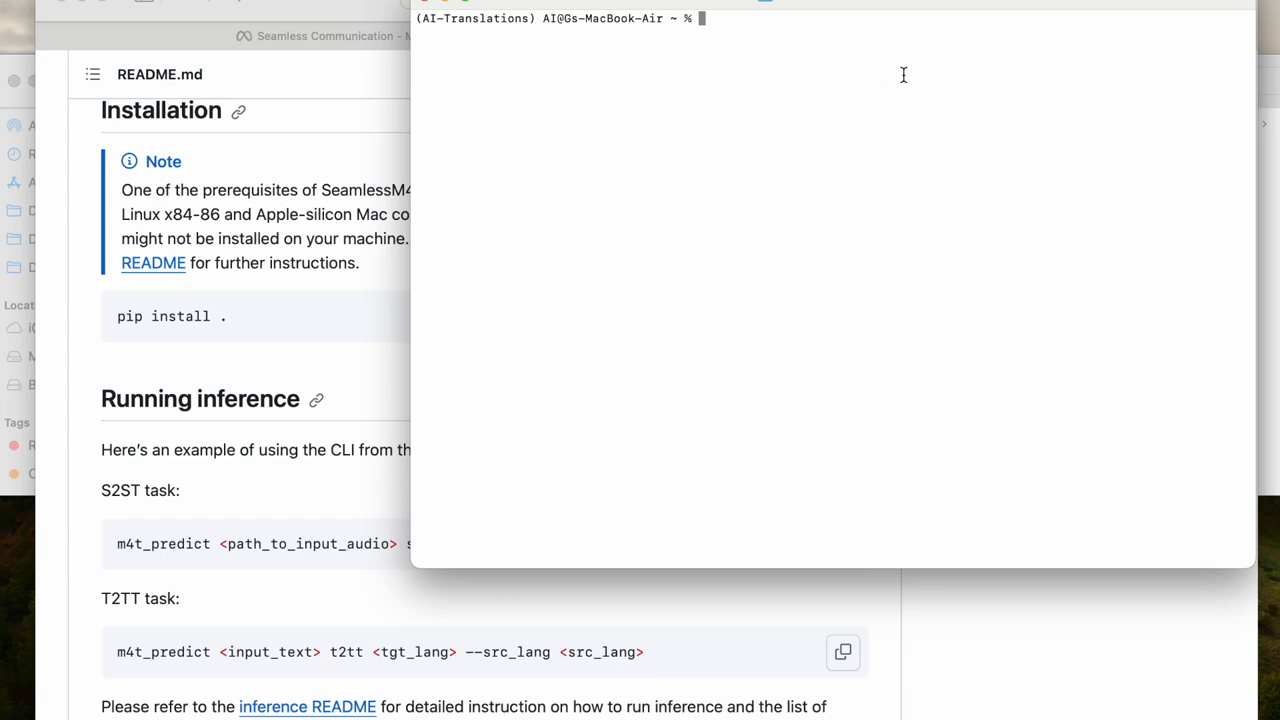
- List the home folder with ls and cd into seamless_communication
type("ls")
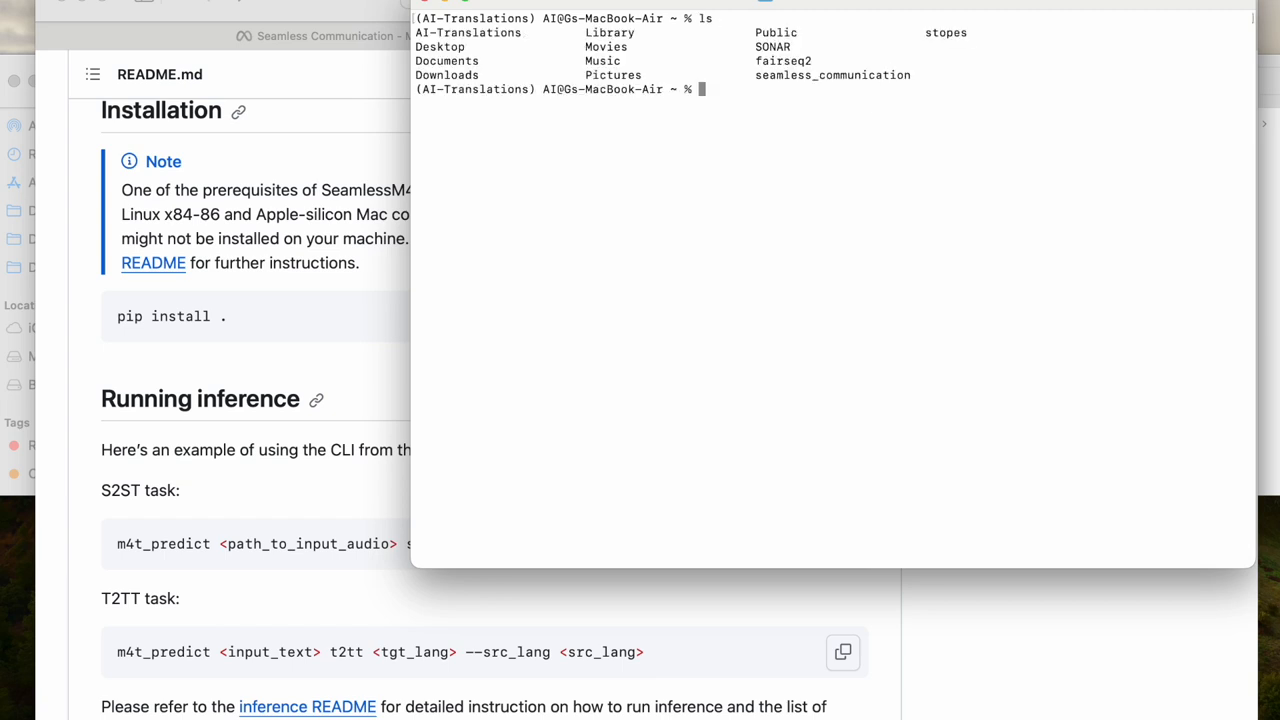
type("cd seamle")
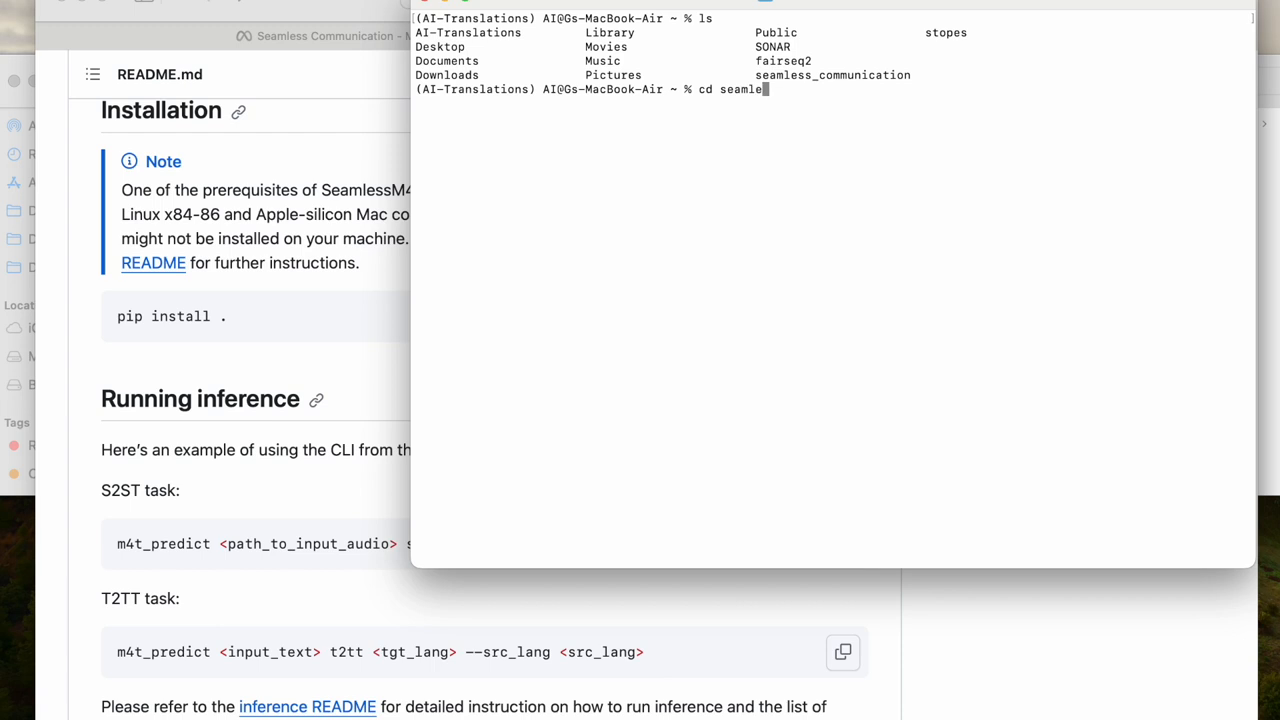
type("ss_communication")
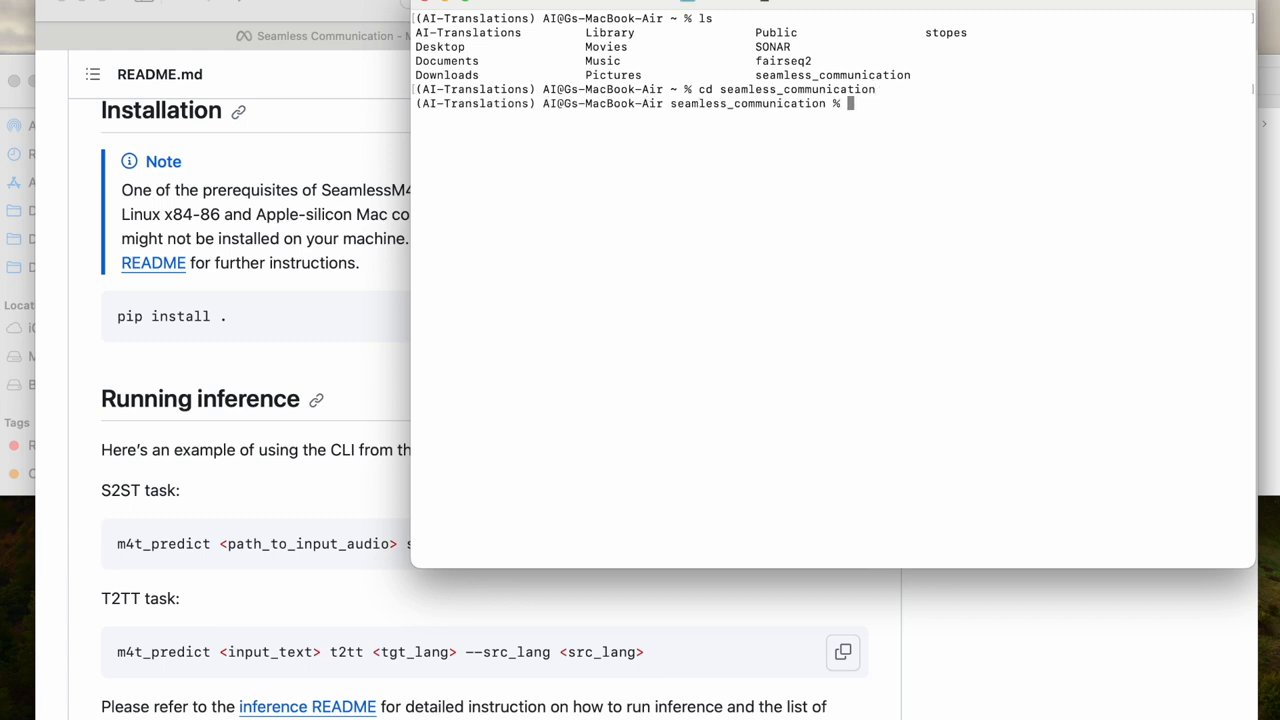
mouse_move(700, 104)
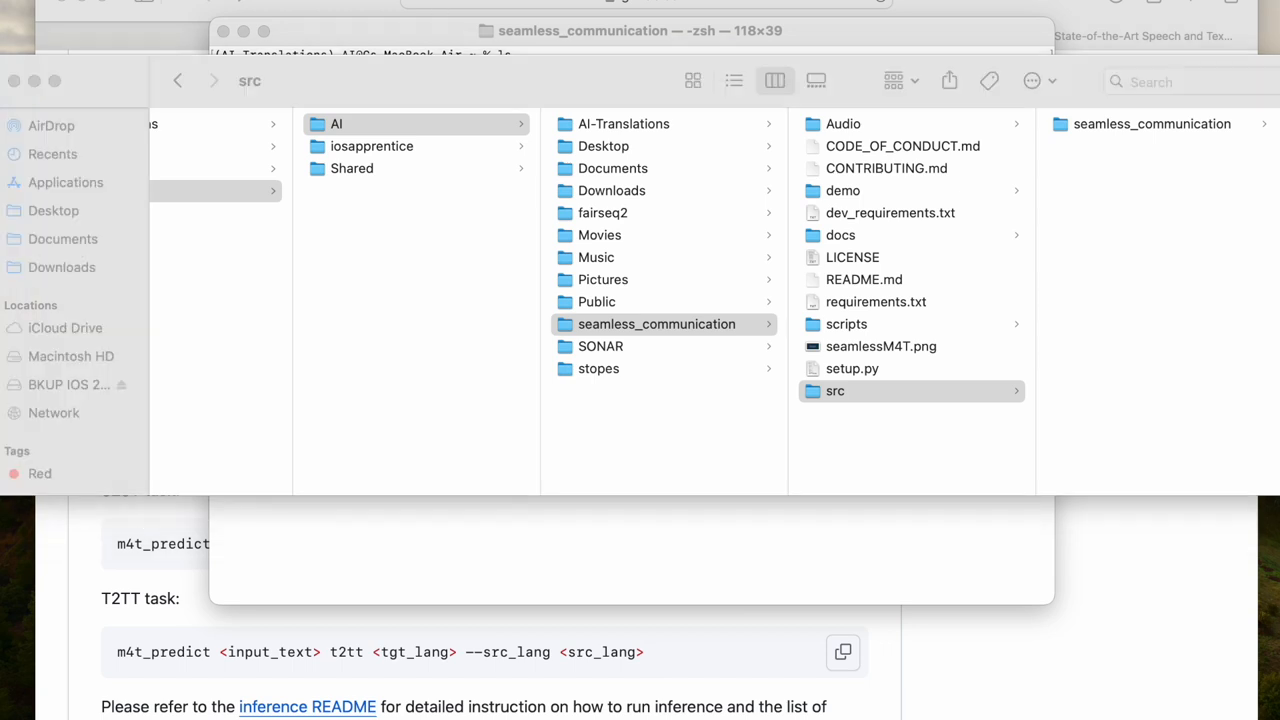
mouse_move(727, 568)
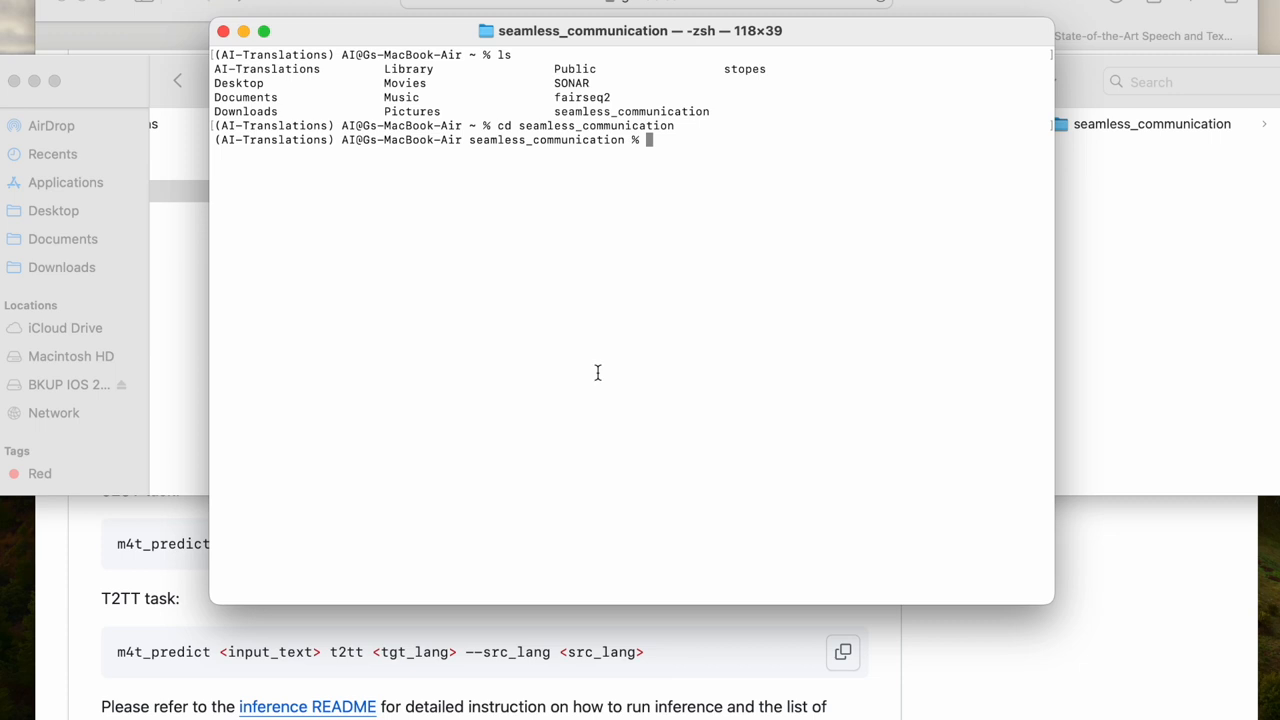
- Draft the m4t_predict s2st spa command for audio/as1.mp3 and inspect AS1.mp3 in Finder
type("m4t_predict /users/ai/ai-translations/seamless_communication/audio/as1.mp3 s2st spa --output_path /users/ai/ai-translations/seamless_communication/audio/as1out.mp3")
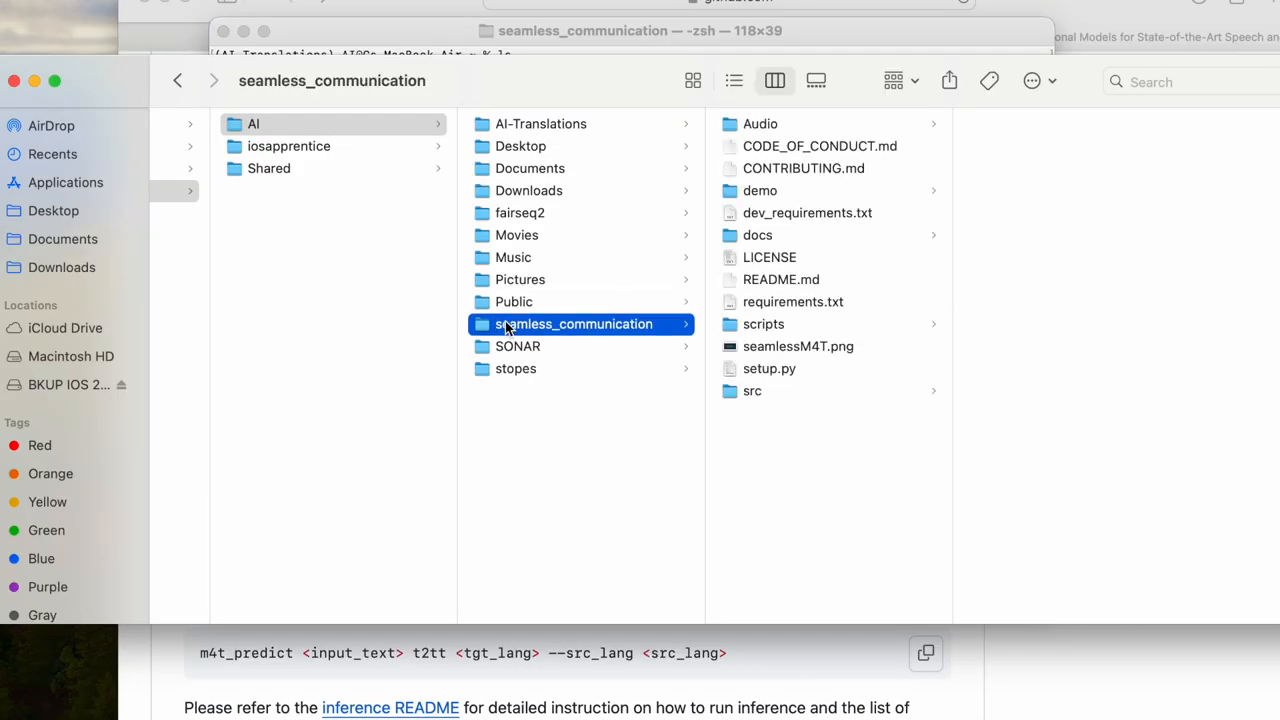
left_click(760, 123)
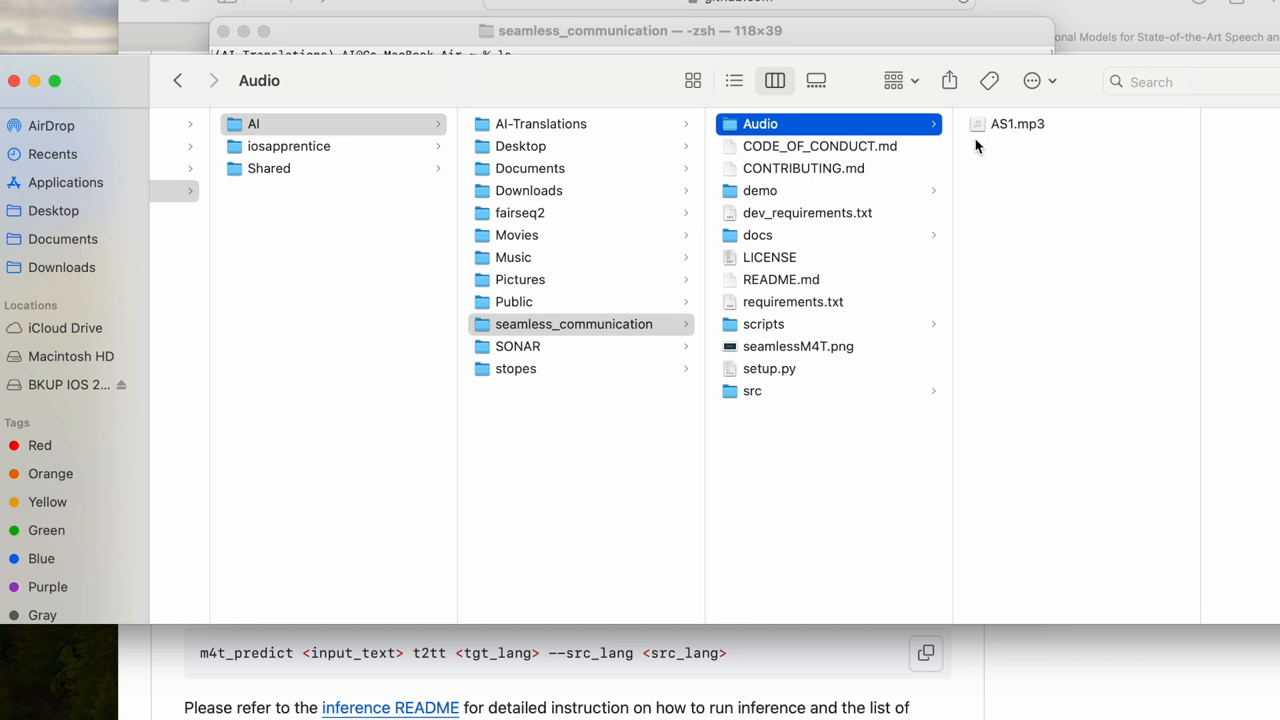
left_click(1016, 123)
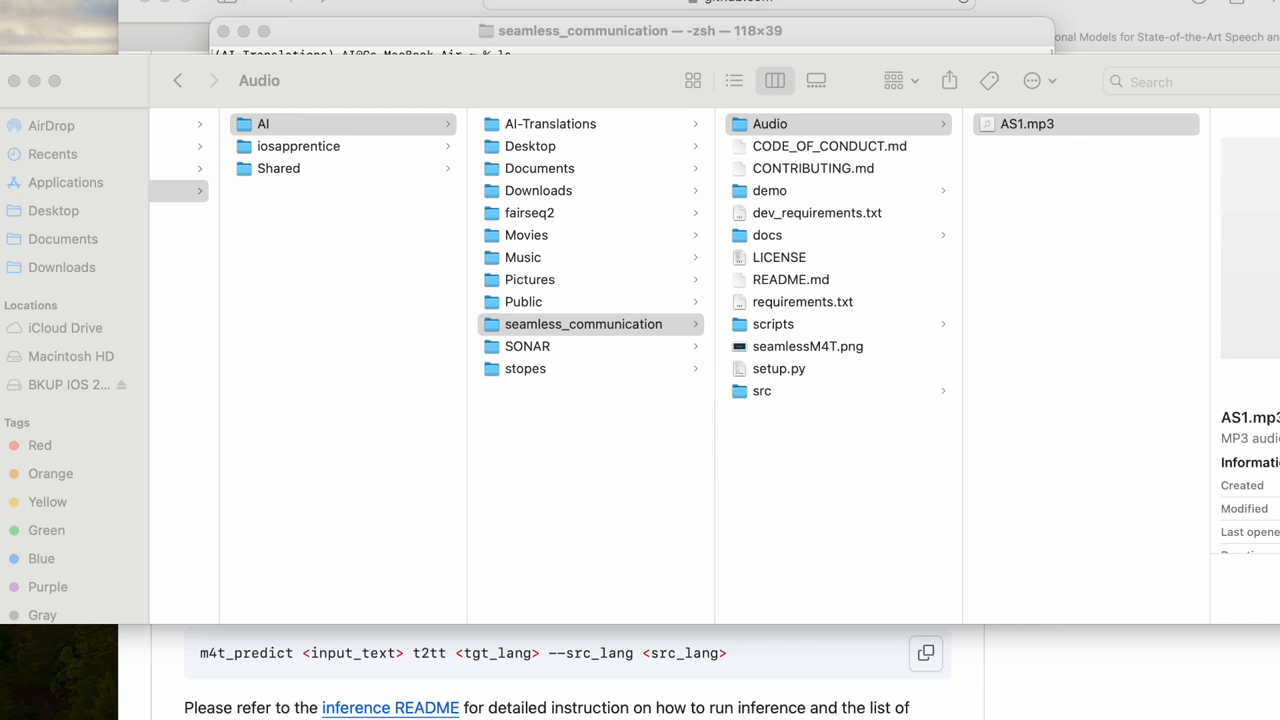
left_click(640, 30)
type("m4t_predict /users/ai/seamless_communication/audio/as1.mp")
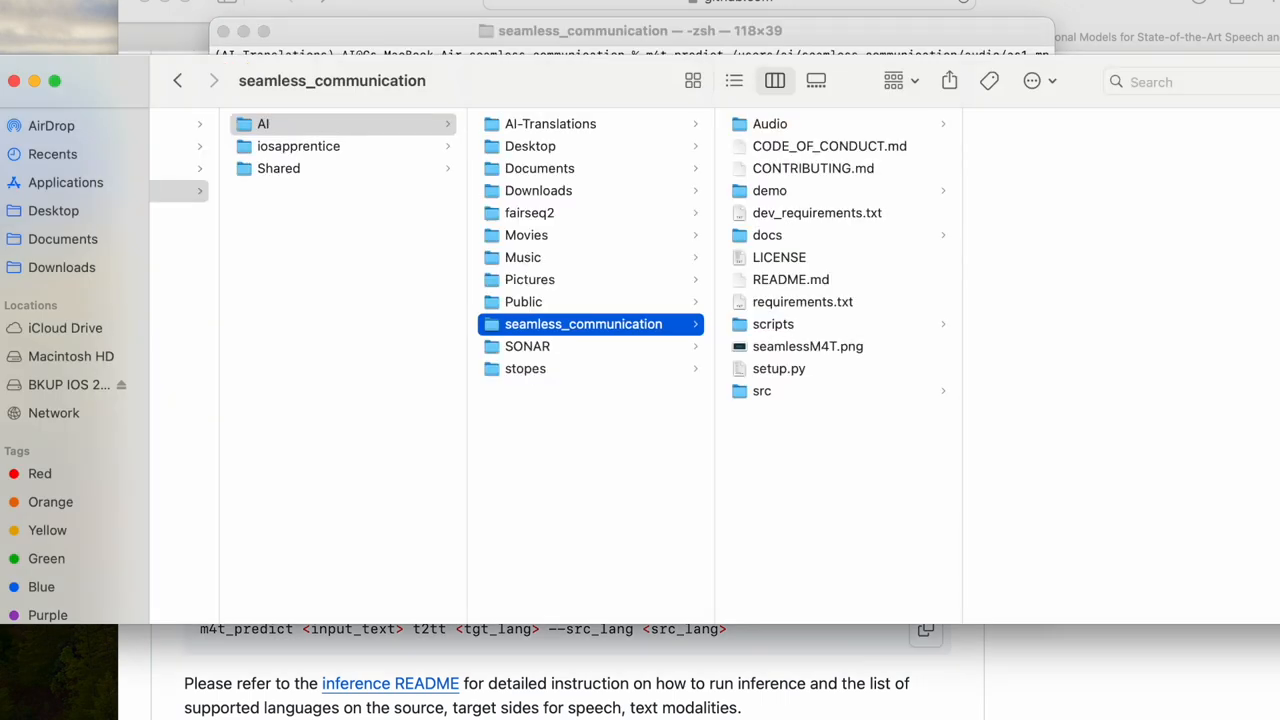
- Recheck AS1.mp3's path via AI-Translations > seamless_communication > Audio, then return to Terminal
left_click(263, 123)
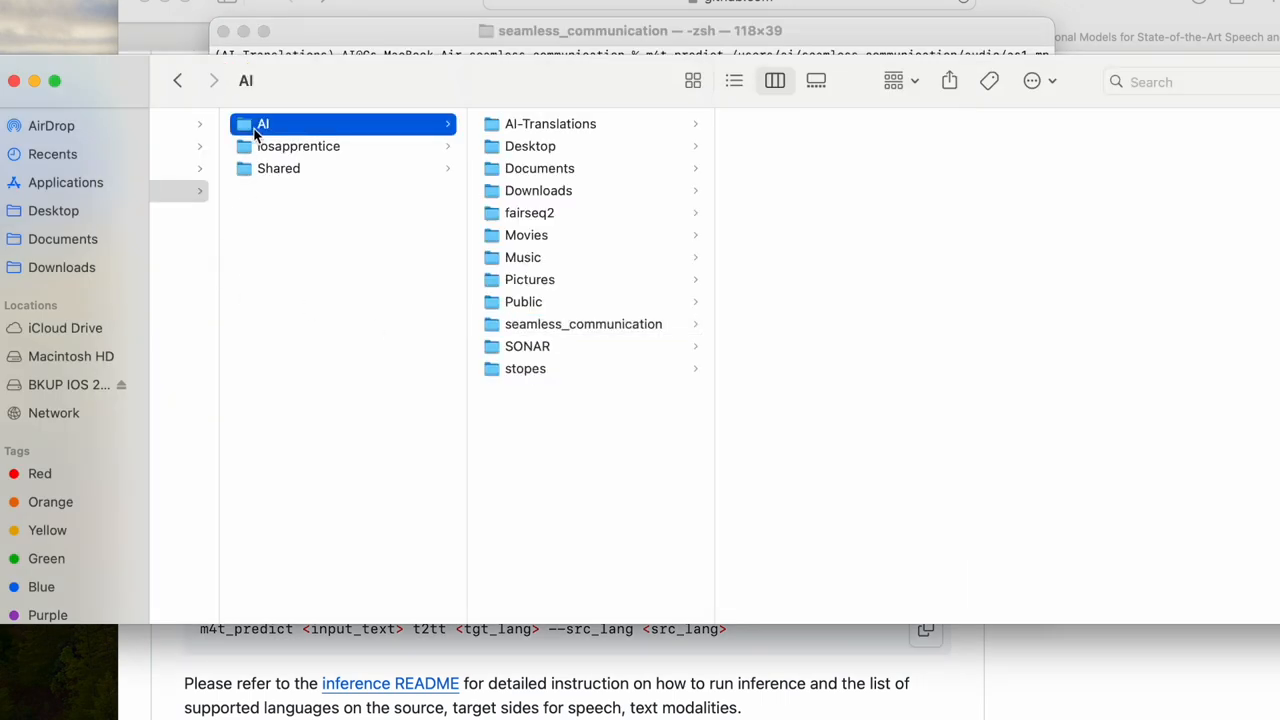
left_click(550, 123)
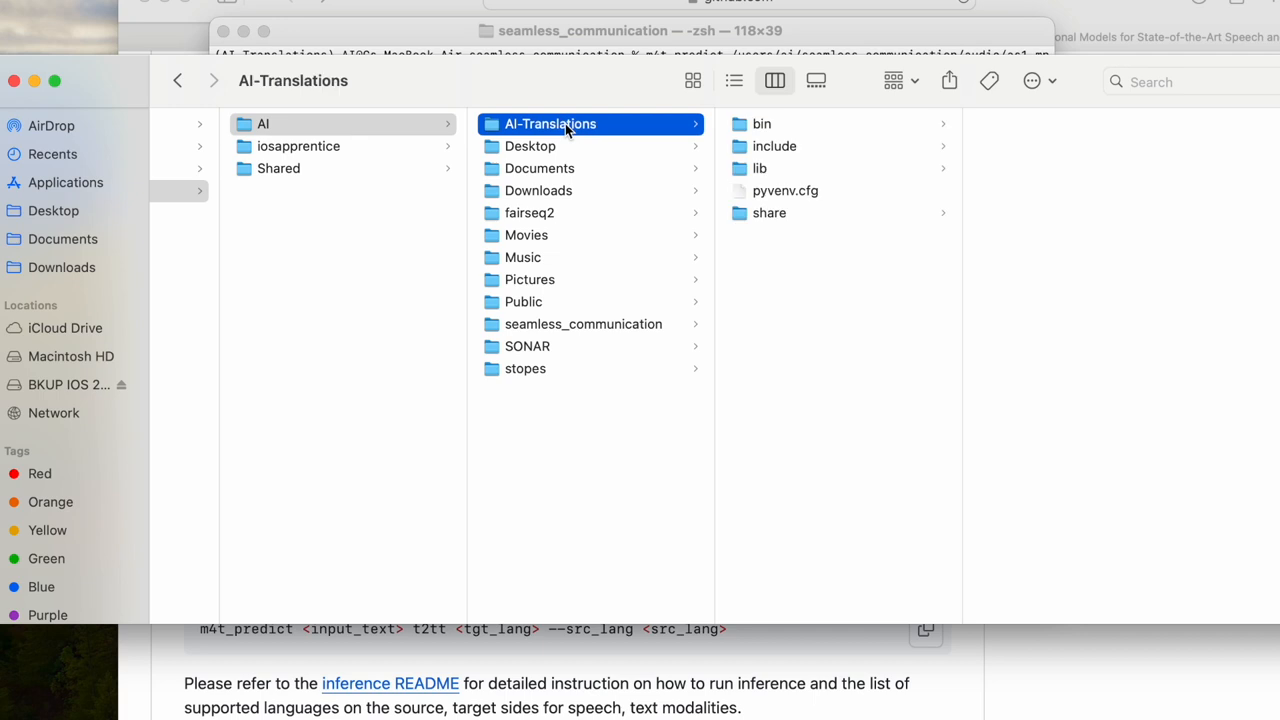
left_click(583, 323)
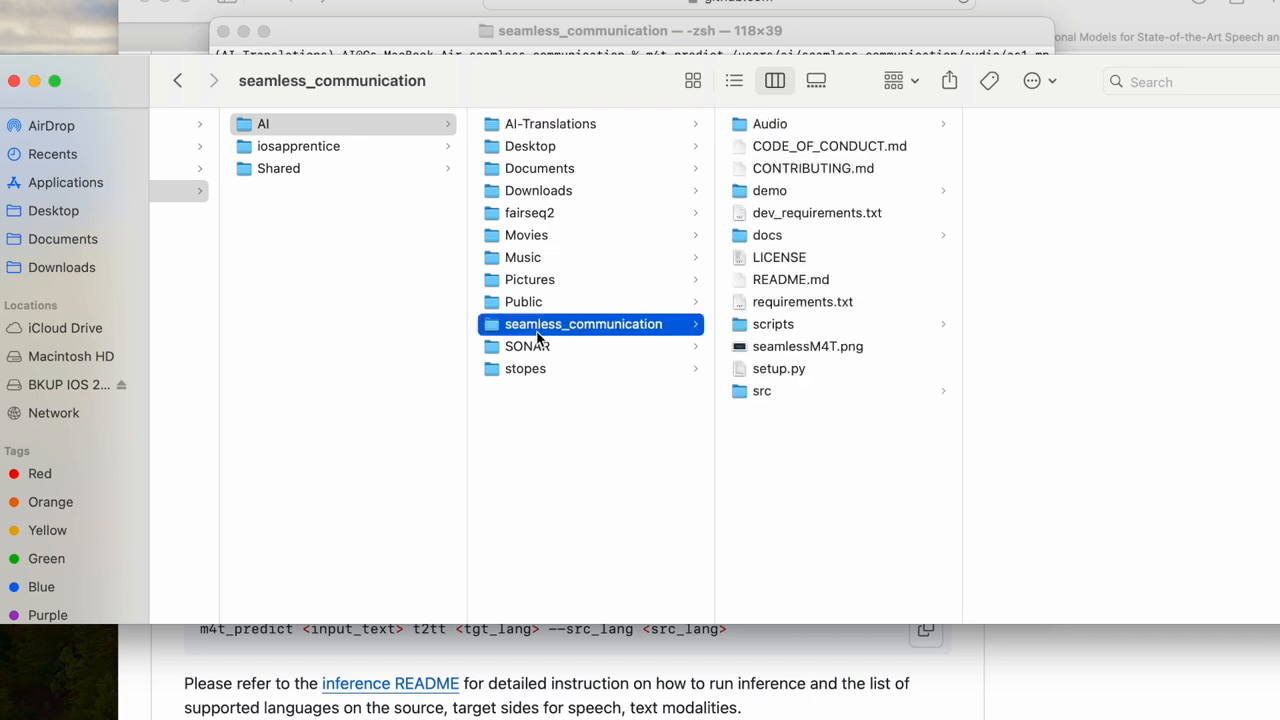
mouse_move(767, 127)
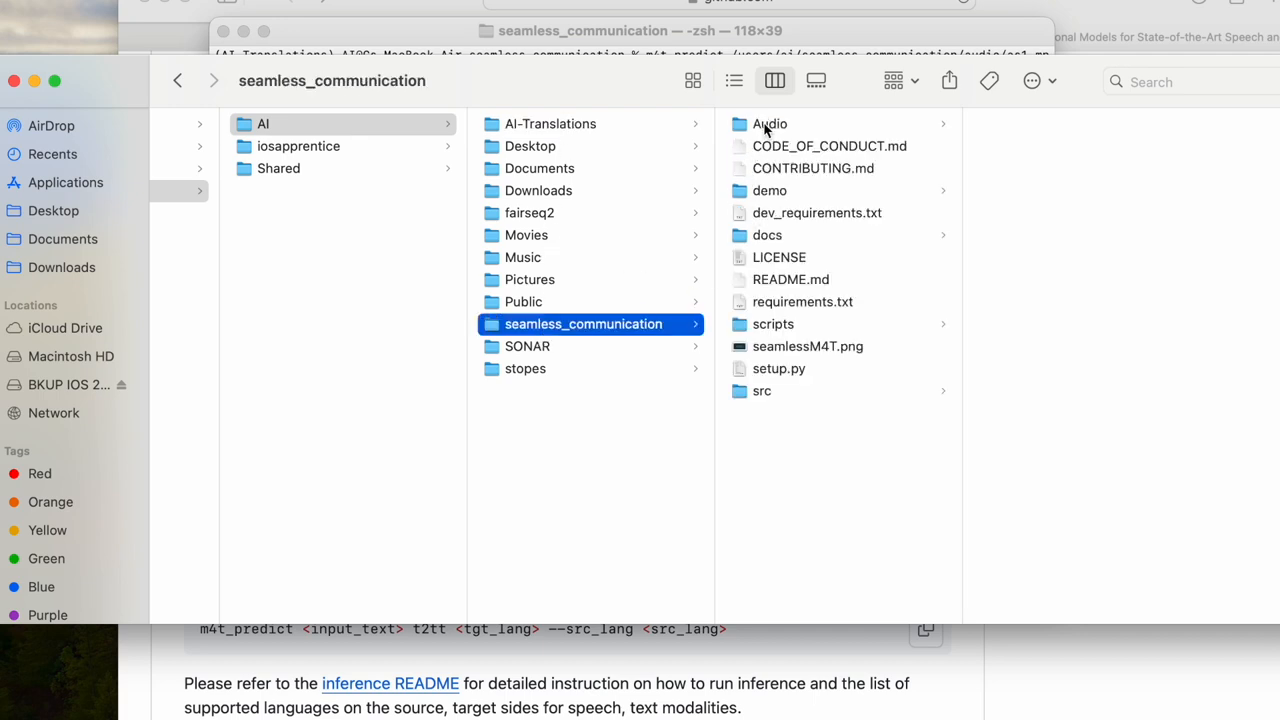
left_click(769, 123)
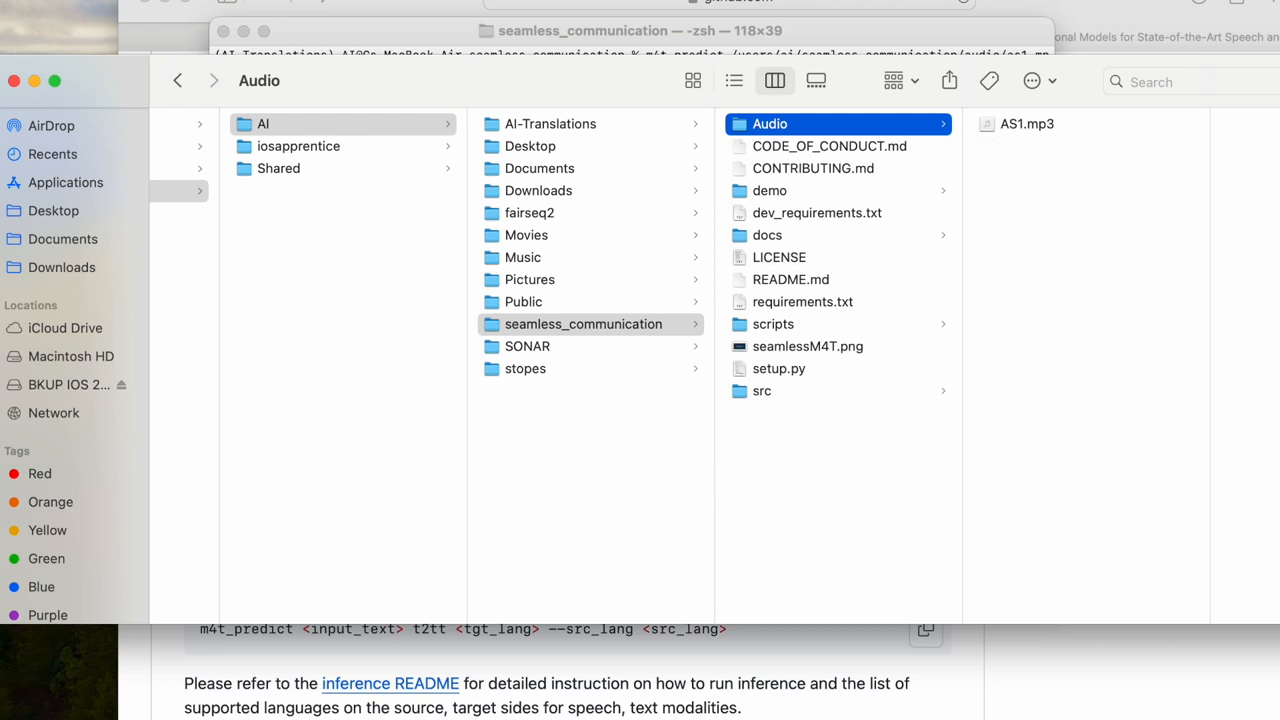
left_click(640, 30)
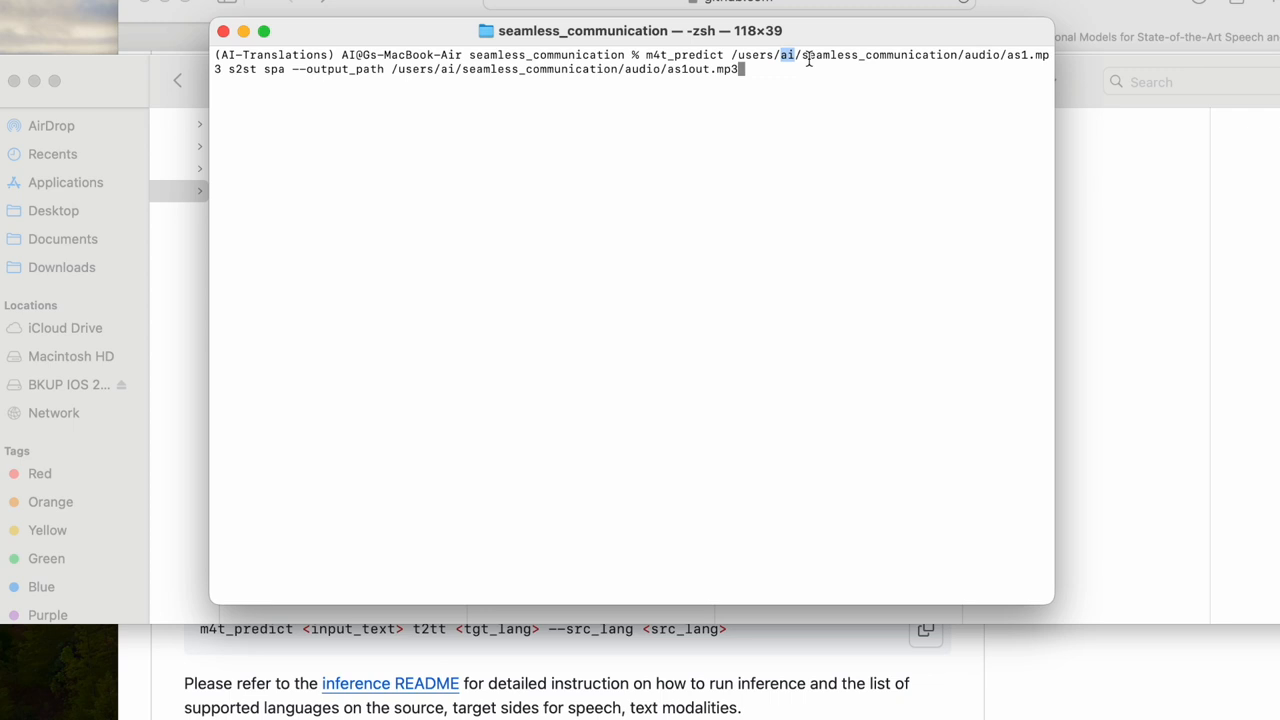
- Correct the input path, run the Spanish translation to as1out.mp3, then cd into audio
double_click(860, 55)
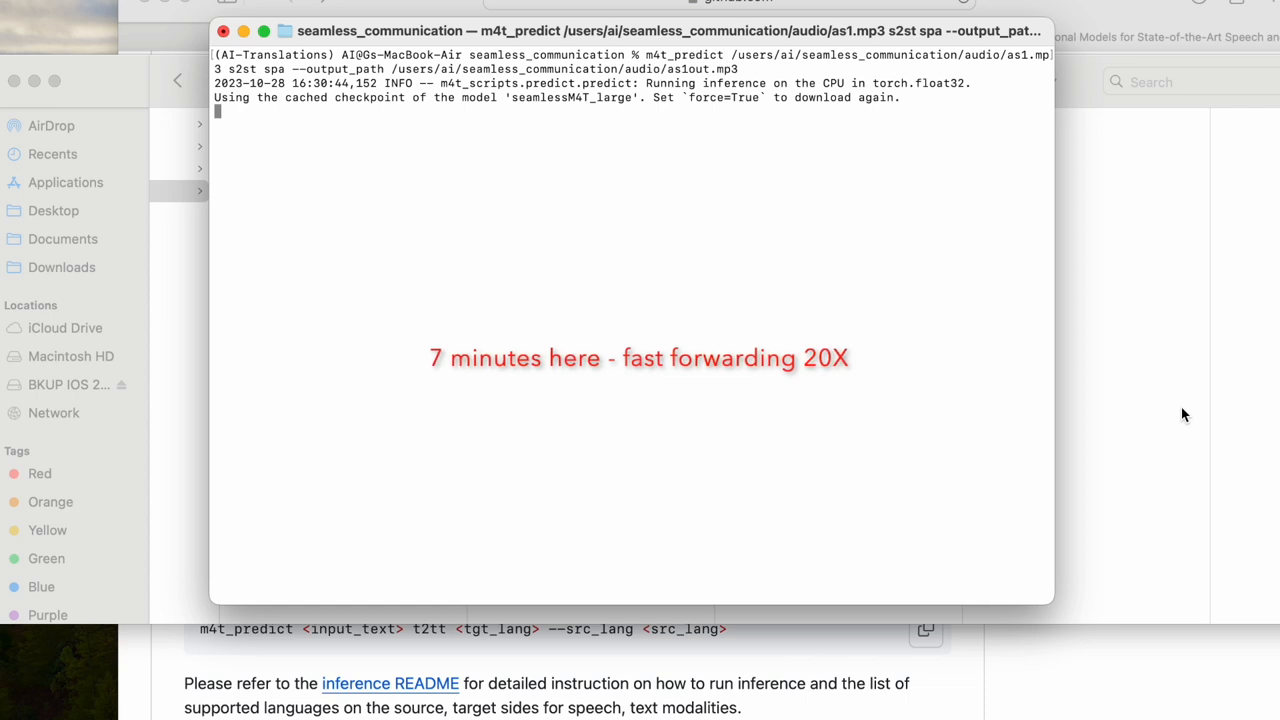
mouse_move(1184, 389)
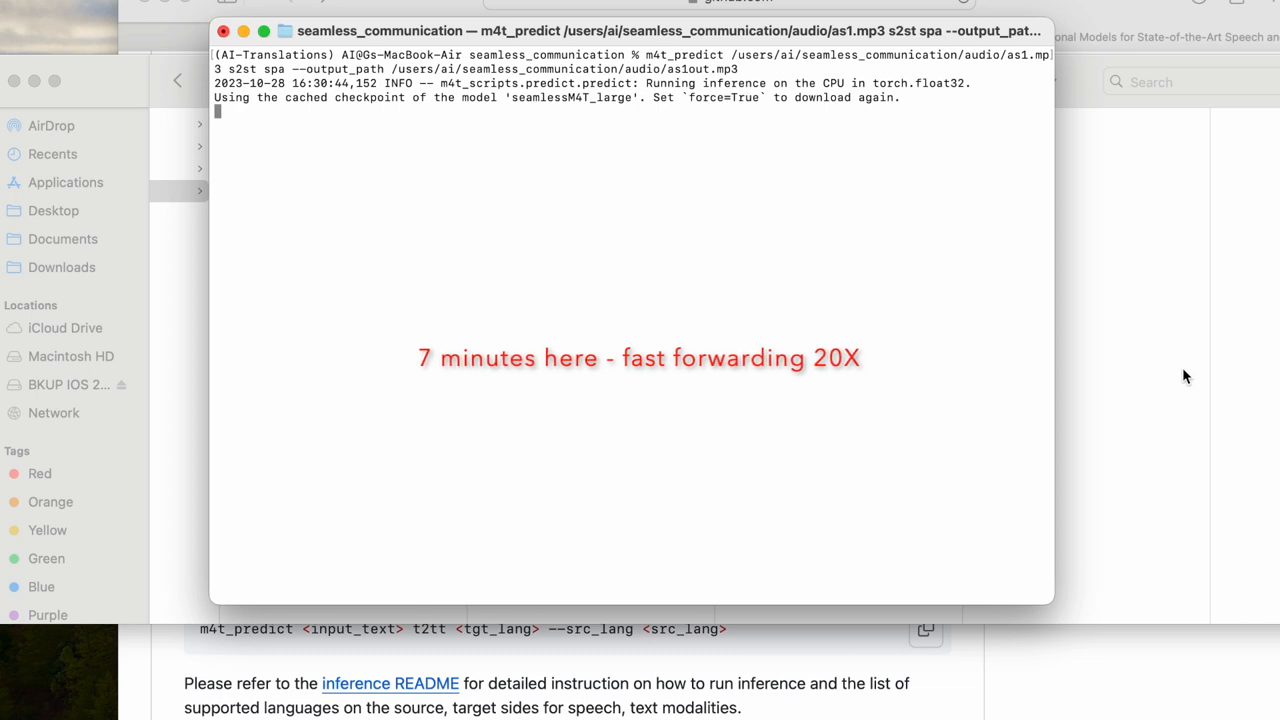
mouse_move(1186, 363)
type("ls")
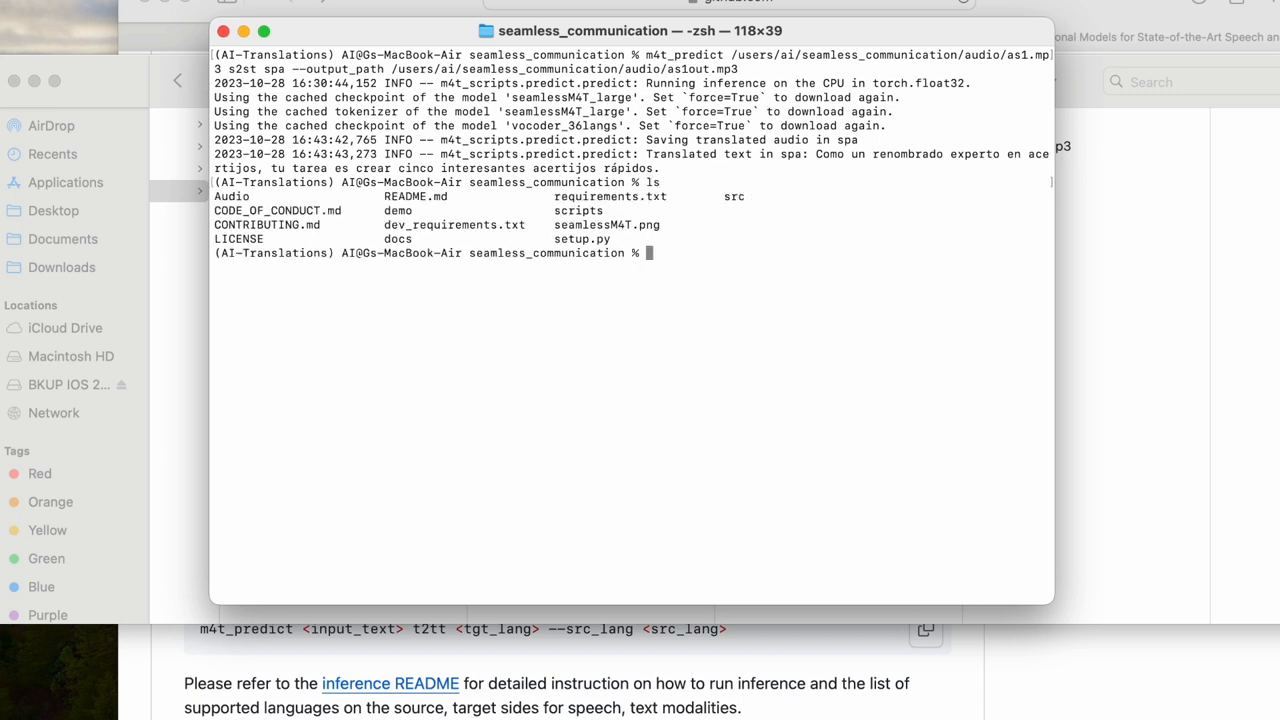
type("cd audio")
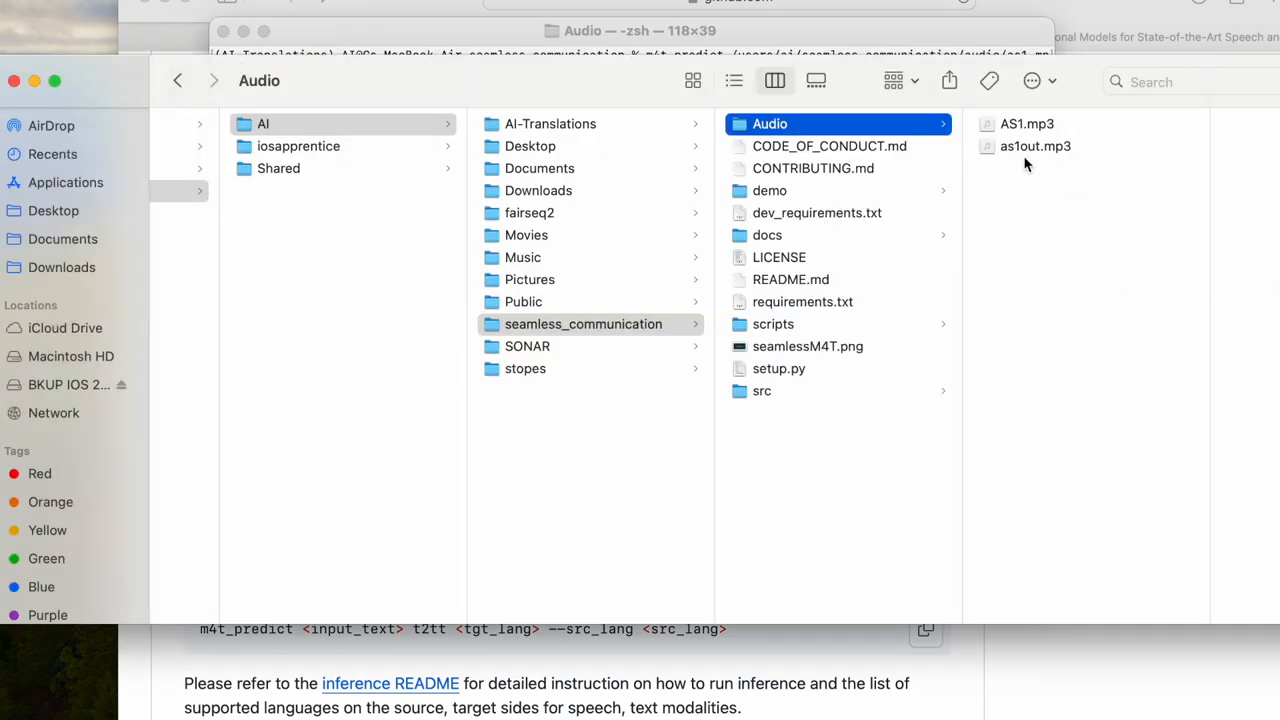
- Preview as1out.mp3 in Finder, then scroll Meta's SeamlessM4T page in Safari
left_click(1035, 146)
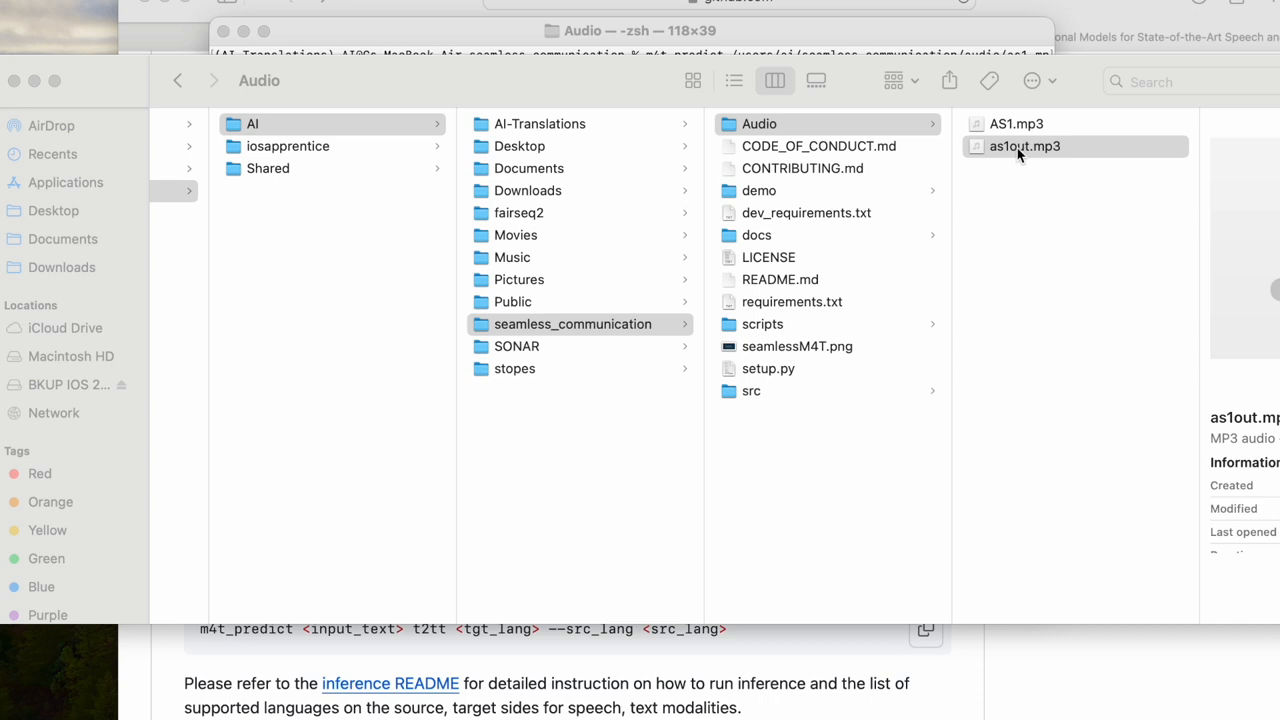
mouse_move(1052, 52)
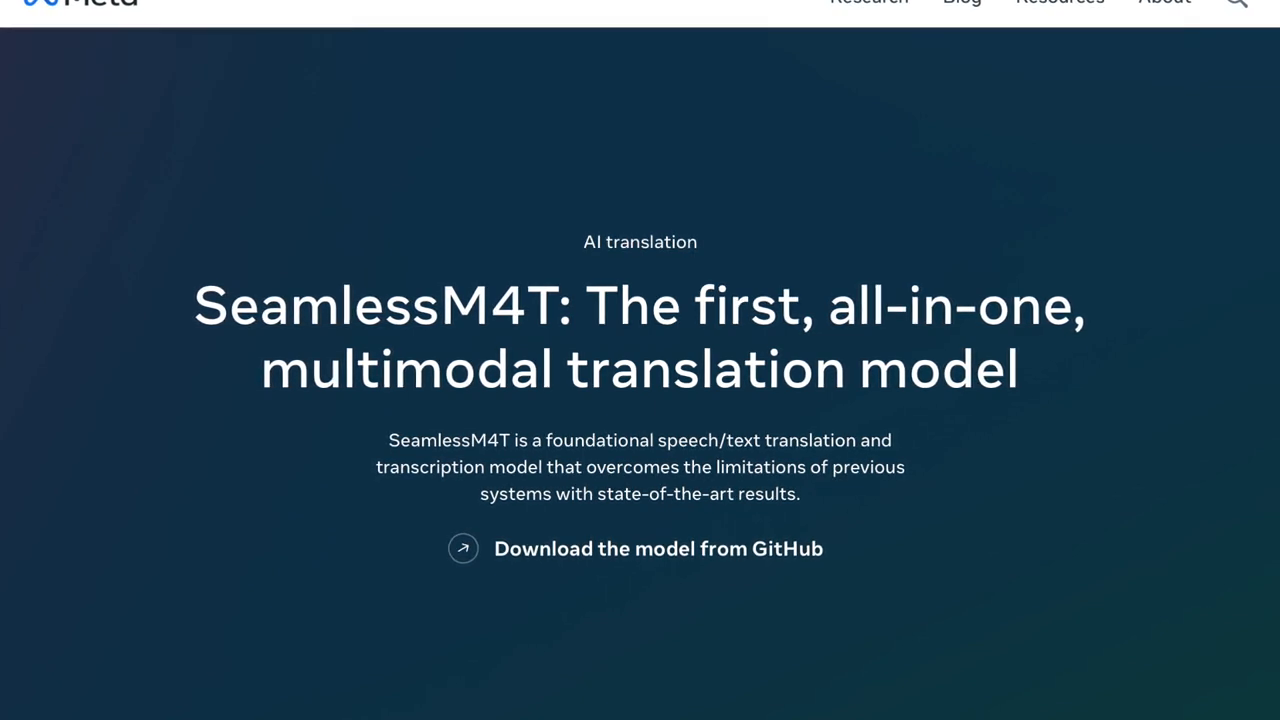
scroll("down", 3)
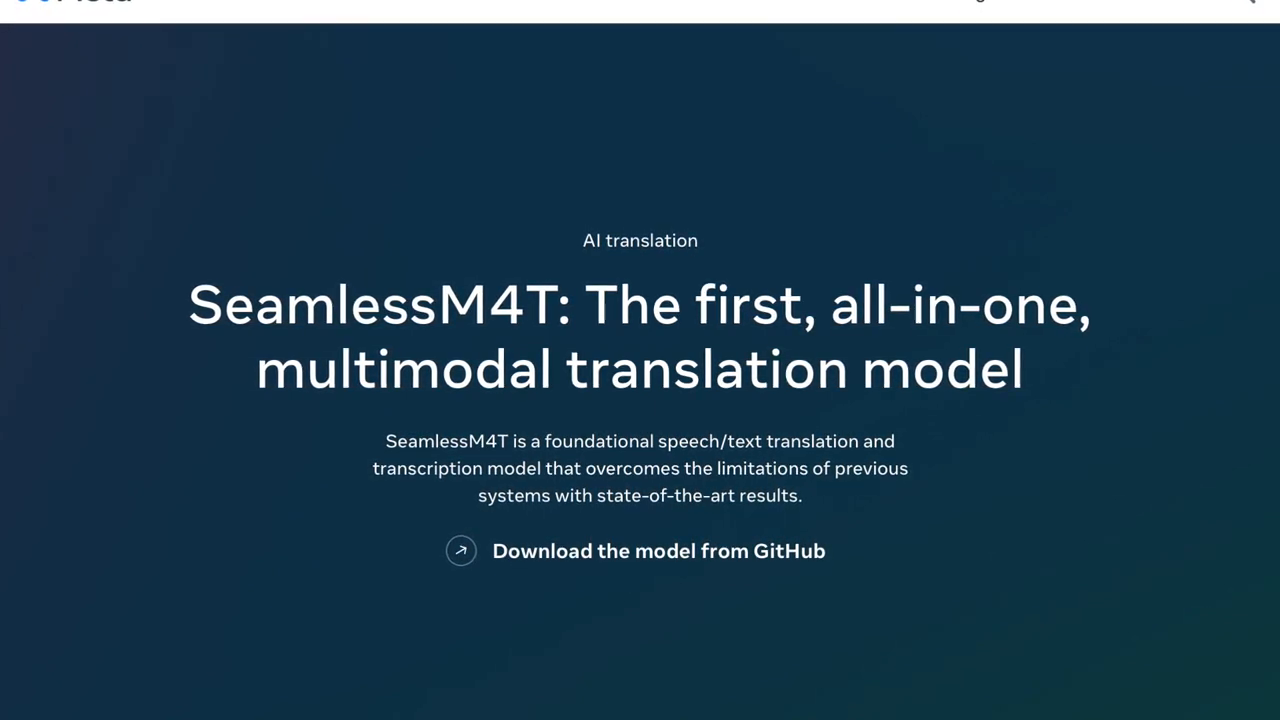